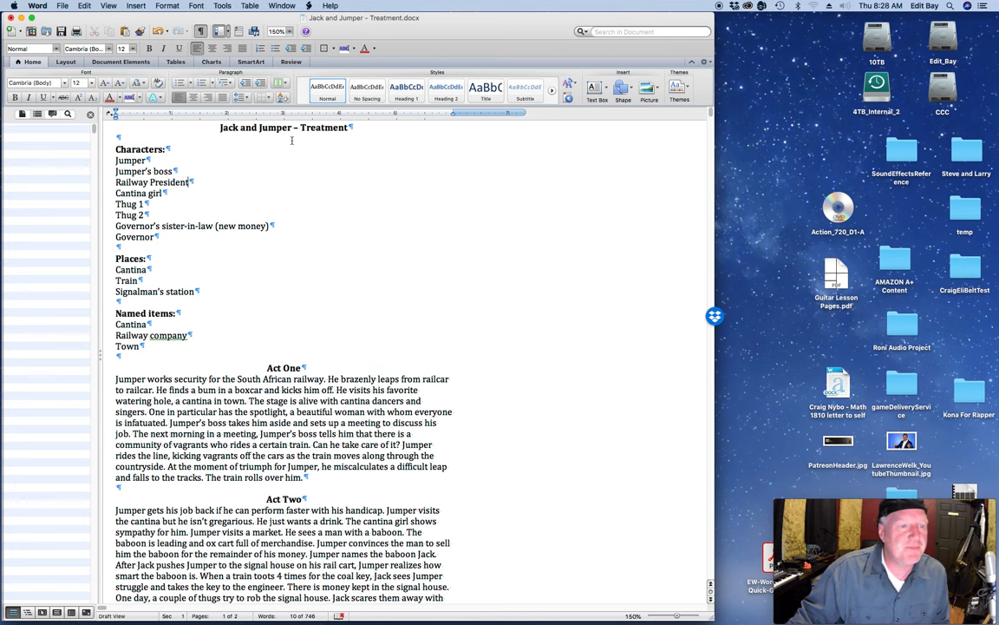
mouse_move(287, 183)
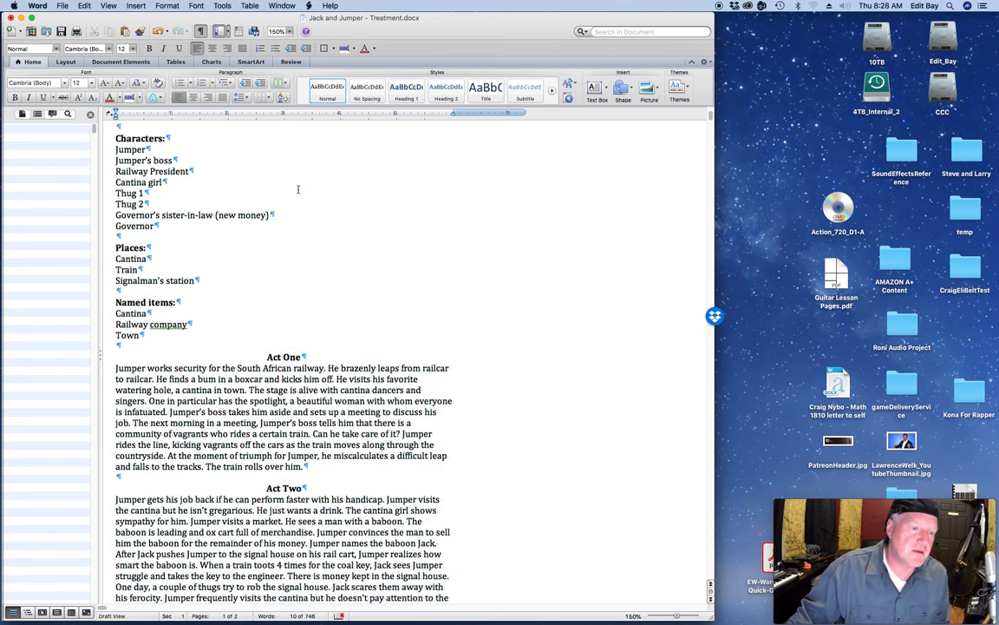
Scroll down the treatment while a new blank document is created.
scroll("down", 3)
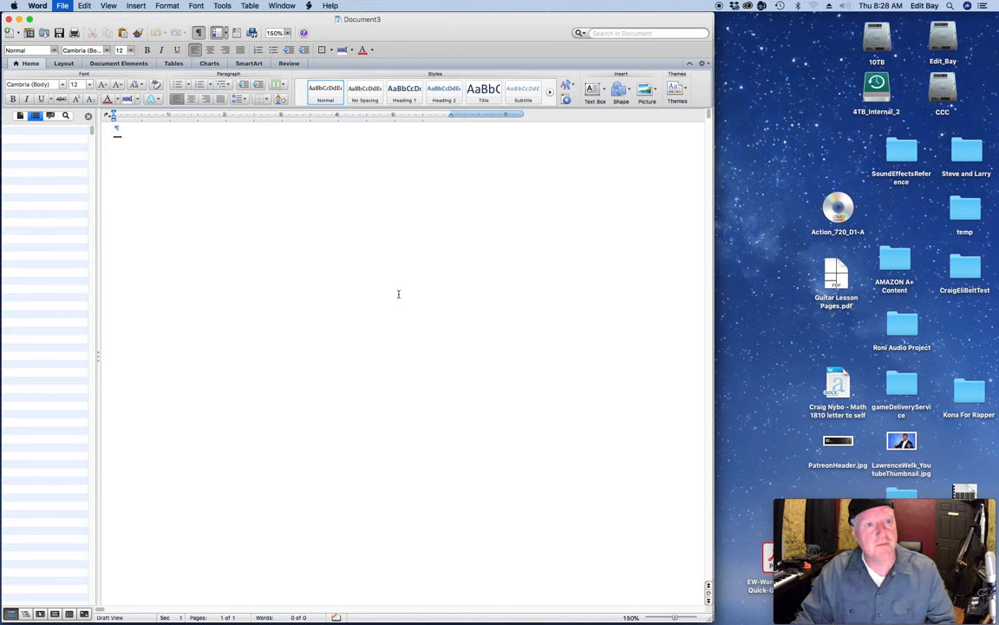
Save the new document as 'Jack and Jumper - Rough Outline' in the Outline folder.
key("cmd+s")
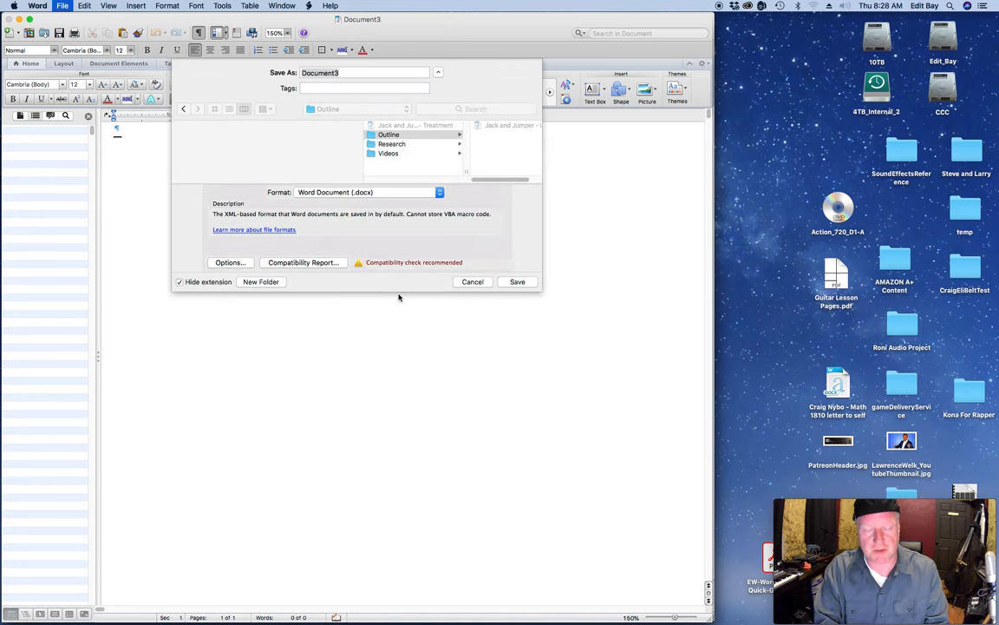
type("Jack and")
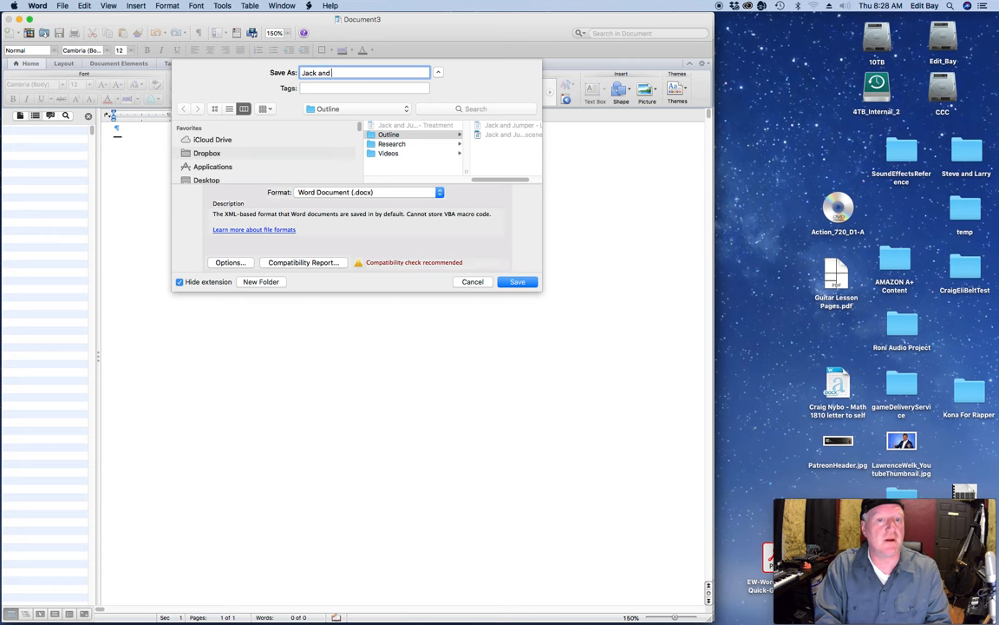
type("Jumper")
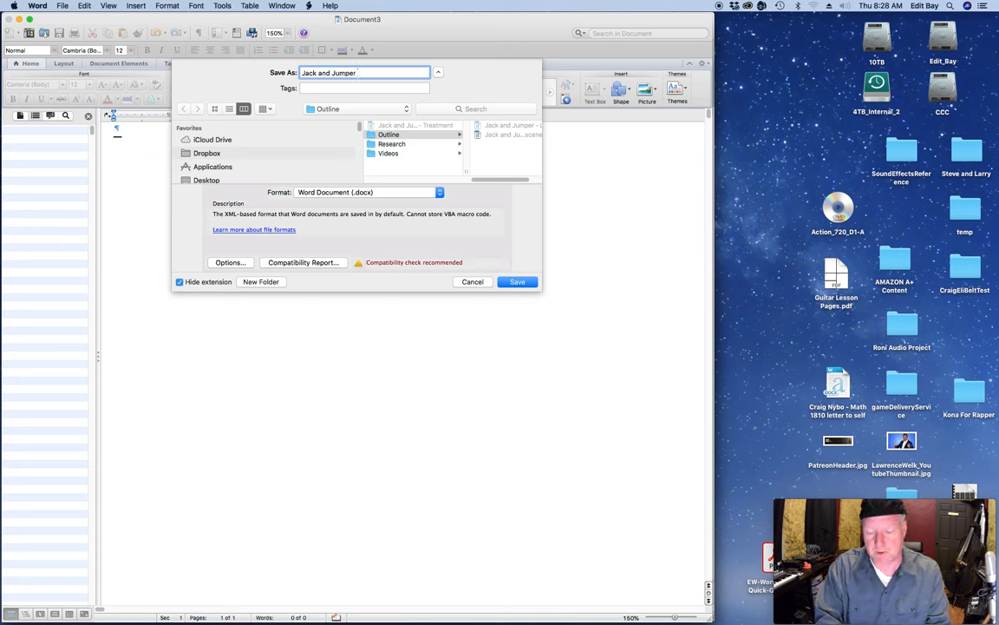
type("- Rou")
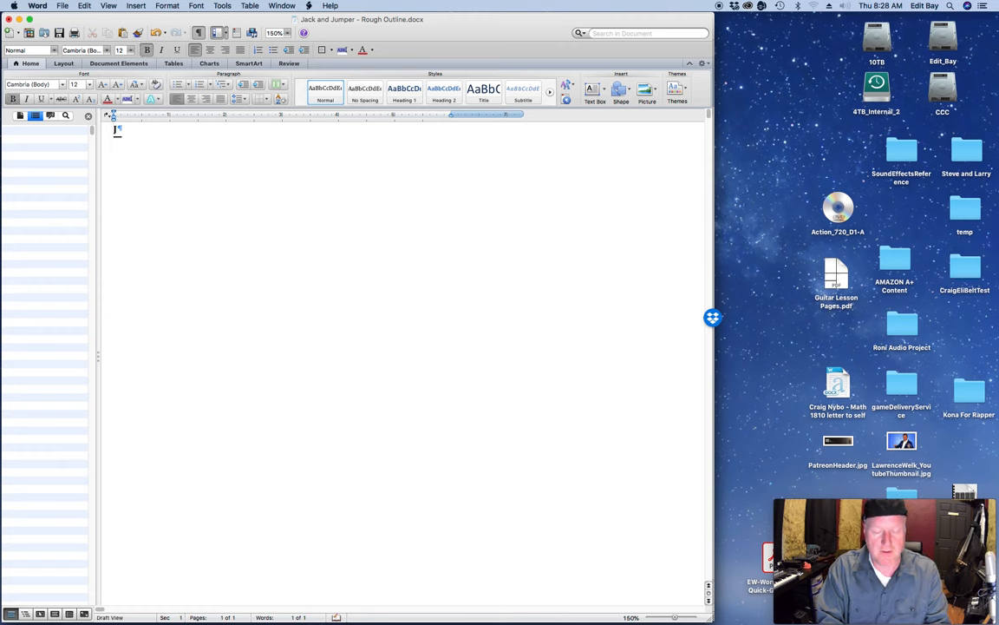
Add the bold title 'Jack and Jumper - Rough Outline' and select it for centring.
type("Jack and Jumper")
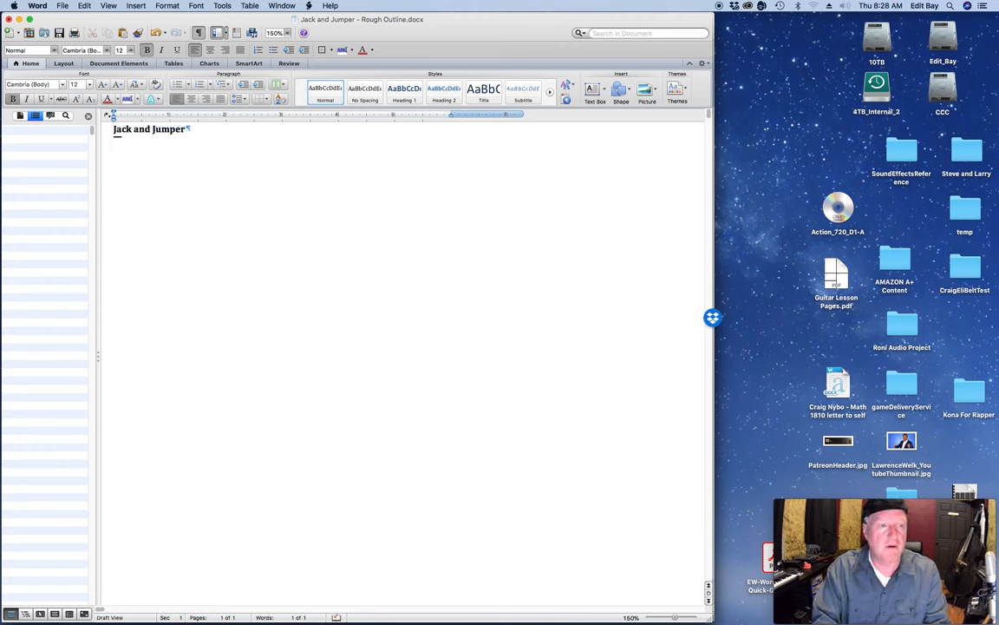
type("- Rough Ou")
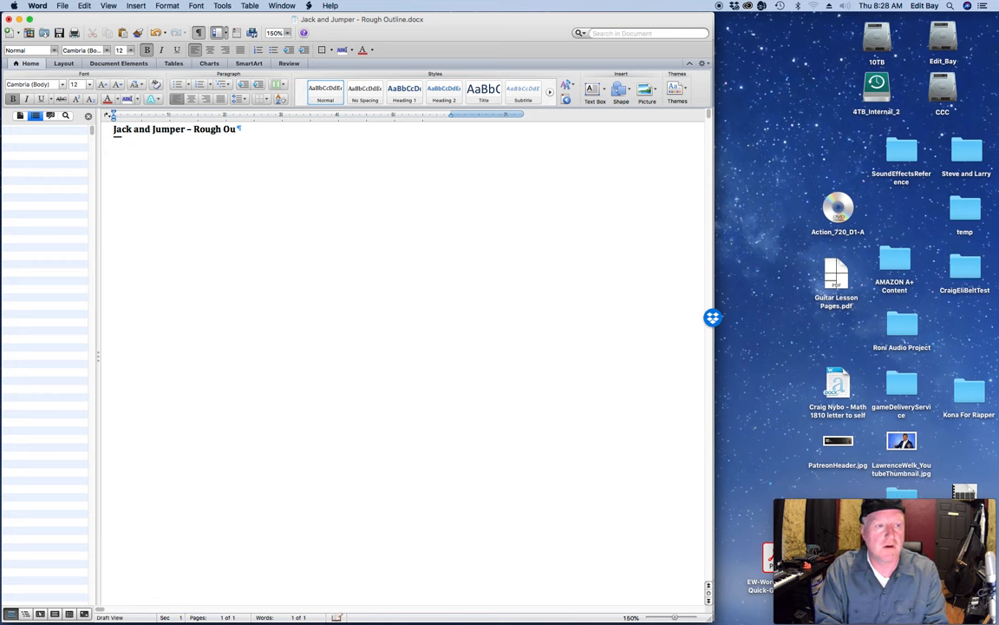
type("tline")
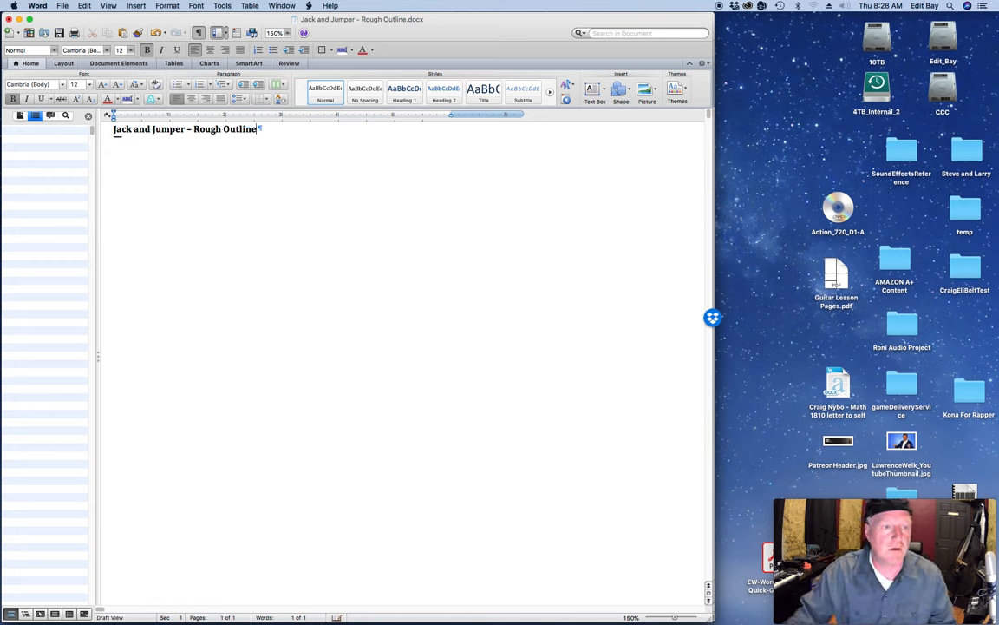
triple_click(187, 128)
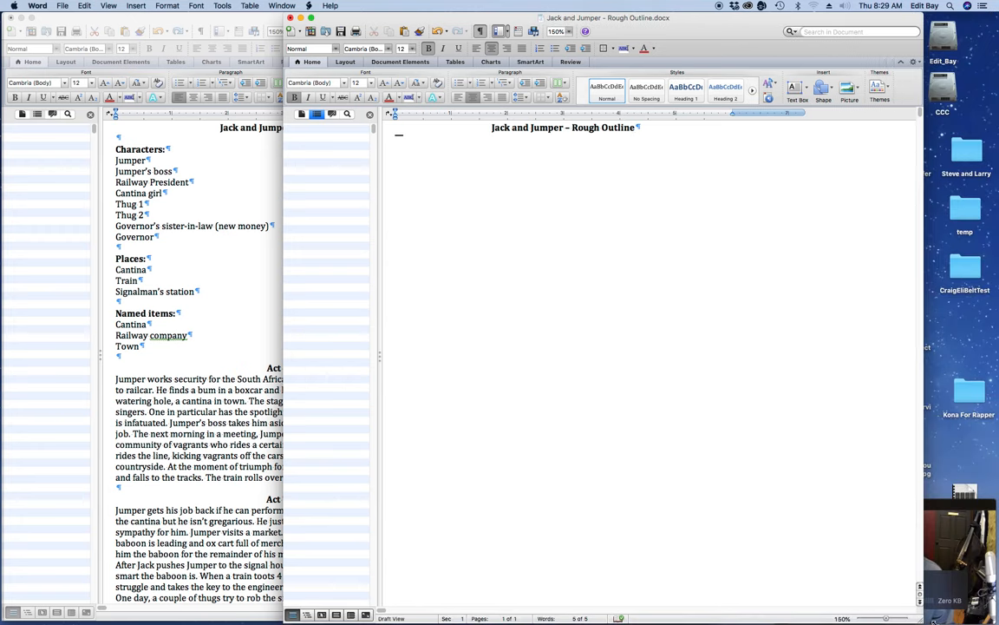
mouse_move(746, 42)
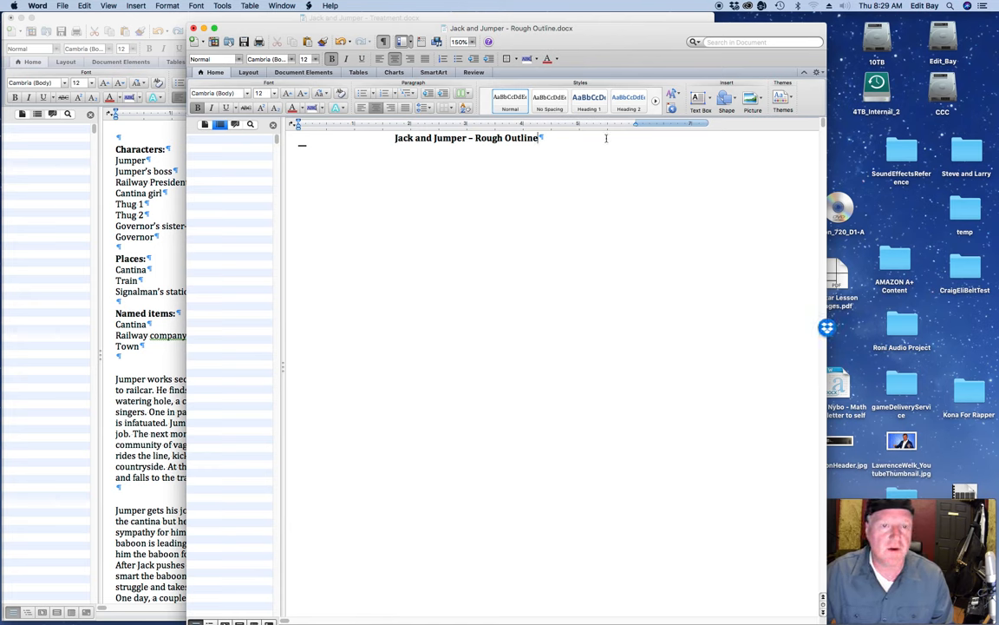
Start an empty left-aligned line below the centred title.
key("return")
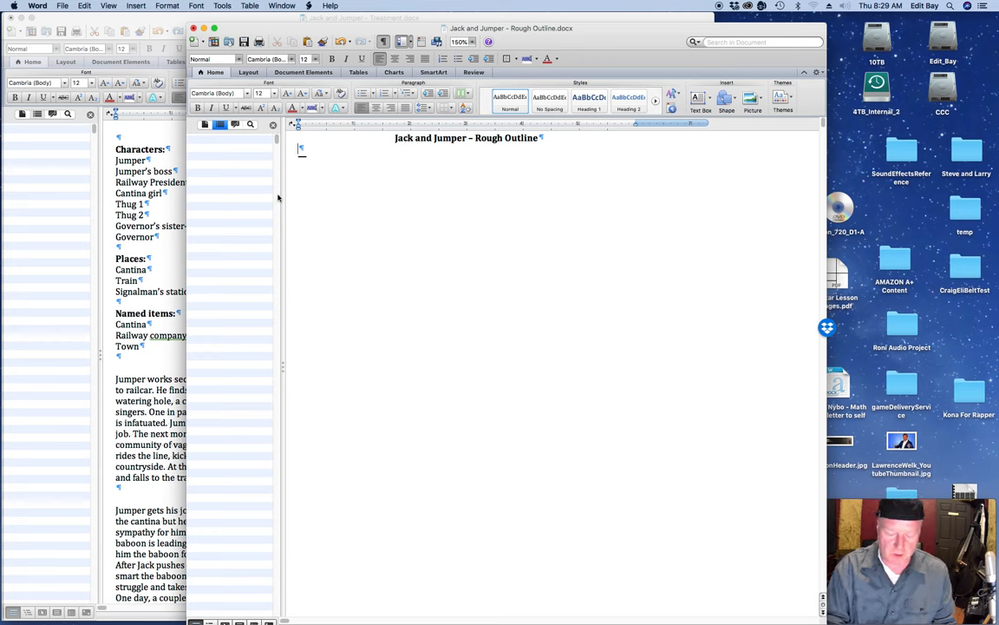
Add bold headings Hook, Significant Event, Pinch and Pinch, each followed by a blank line.
type("Hook")
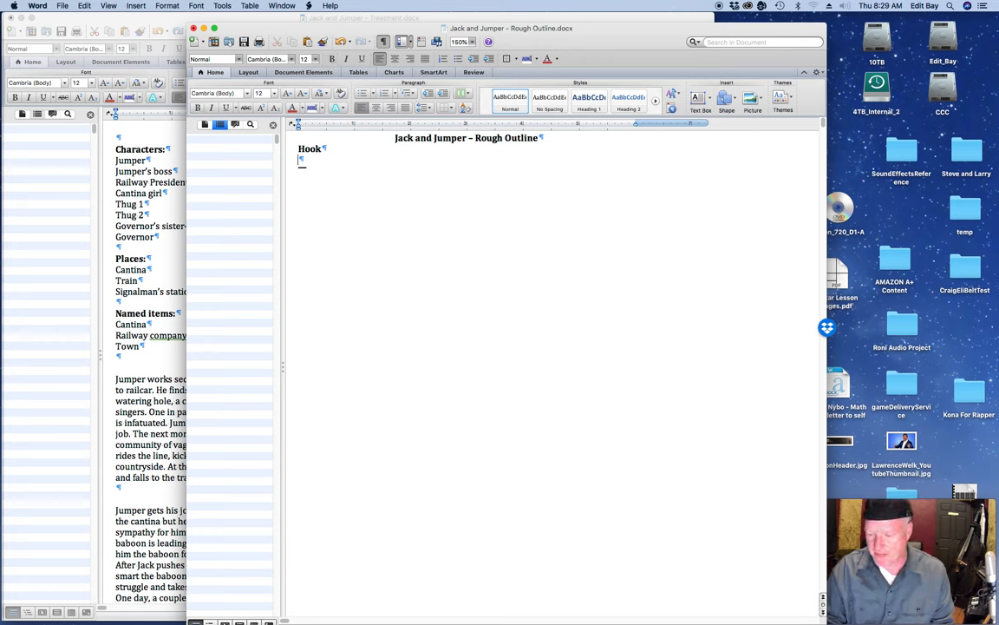
key("Return")
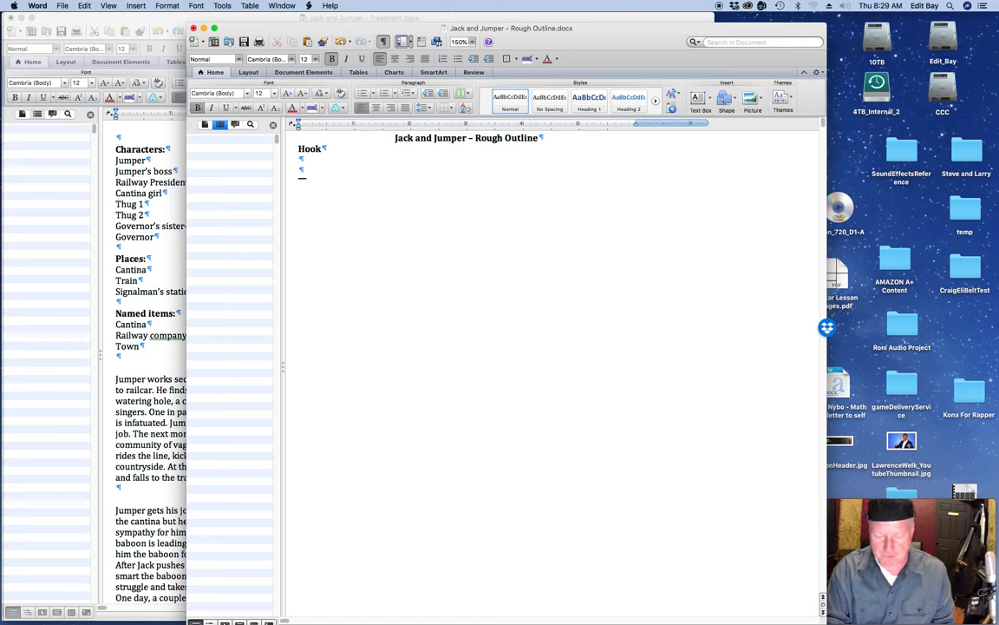
type("Signl")
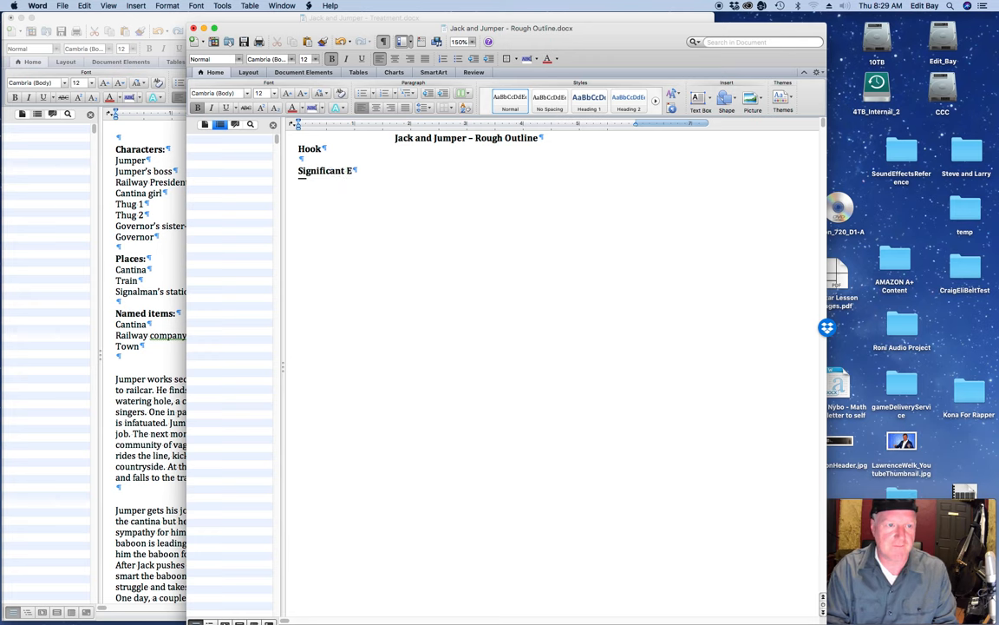
type("vent")
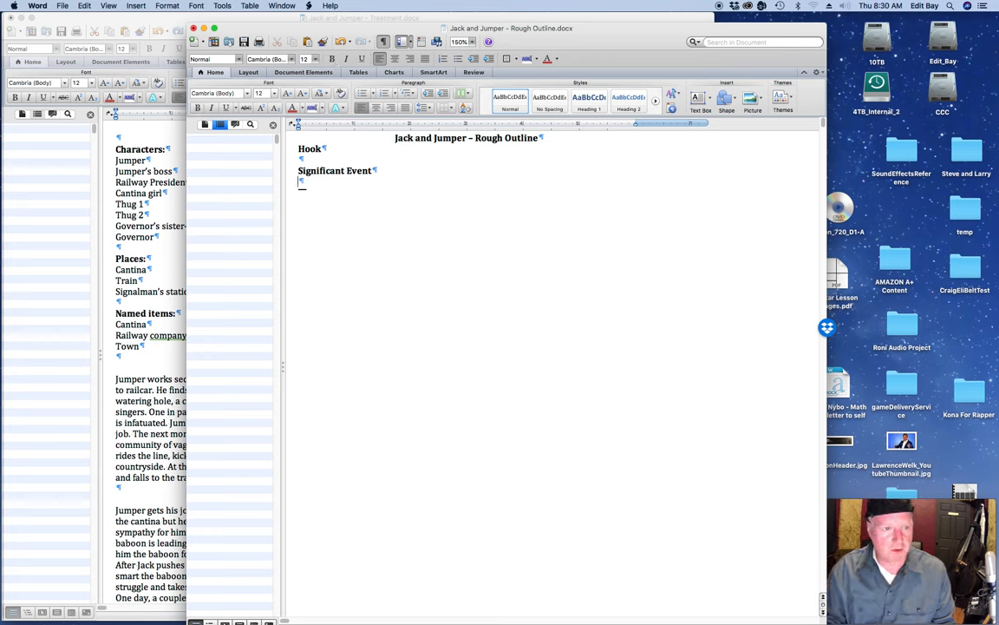
key("return")
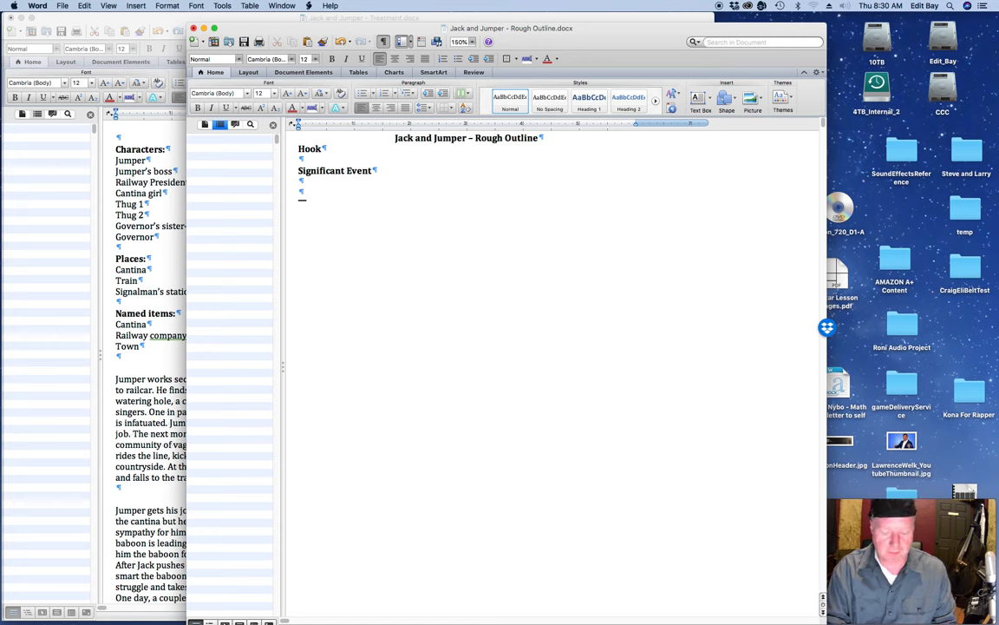
type("Pitch")
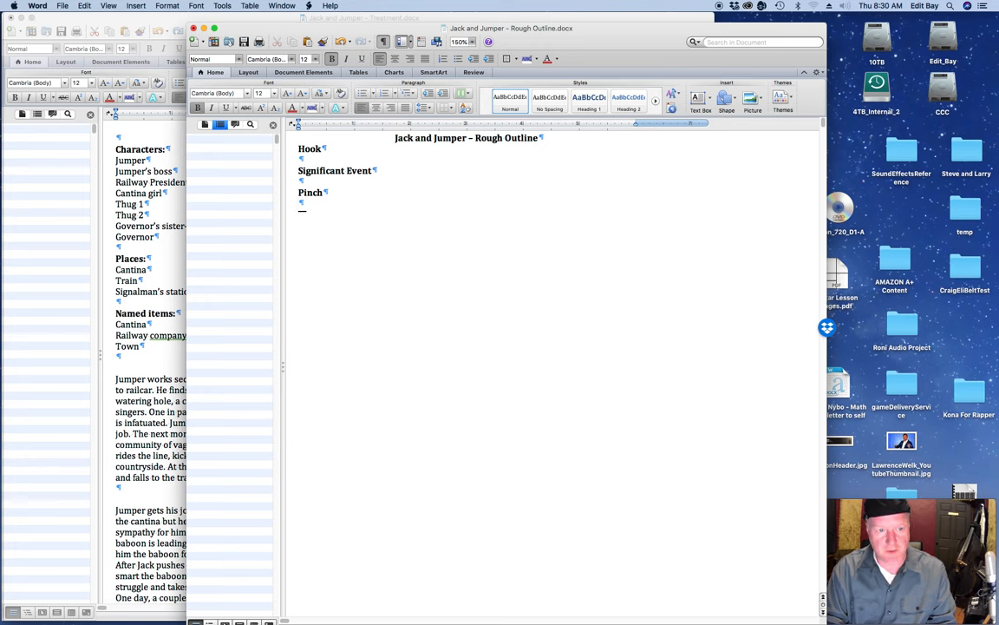
type("Pinch")
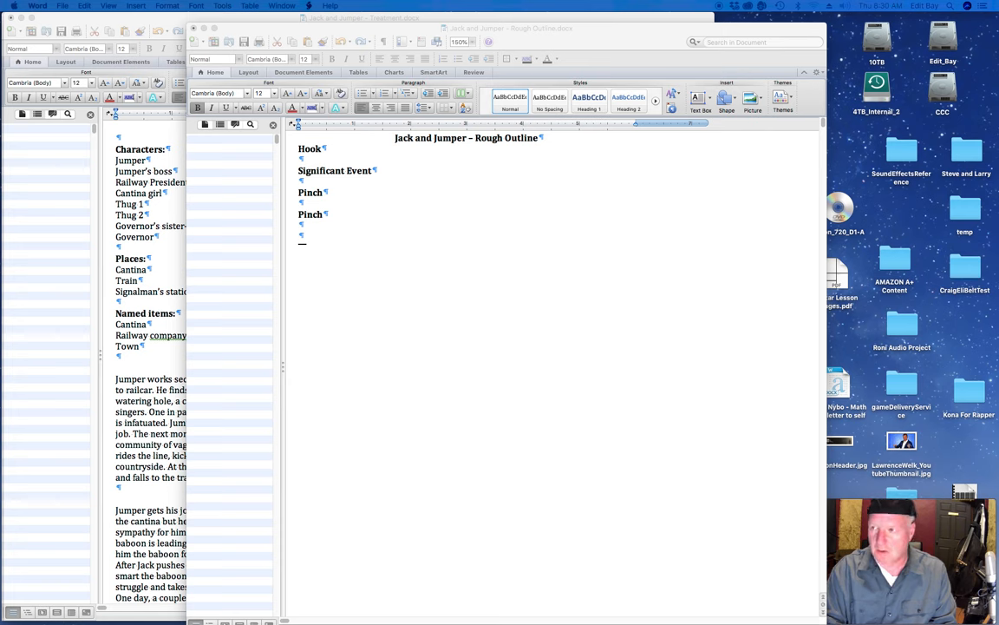
mouse_move(524, 157)
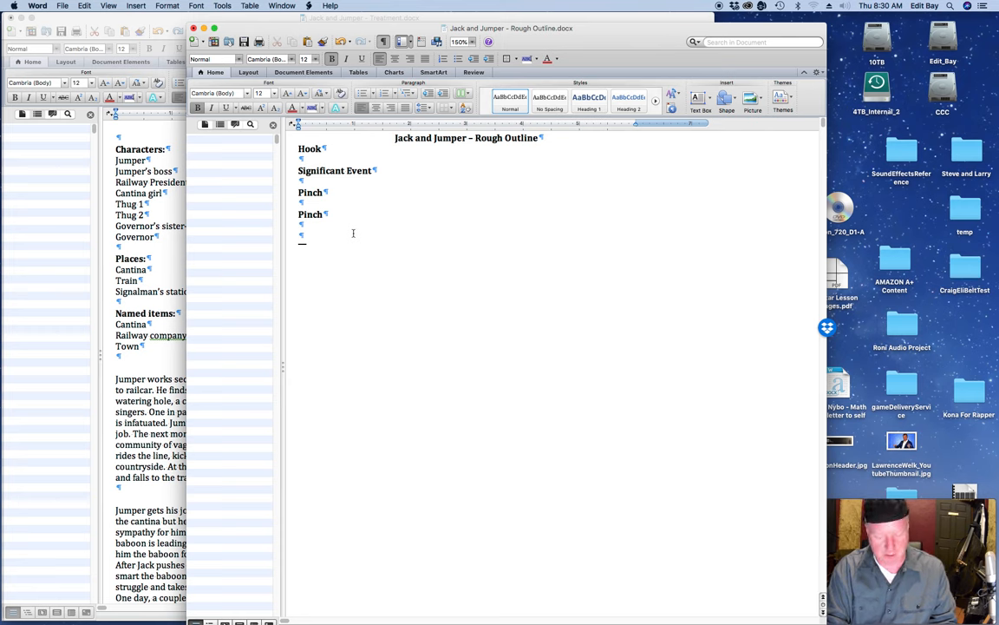
Add bold headings Disaster, Face Off and Resolution with blank lines between them.
type("Disa")
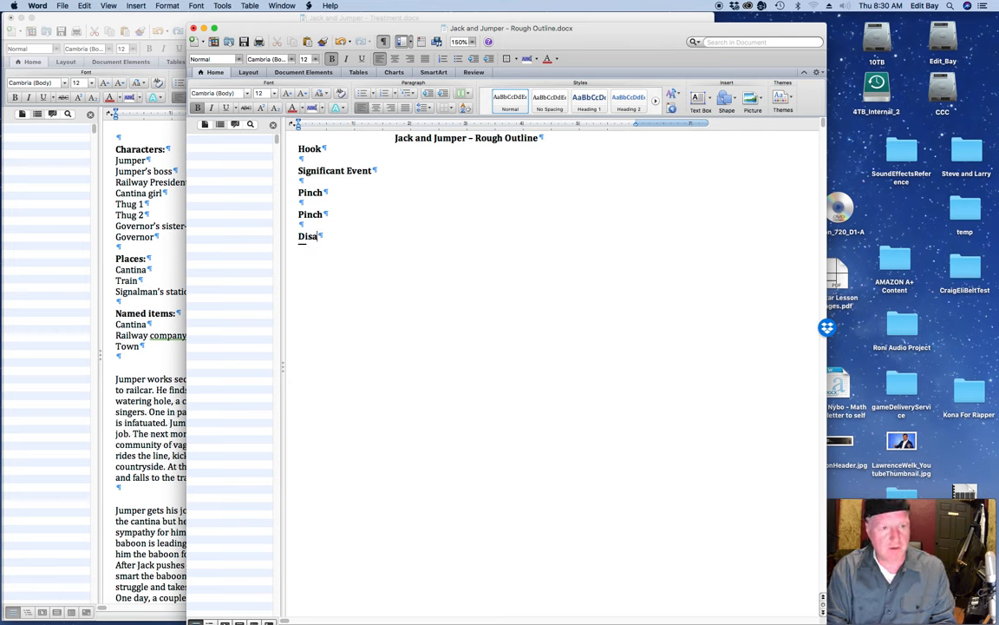
type("ster")
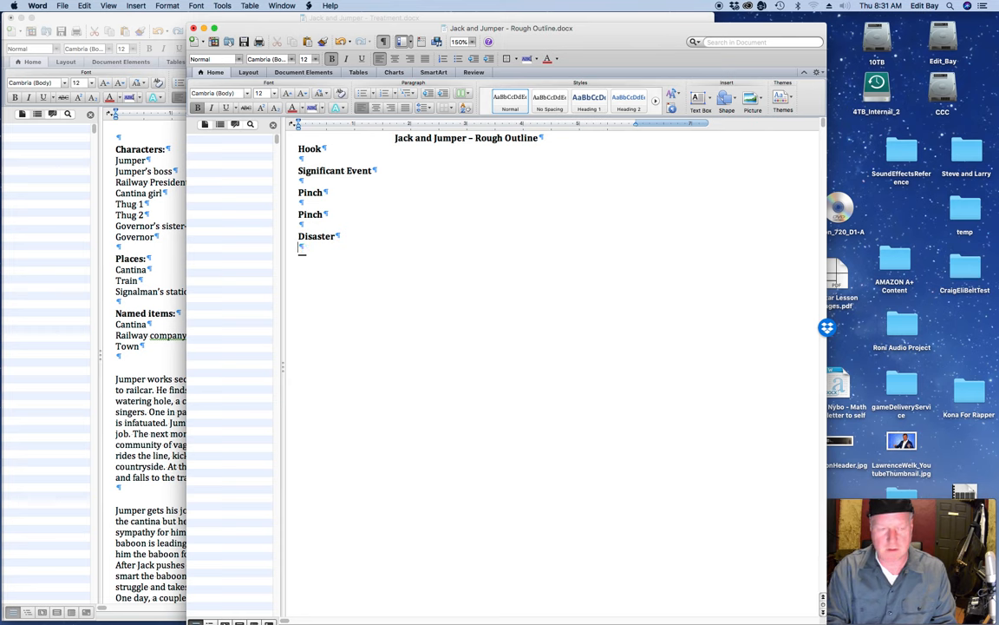
type("Face Off")
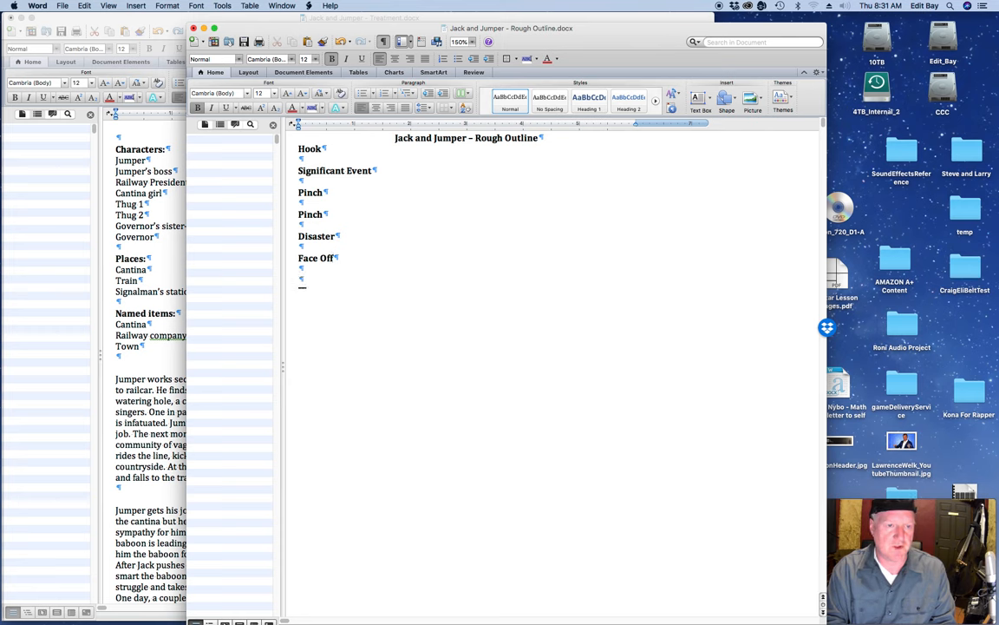
type("Resoluti")
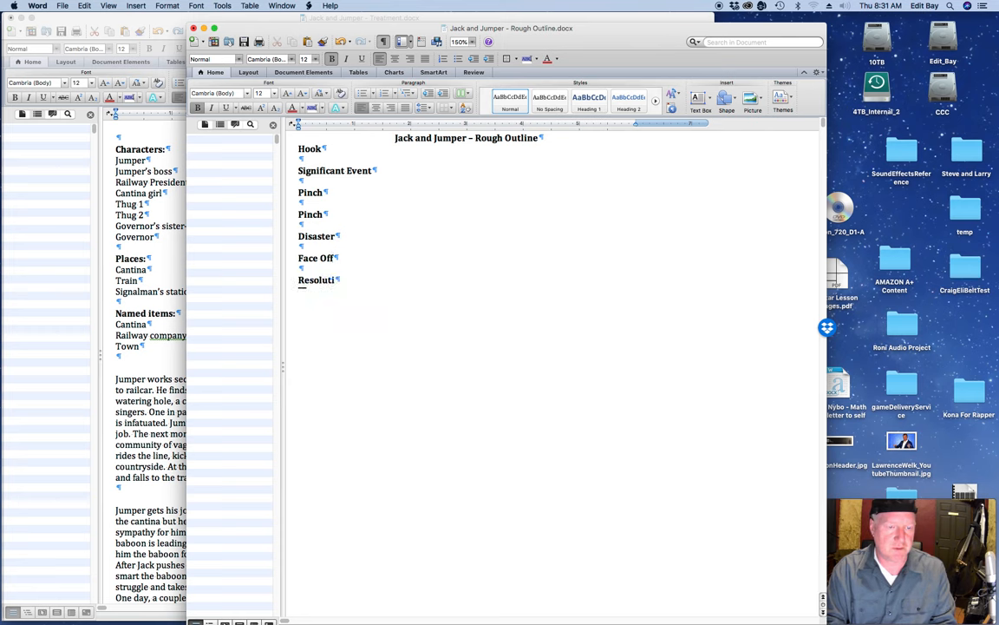
type("on")
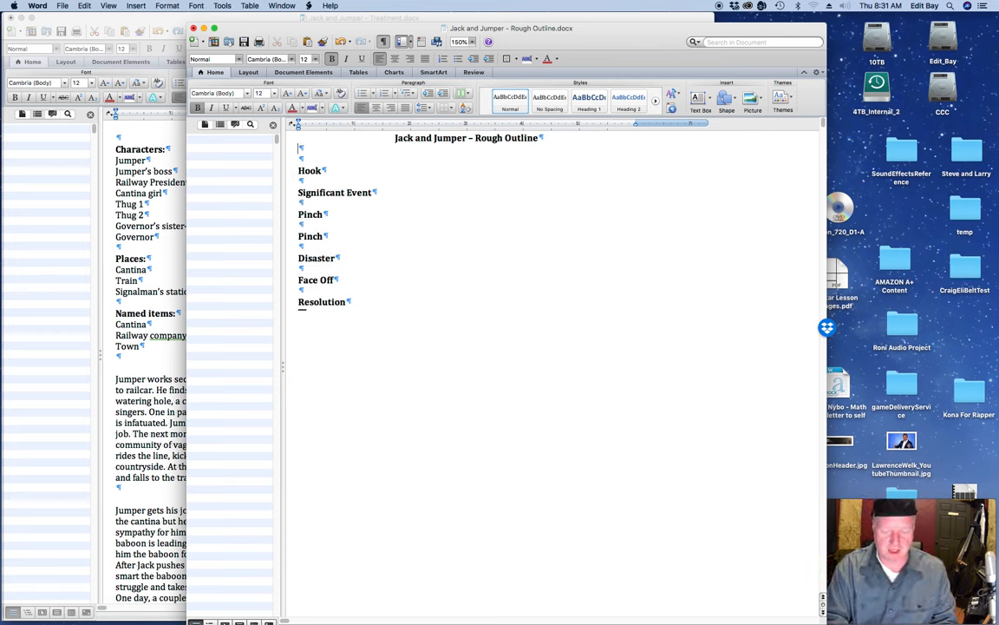
Add a Theme heading with the answer about overcoming any obstacle with a good friend's help.
type("Theme")
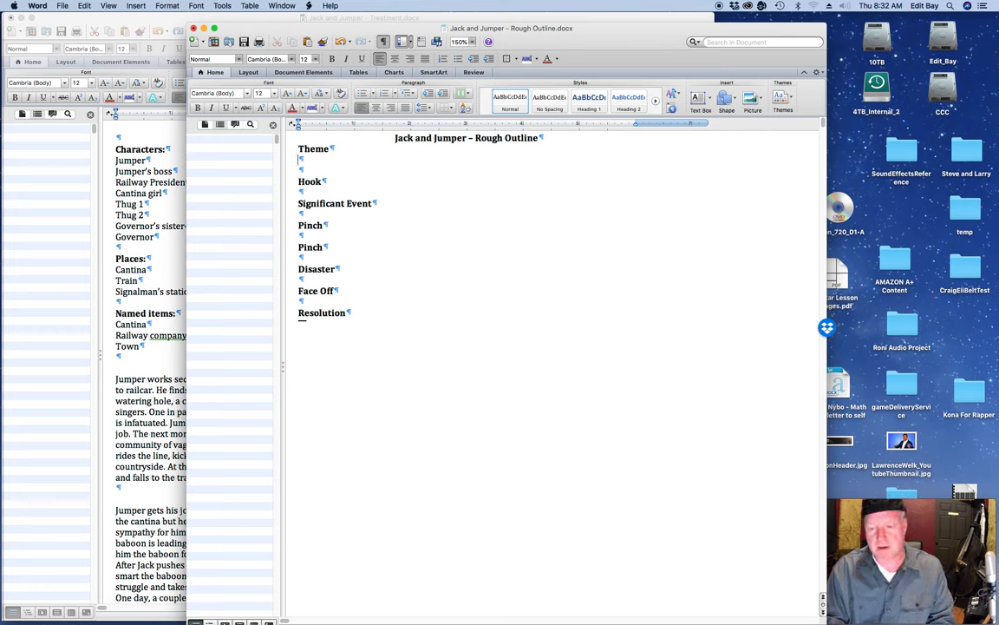
type("H")
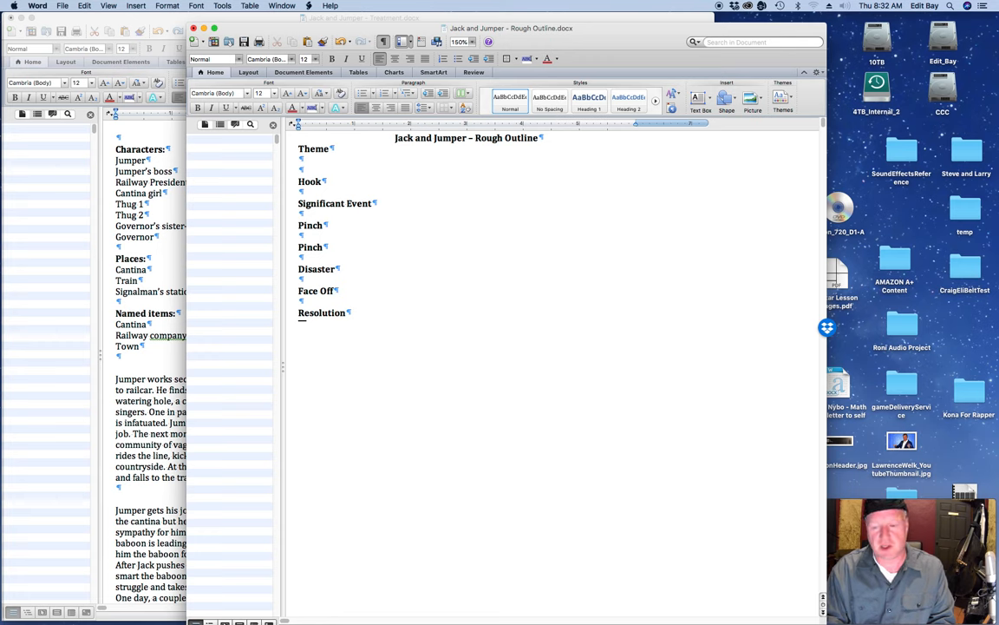
type("You ca")
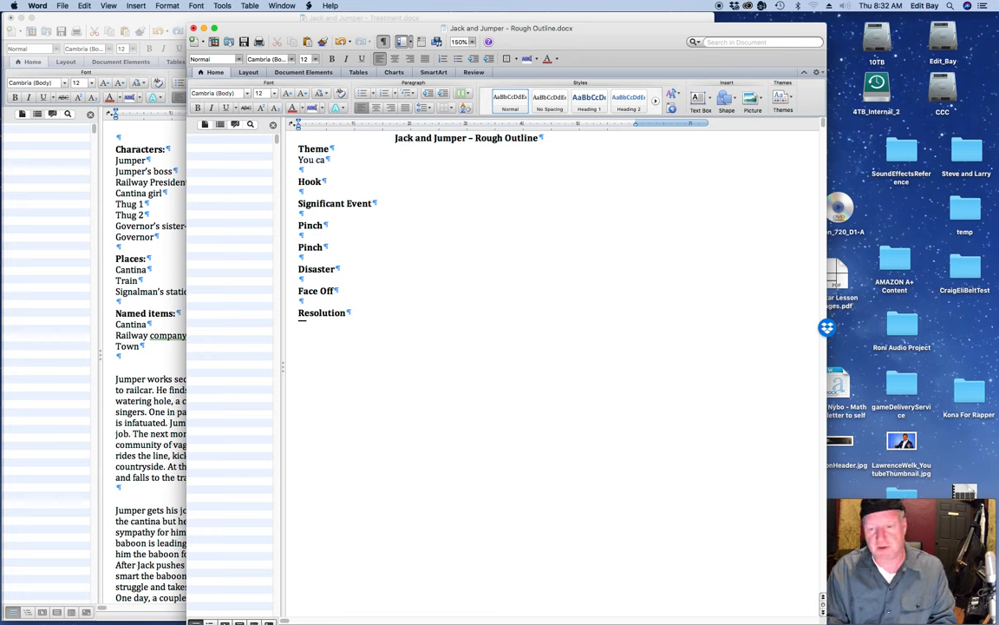
type("overcoe")
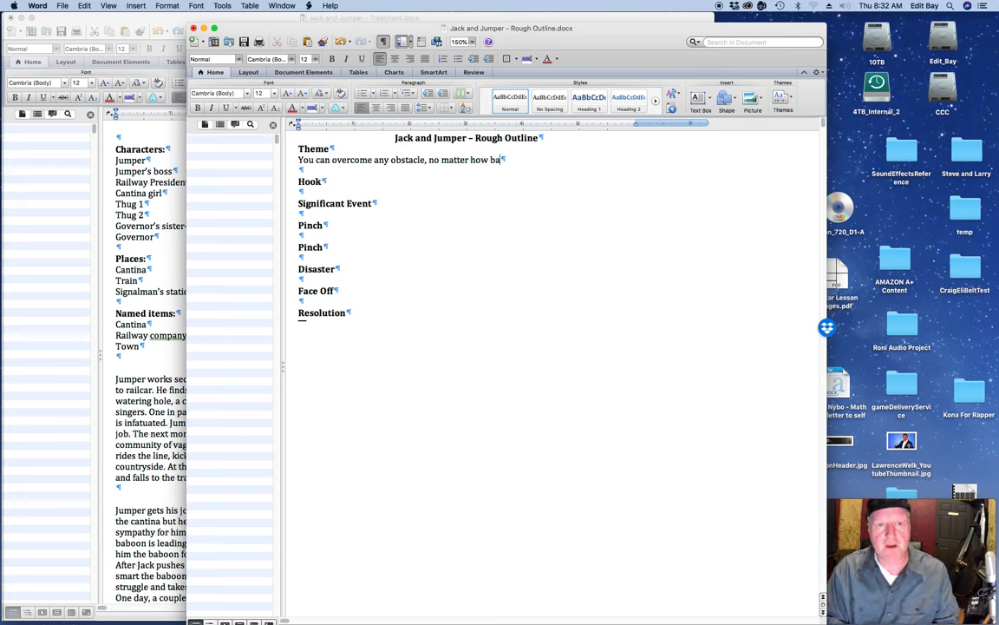
type("d, with the help of a")
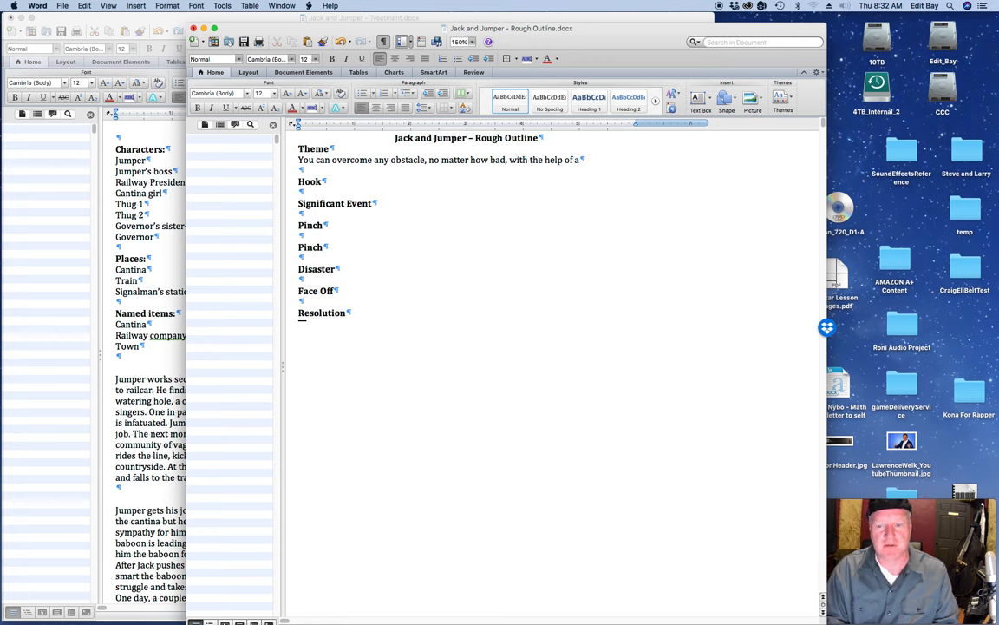
type("good friend.")
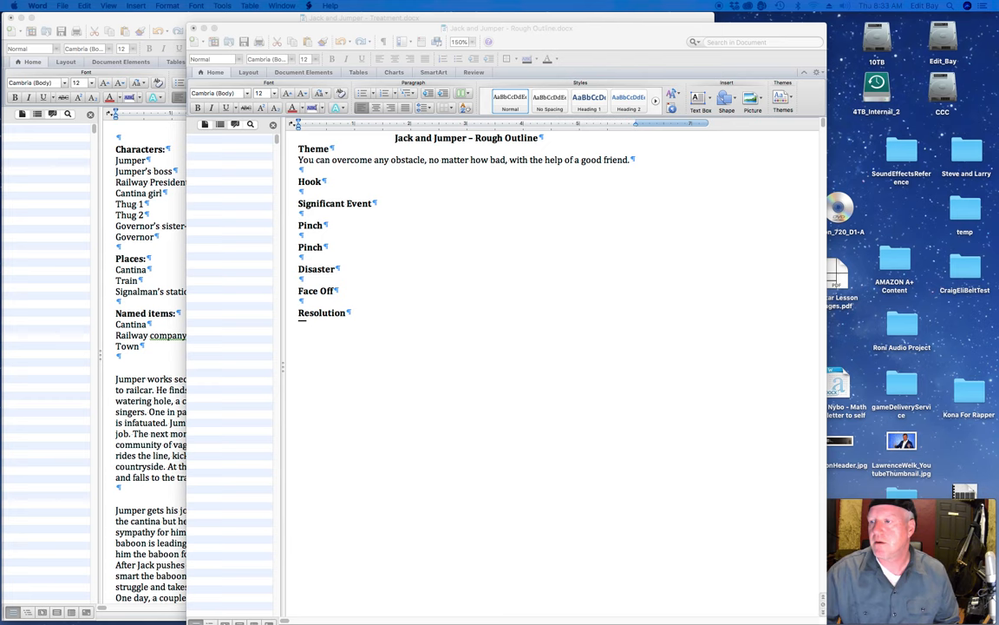
mouse_move(415, 189)
type("grim")
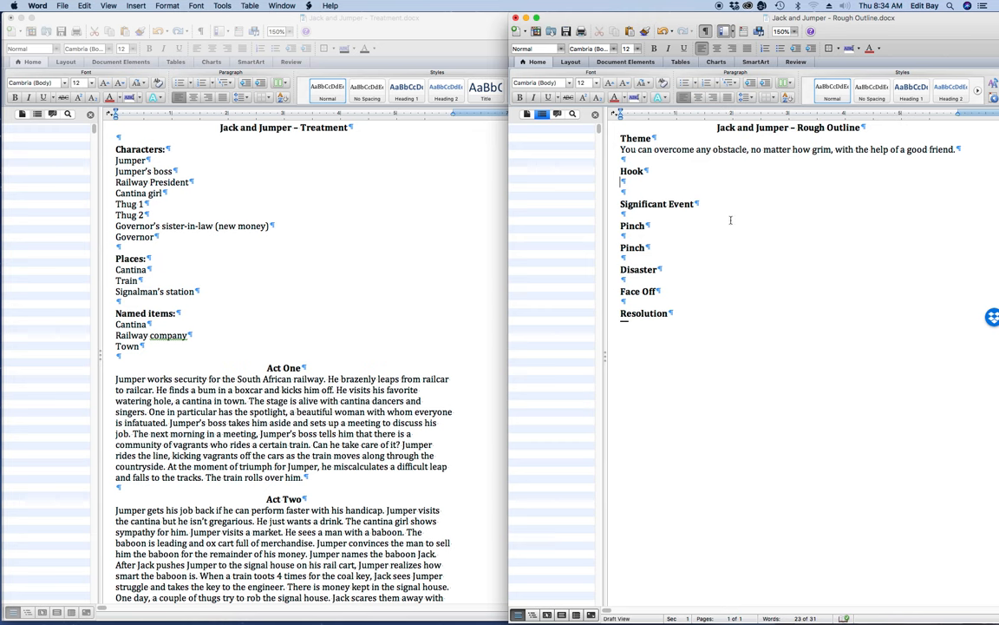
Write the Hook answer about a vagrant flying from a boxcar, correcting 'competence' via spelling suggestions.
type("A b")
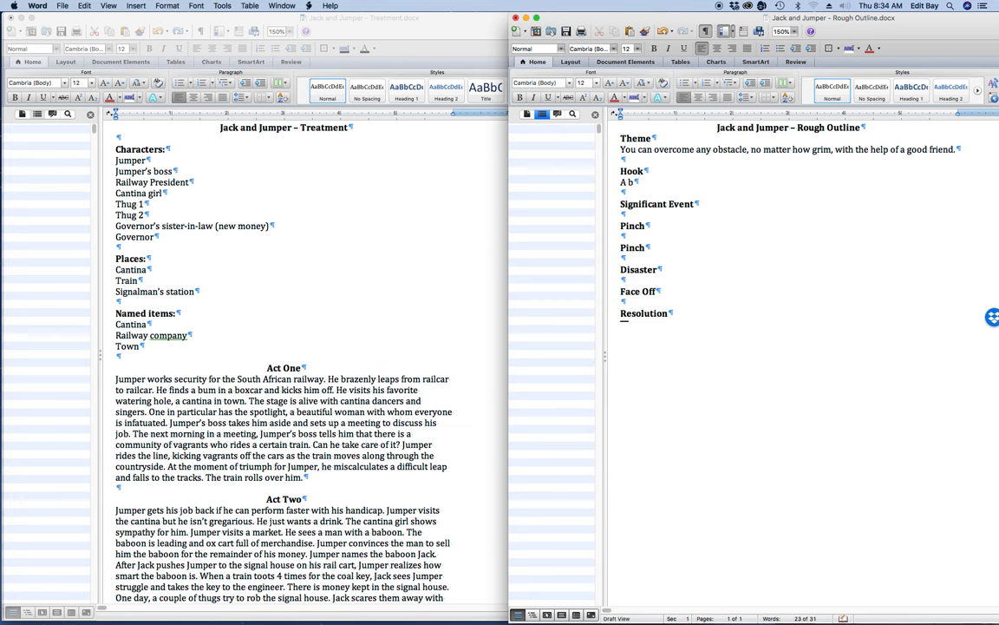
type("vagrant comes flying out of a boxcar.")
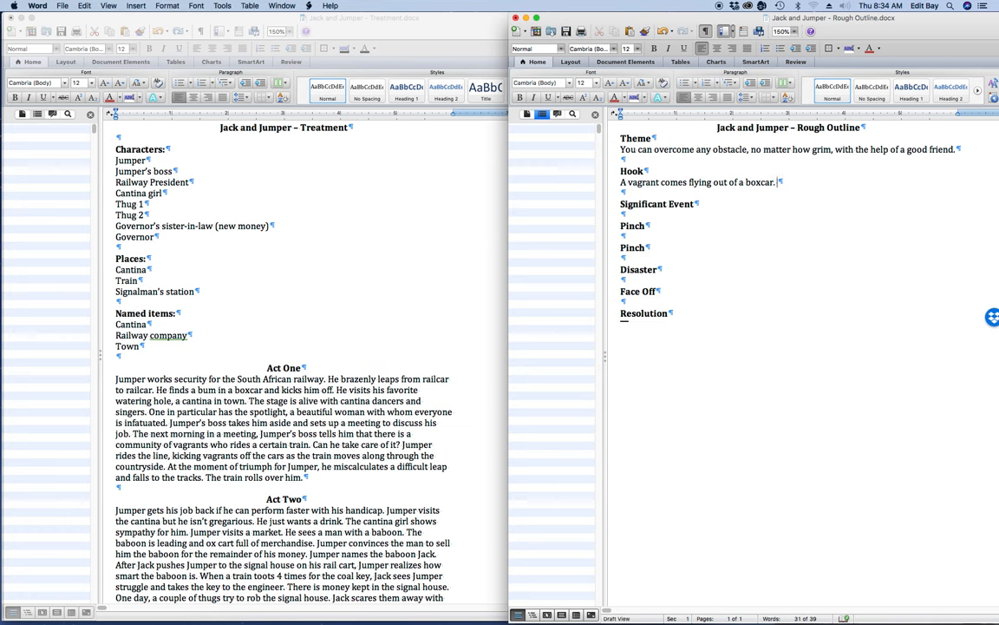
type("Reveal the compitance and")
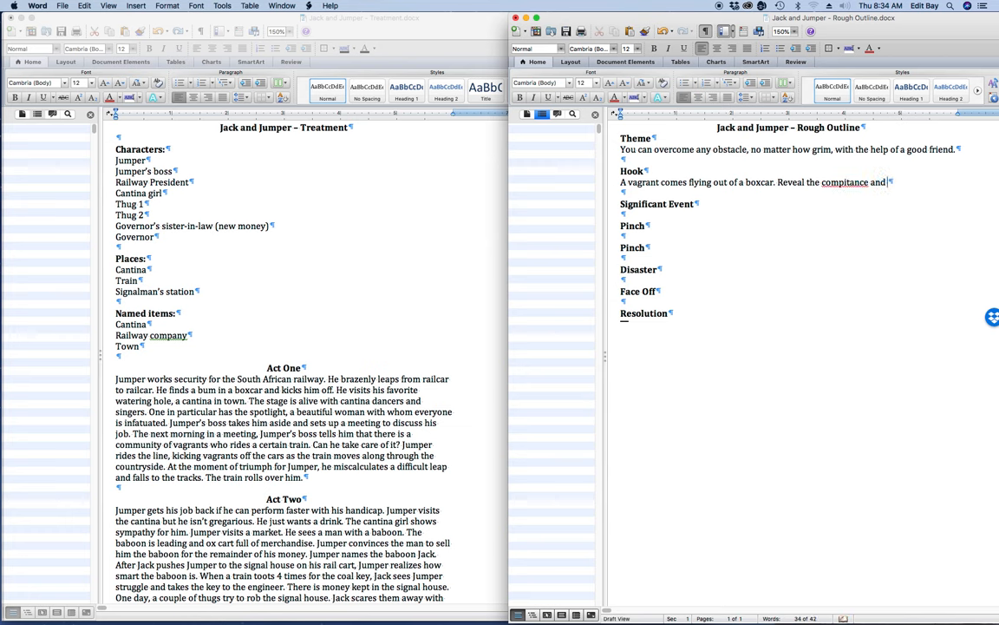
right_click(845, 183)
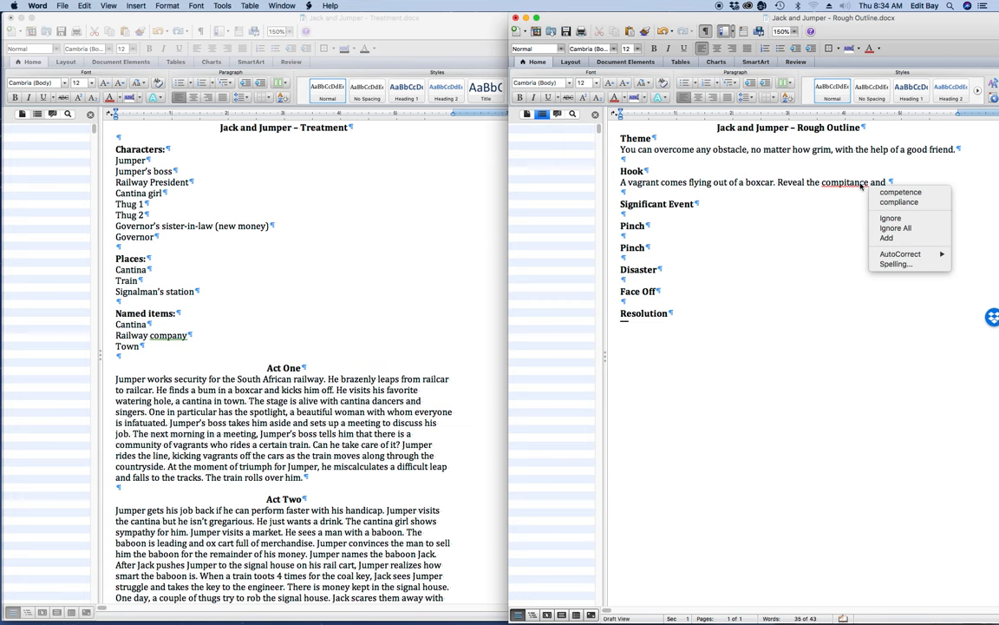
left_click(900, 192)
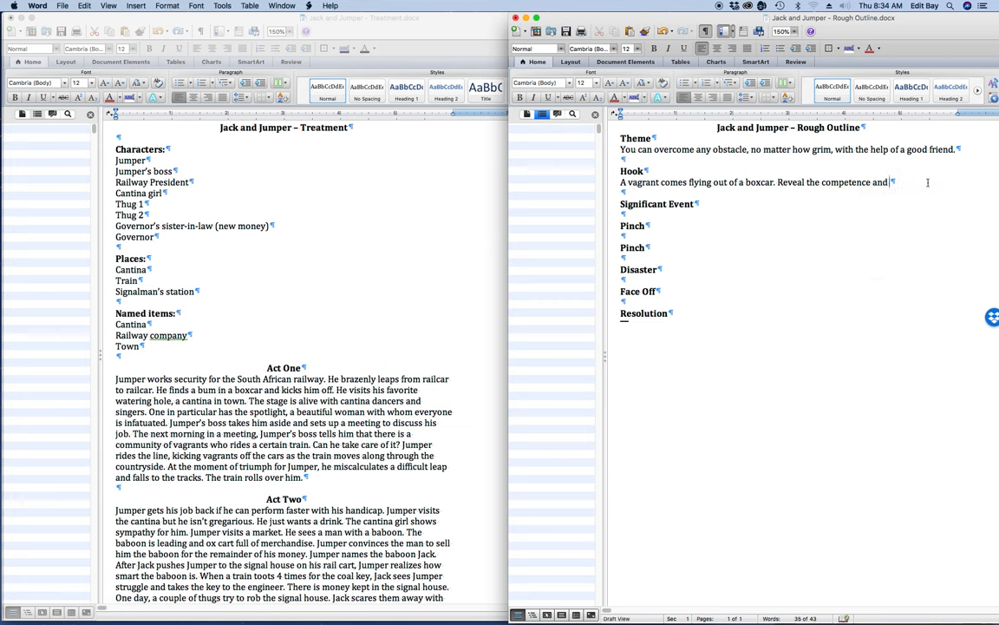
type("confidence of")
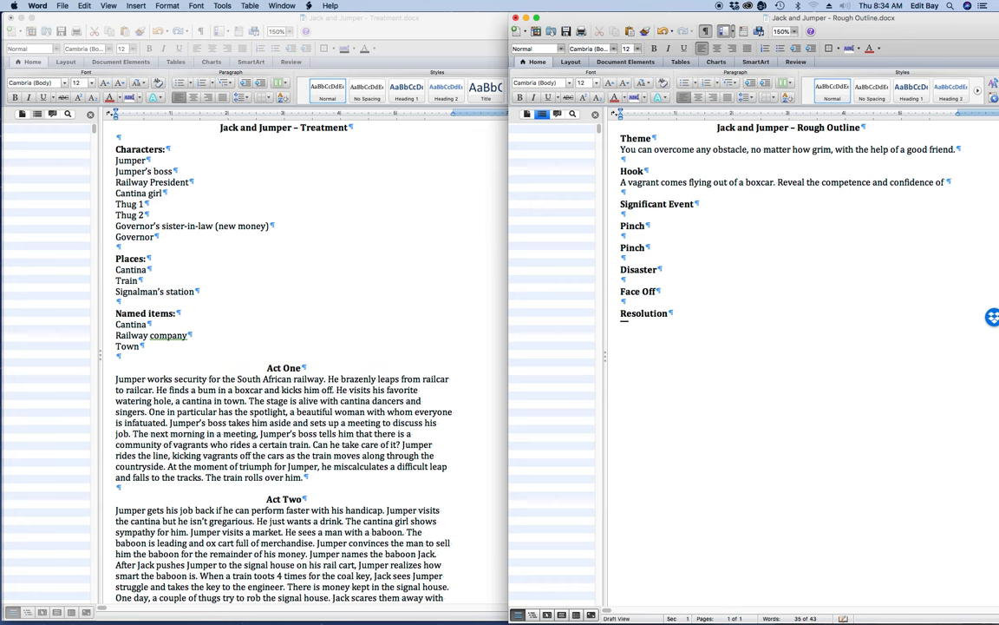
type("Jumper")
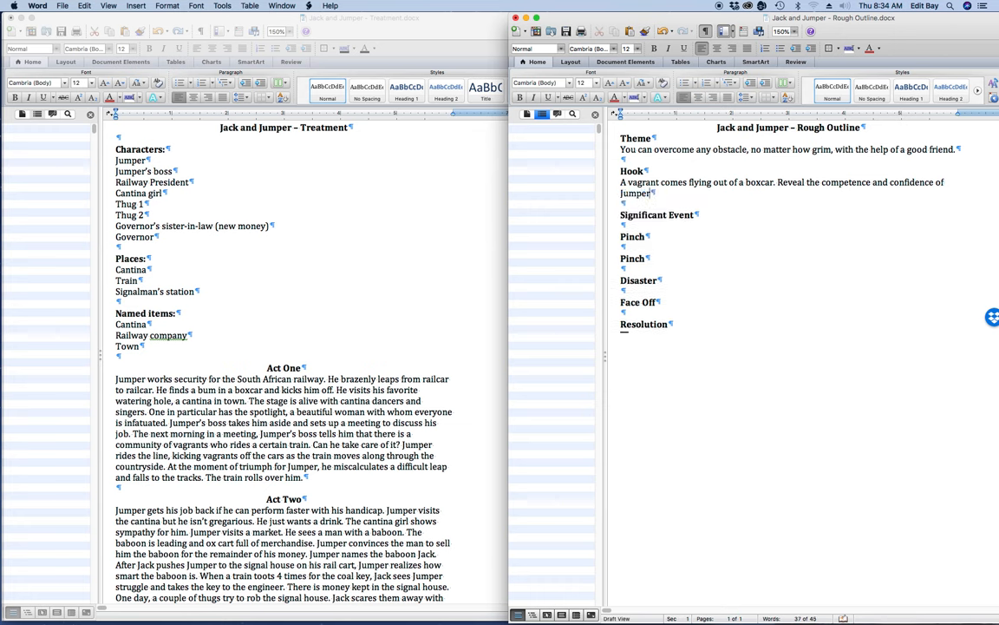
type(".")
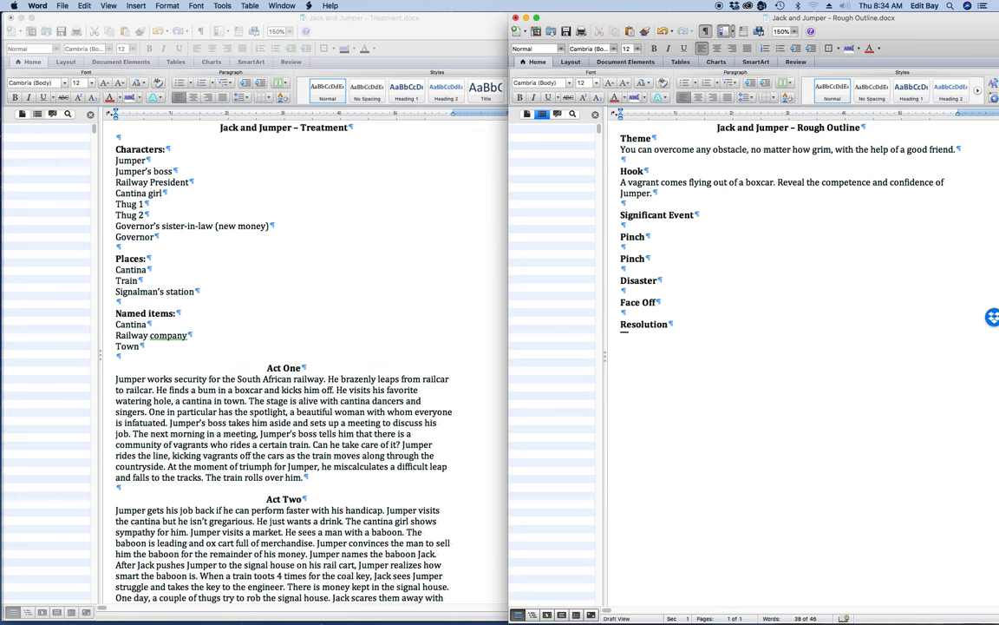
mouse_move(276, 385)
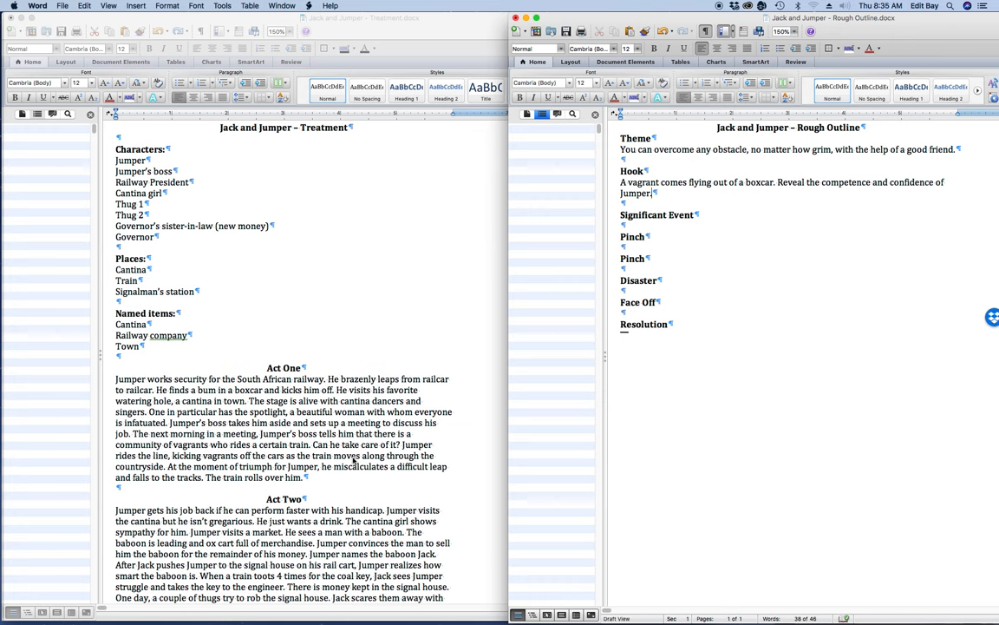
mouse_move(260, 474)
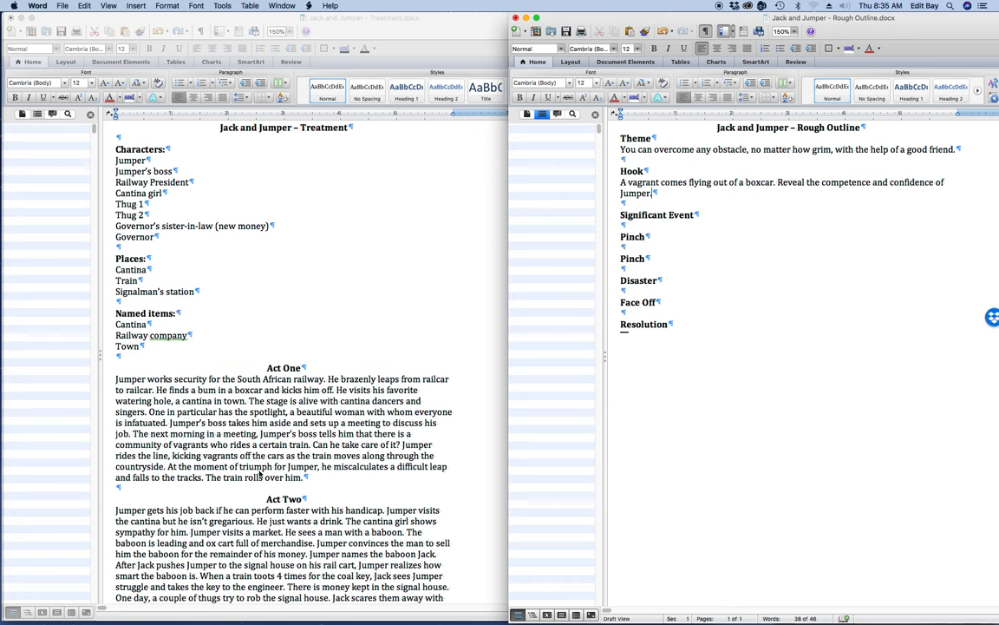
mouse_move(435, 479)
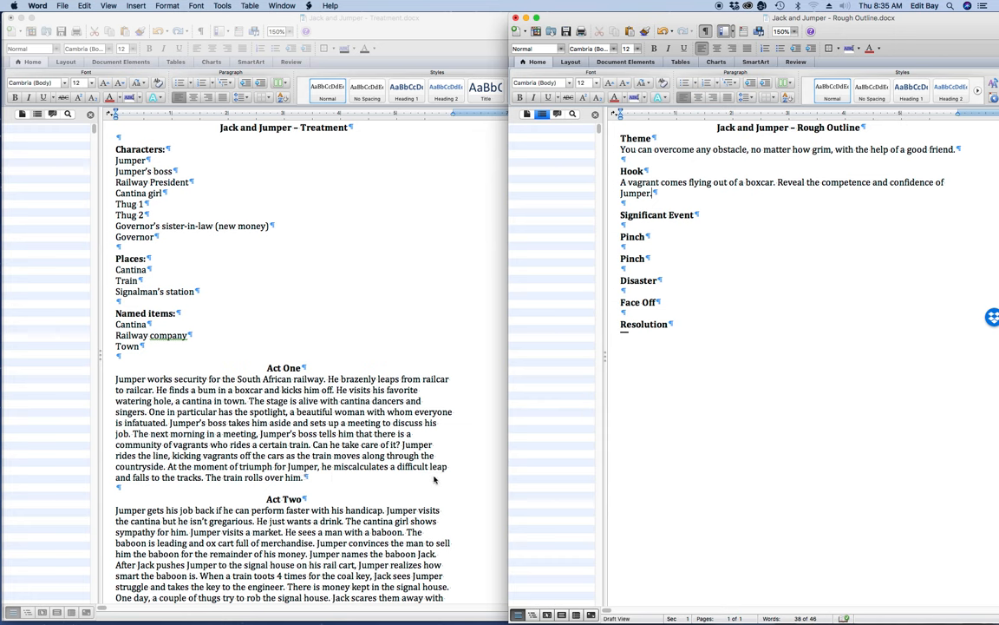
mouse_move(192, 489)
type(".")
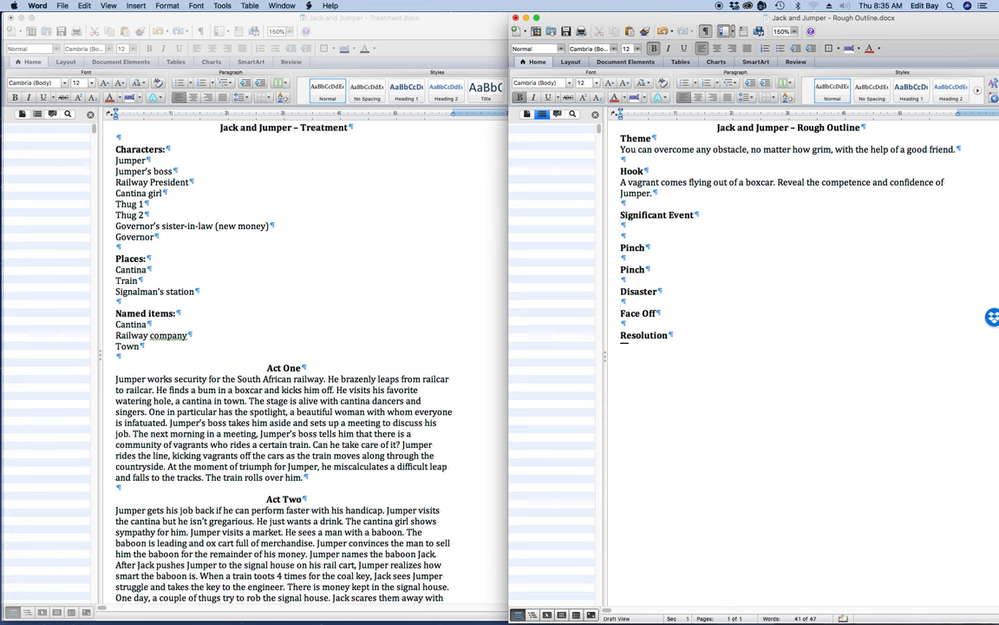
Write 'Jumper falls, is run over by the train, and loses his job.' under Significant Event.
type("Jumper")
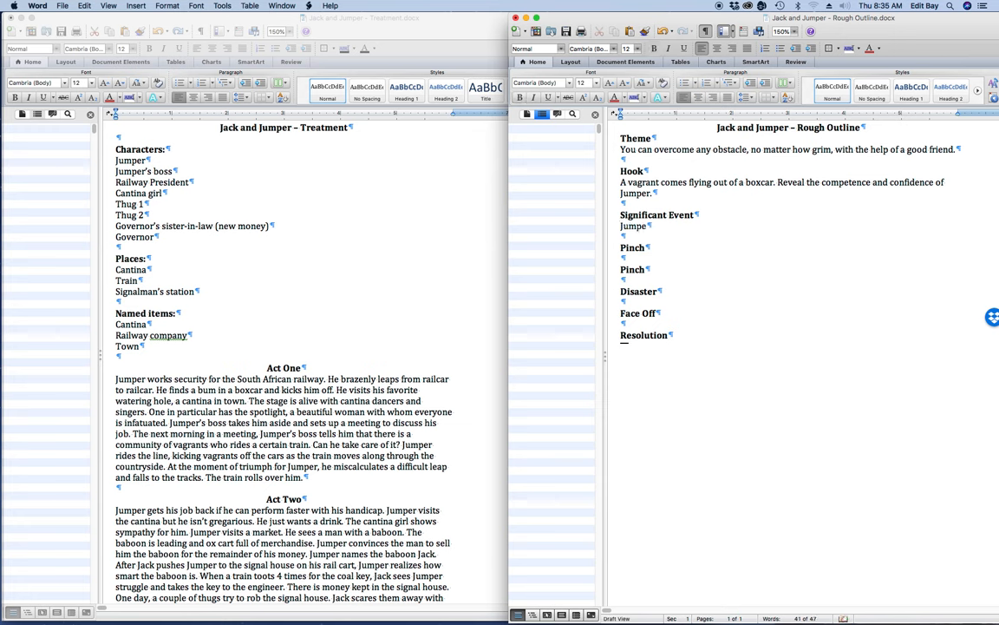
type("falls")
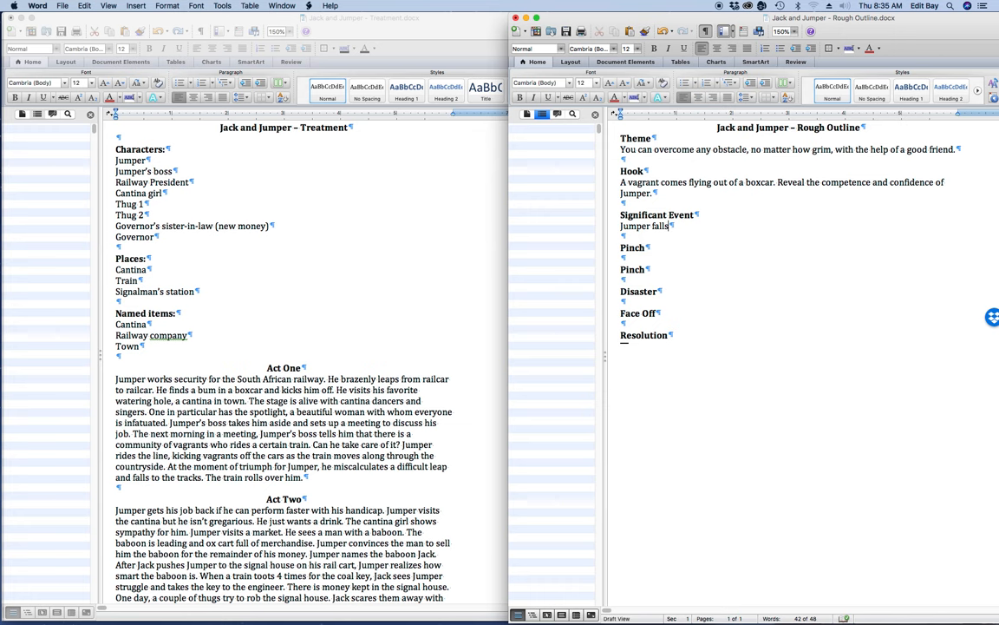
type(", is run over by the train, and")
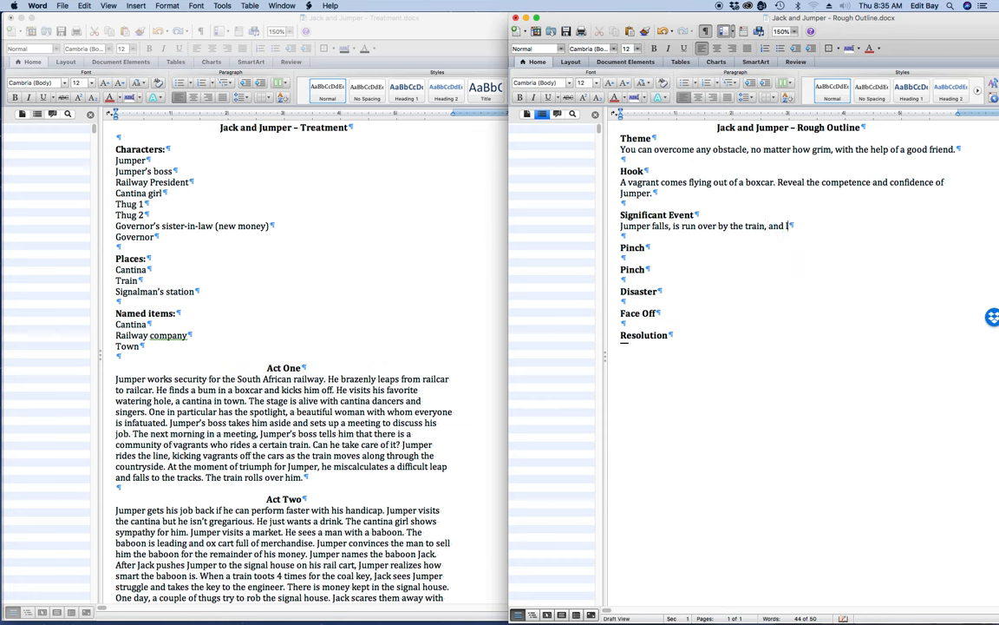
type("loses his")
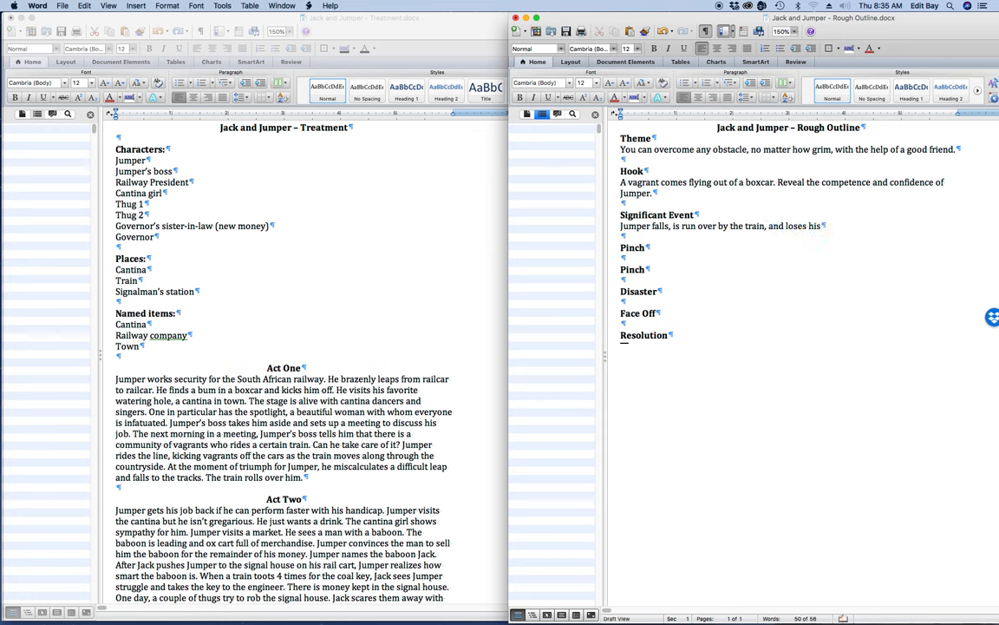
type("job.")
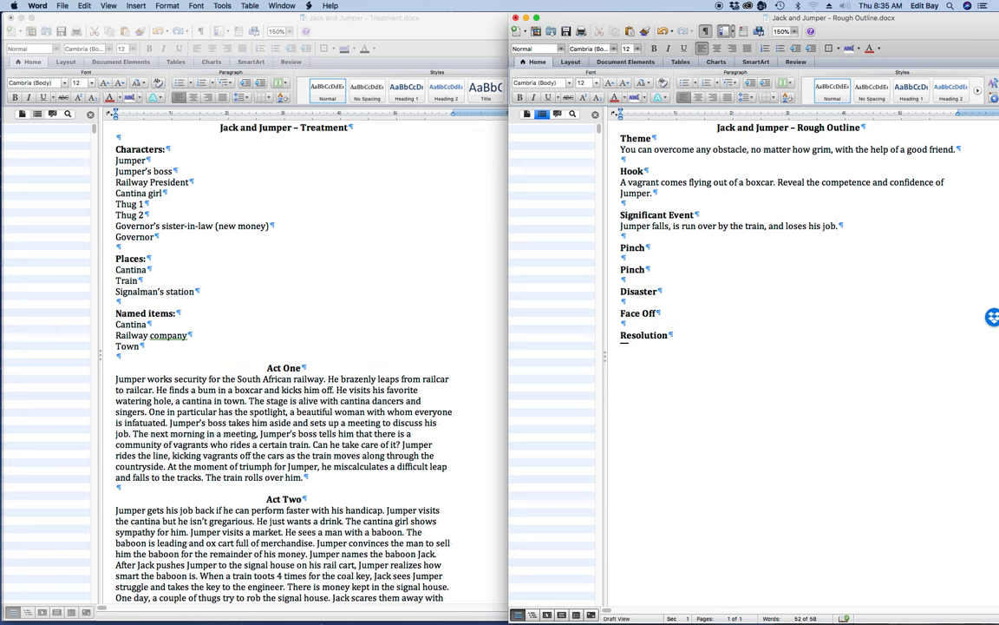
Place the cursor below the first Pinch heading to begin its answer.
left_click(837, 226)
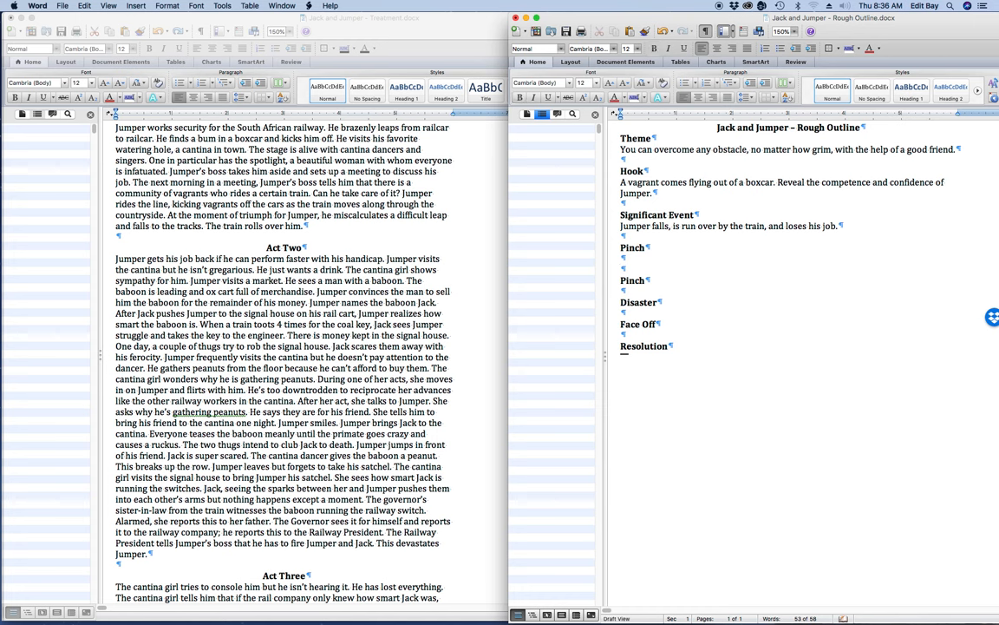
Write the Pinch question: does Jumper give up or go for the job from the railway.
type("D")
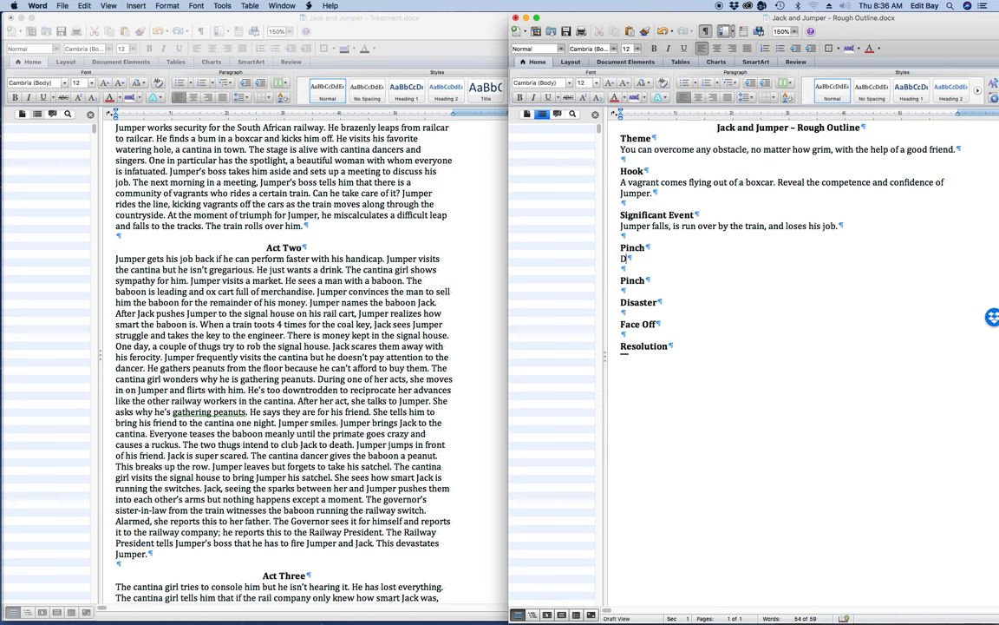
type("oes Jumper decide")
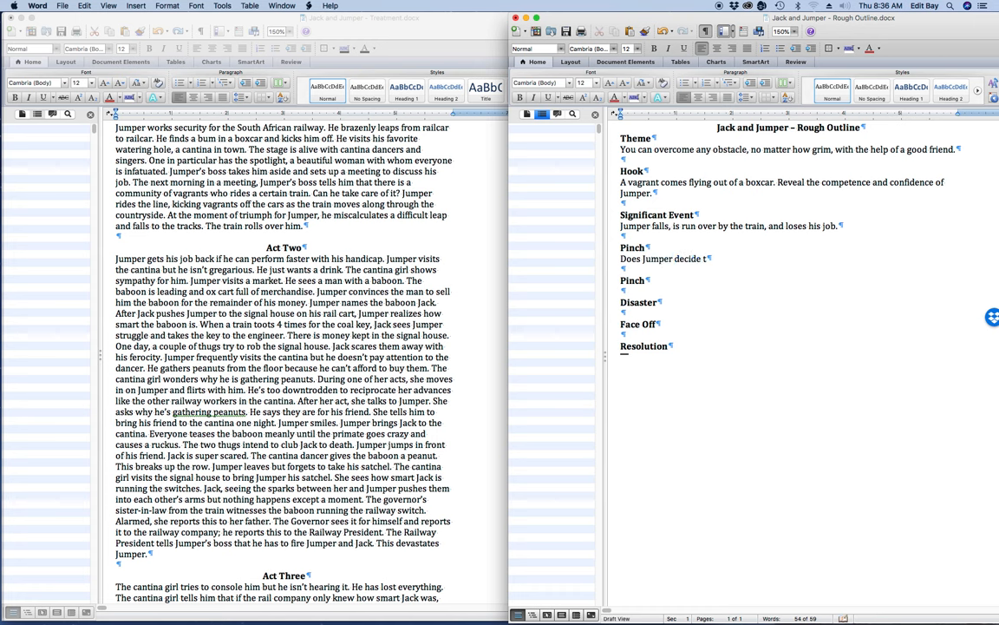
type("to")
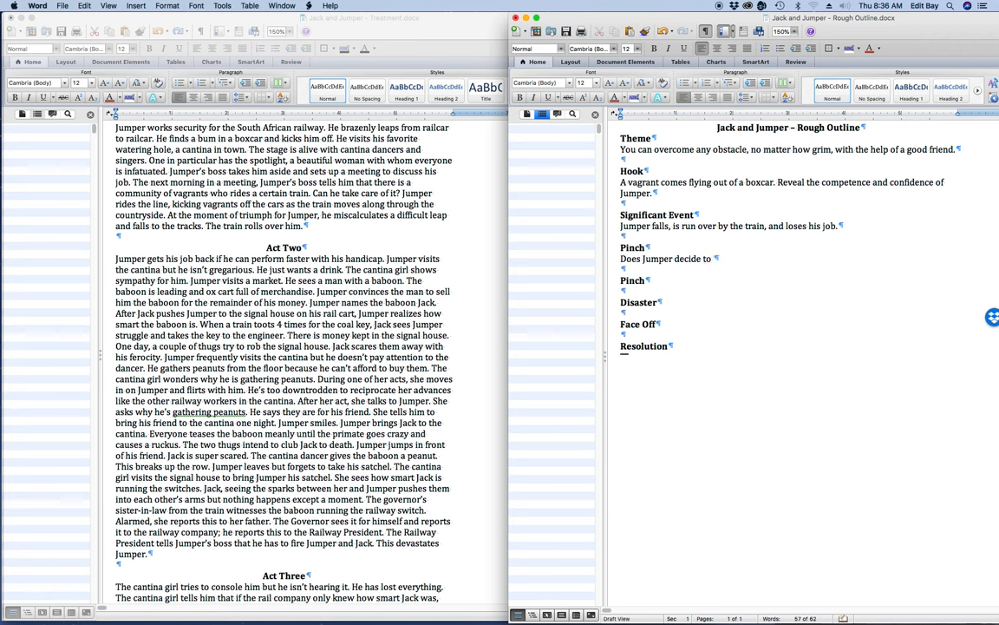
type("give up or")
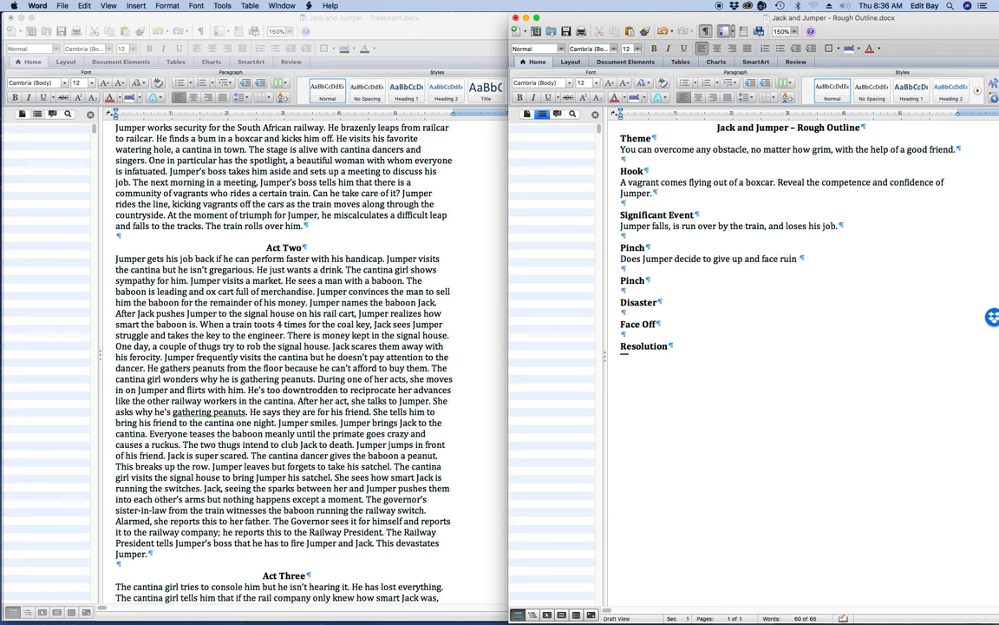
type("or does he decide to try to get some kind of")
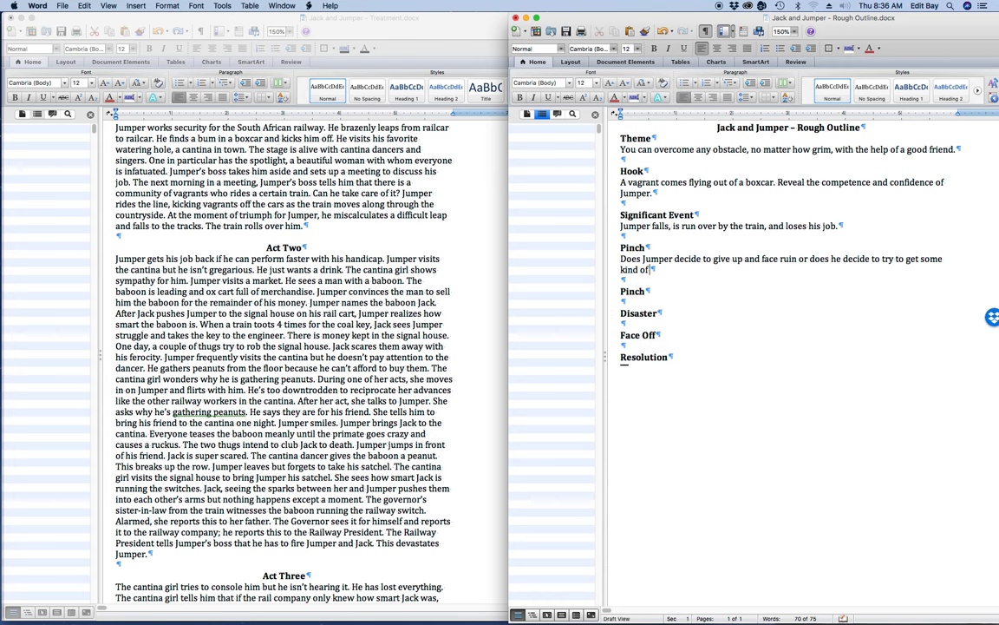
type("job from the")
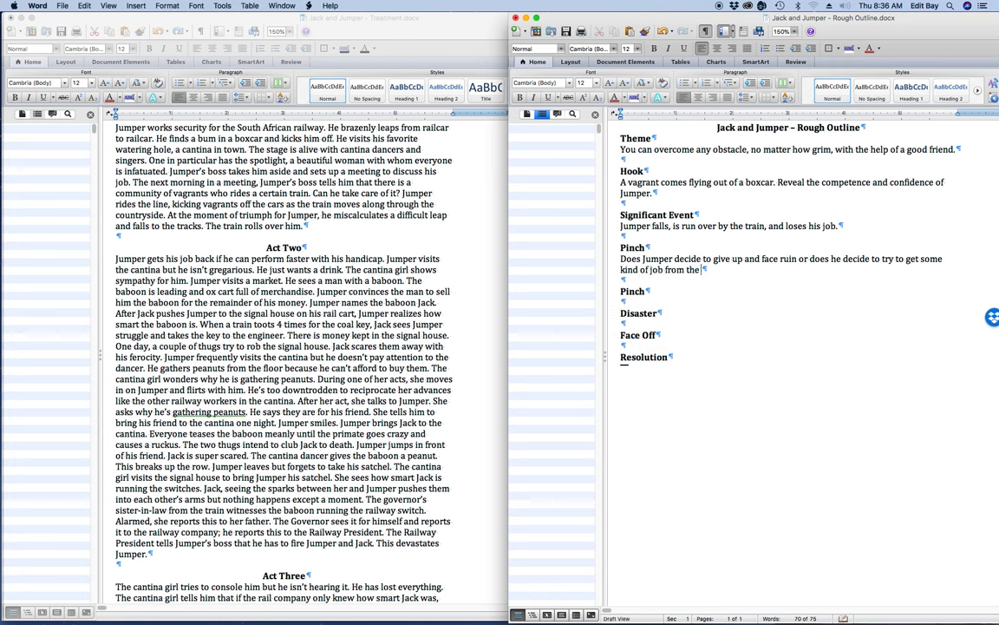
type("railway.")
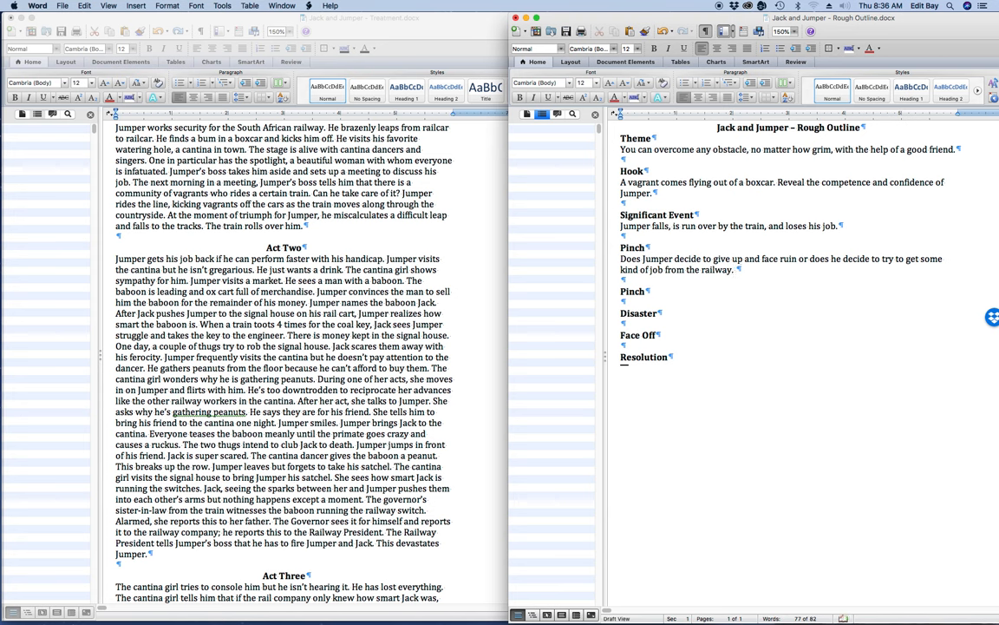
Append the conversation with his boss and "Decides to go for his job." to the Pinch answer.
left_click(738, 269)
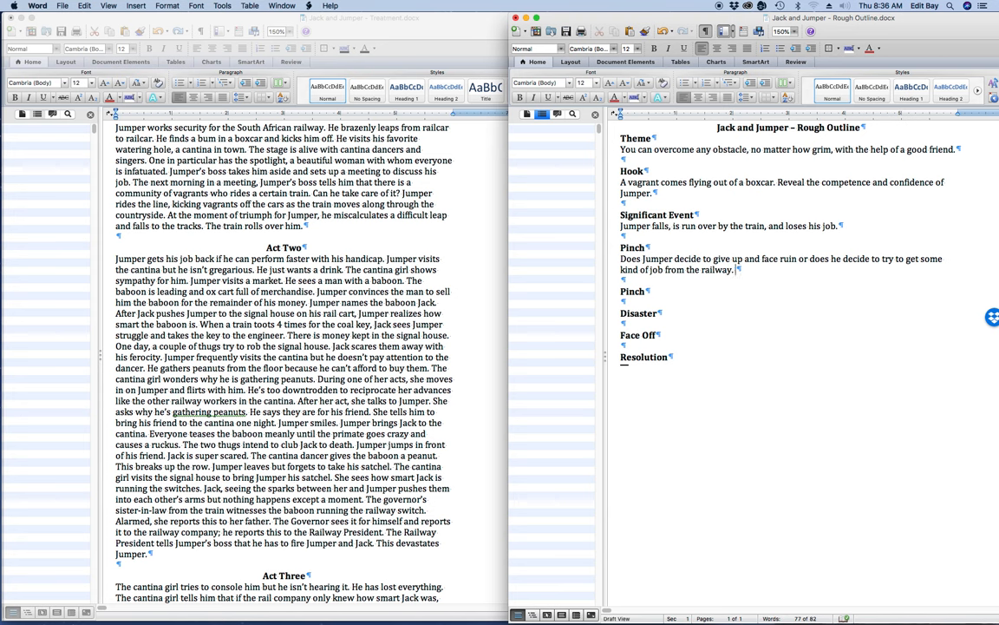
type("C")
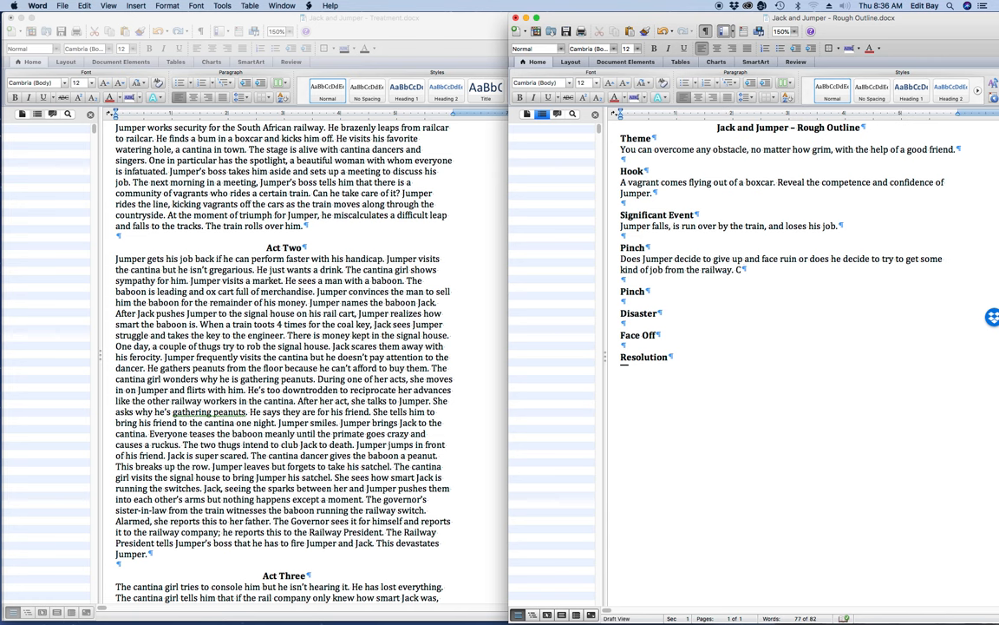
type("onversation between Jumper and his boss.")
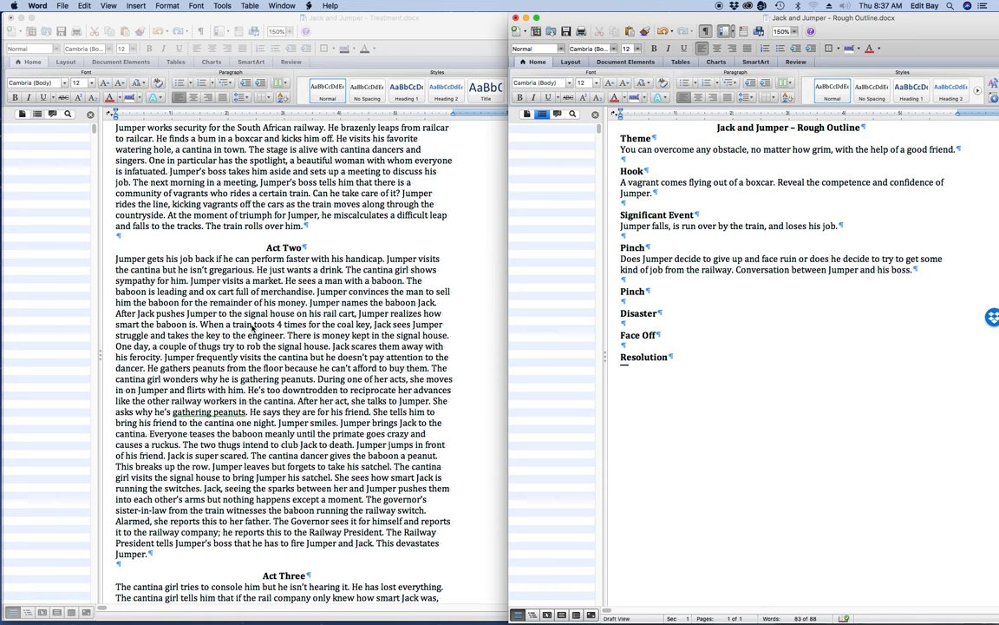
mouse_move(253, 329)
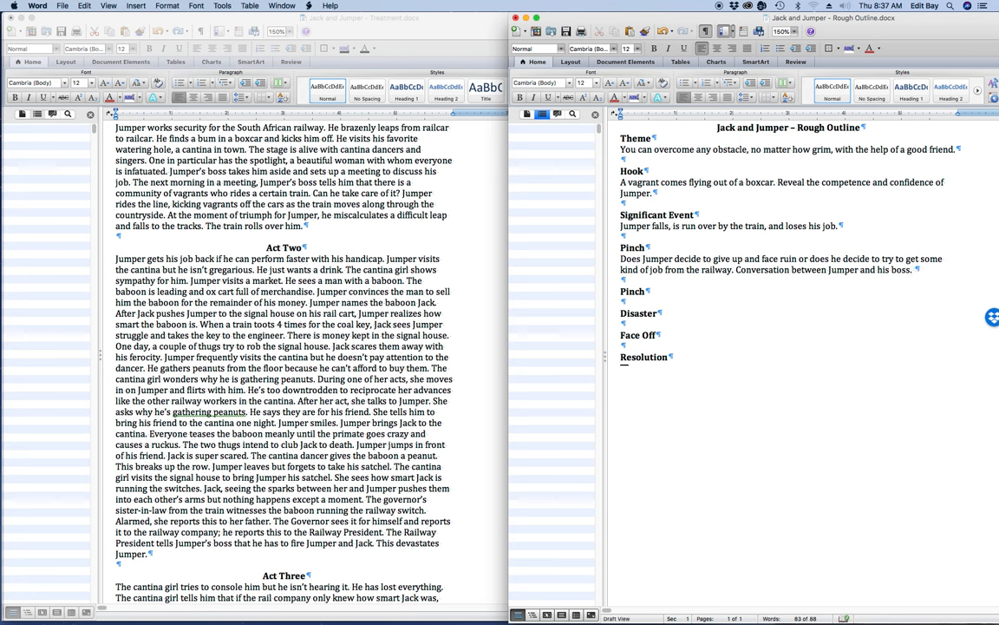
type("Decides to")
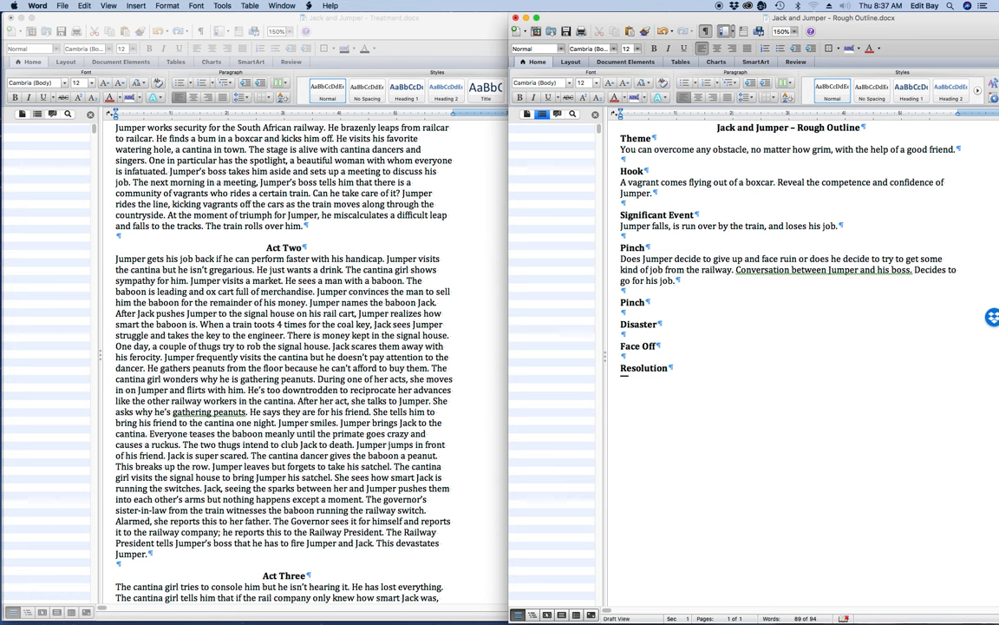
Bring up Word's Open dialog listing the Documents folder.
left_click(675, 280)
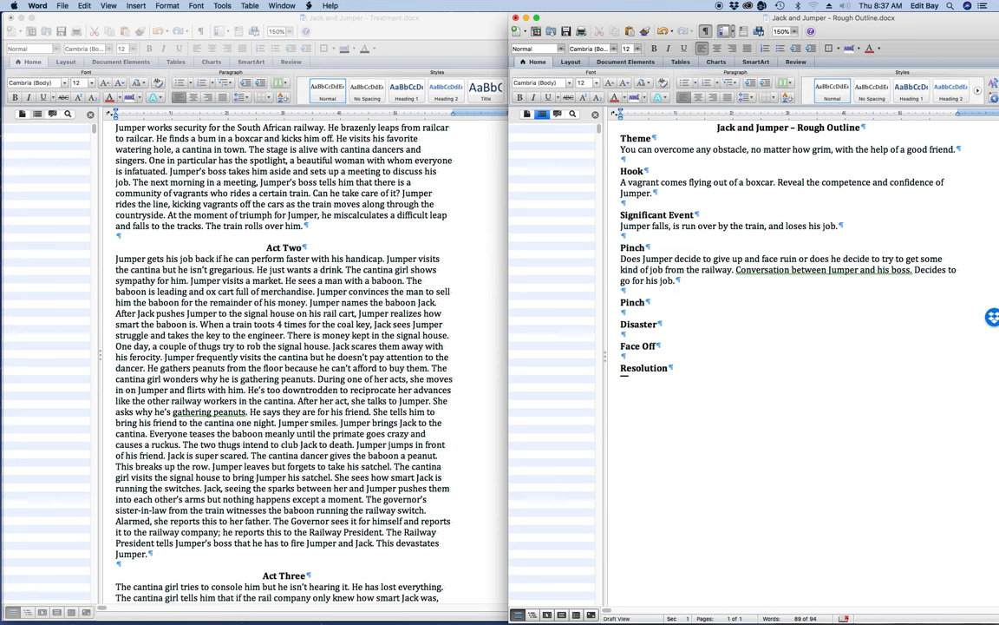
left_click(675, 281)
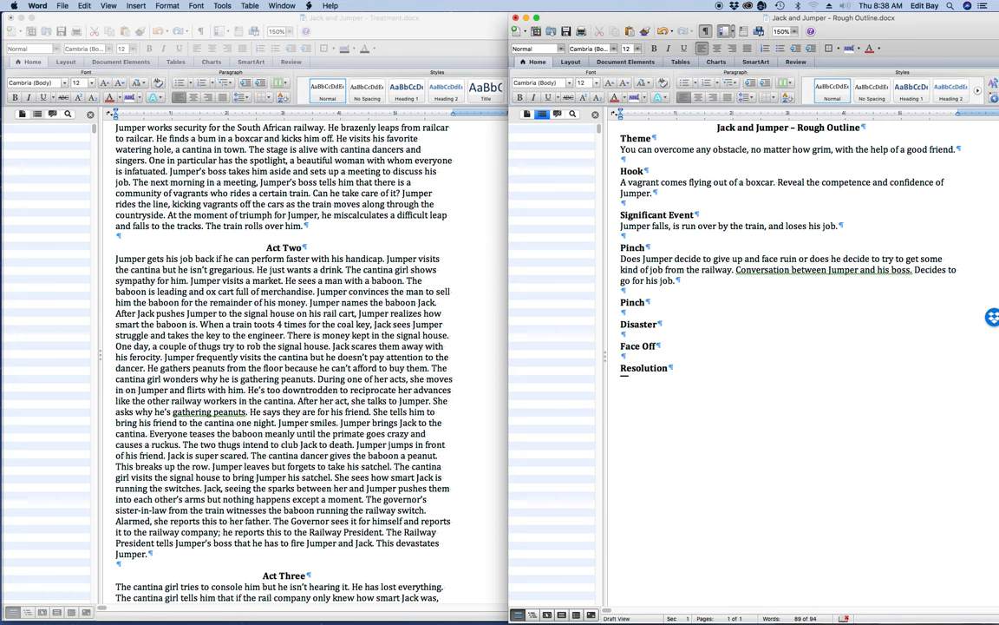
left_click(675, 281)
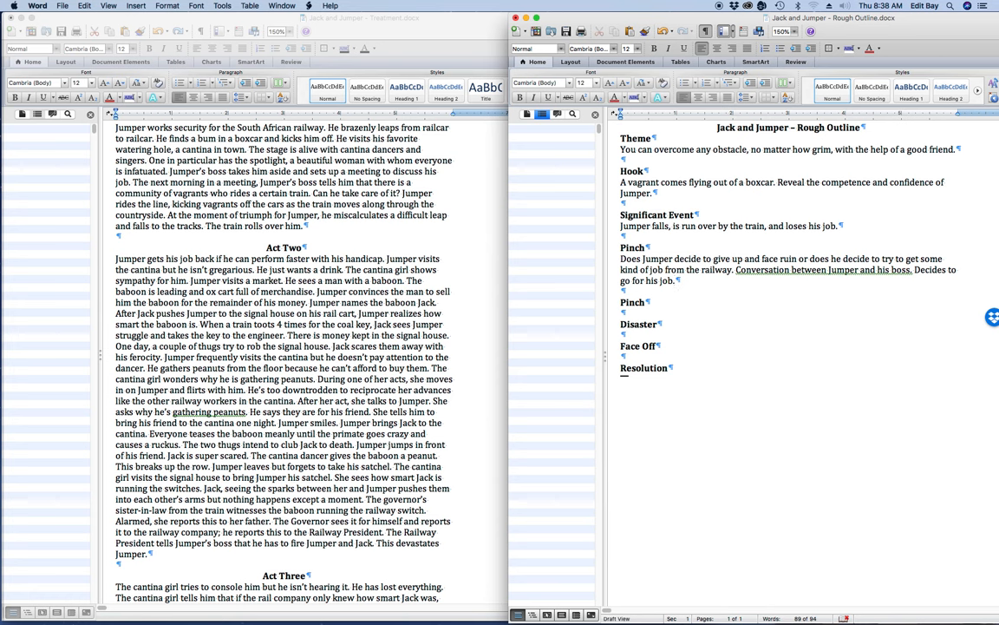
left_click(675, 280)
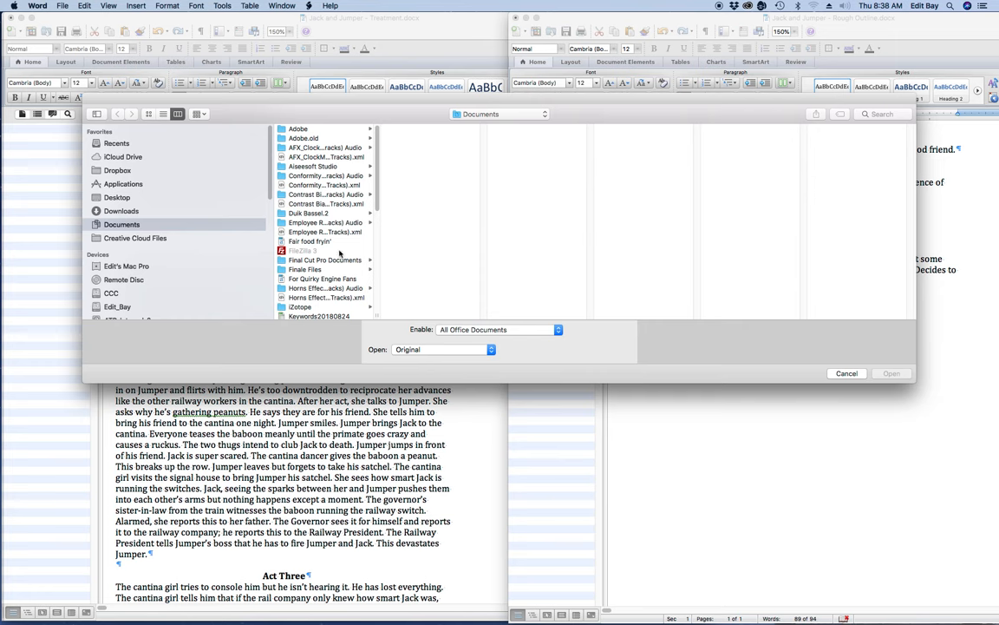
Browse Dropbox > writing projects > Screenplays into the Jack and Jumper folder, checking Research.
left_click(117, 170)
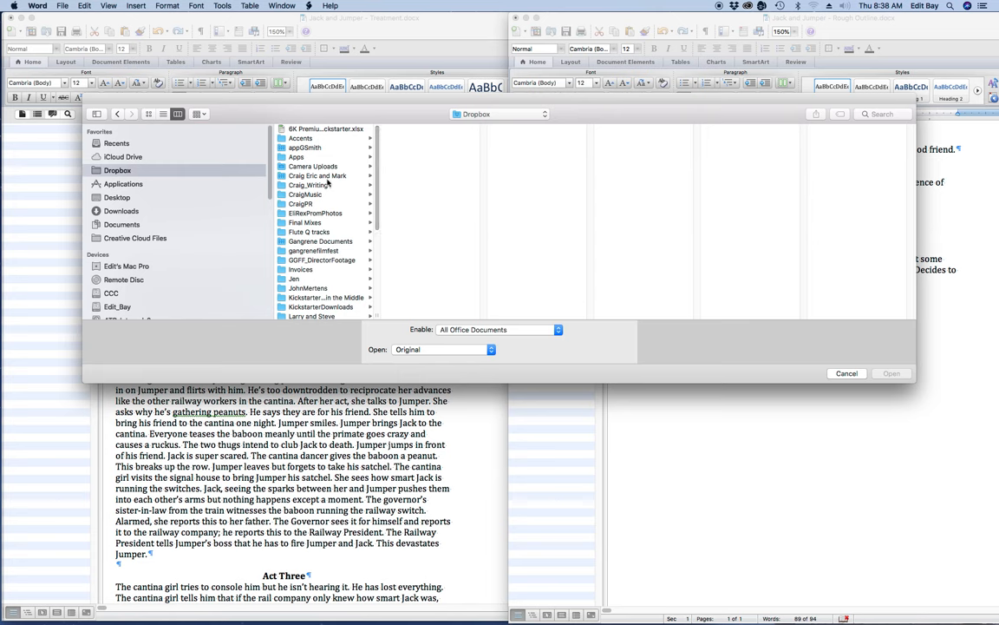
left_click(309, 185)
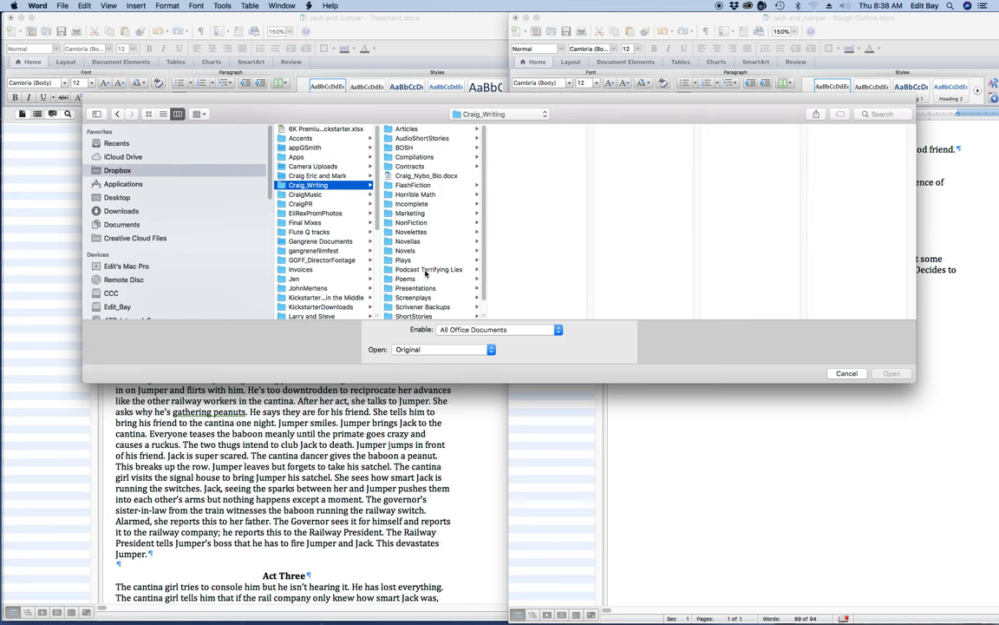
left_click(413, 296)
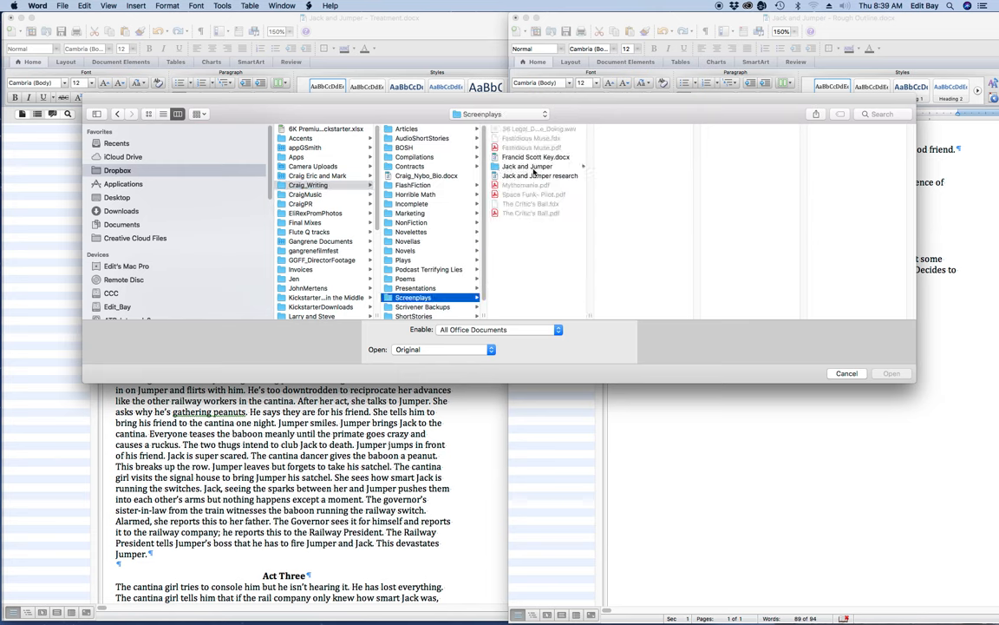
left_click(540, 175)
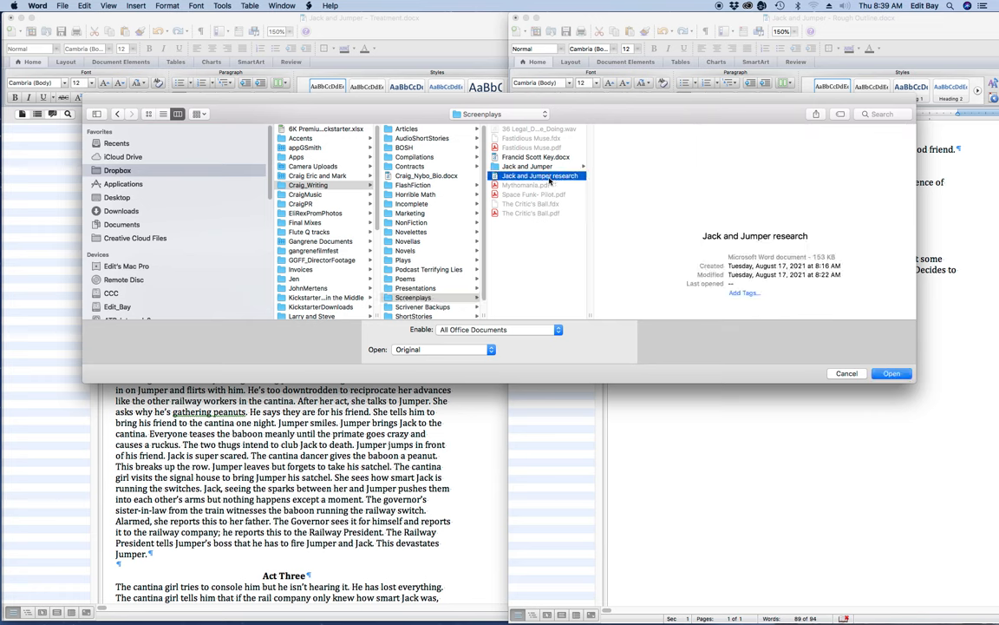
mouse_move(632, 234)
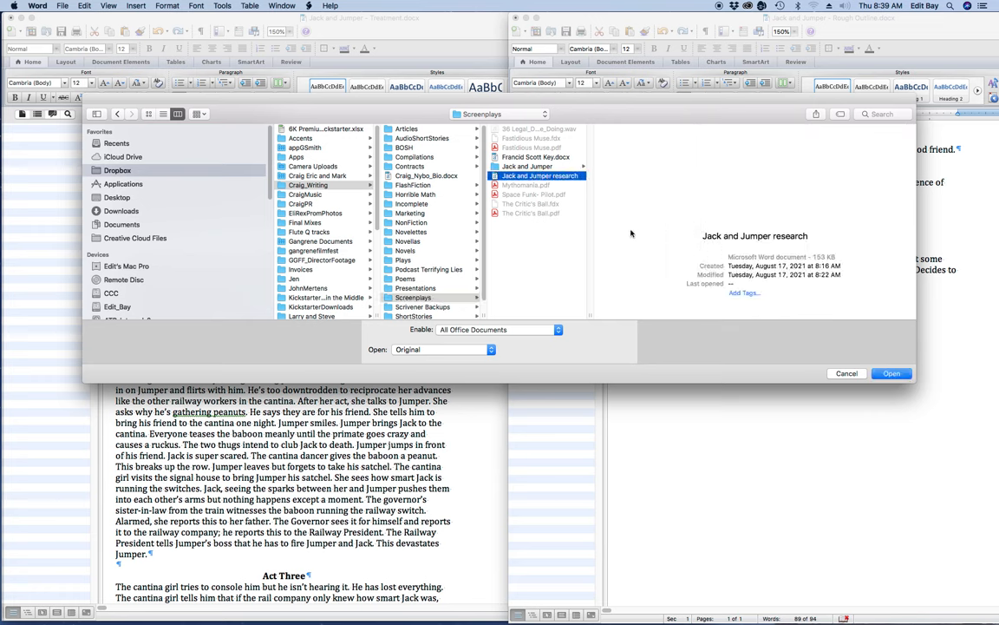
left_click(527, 165)
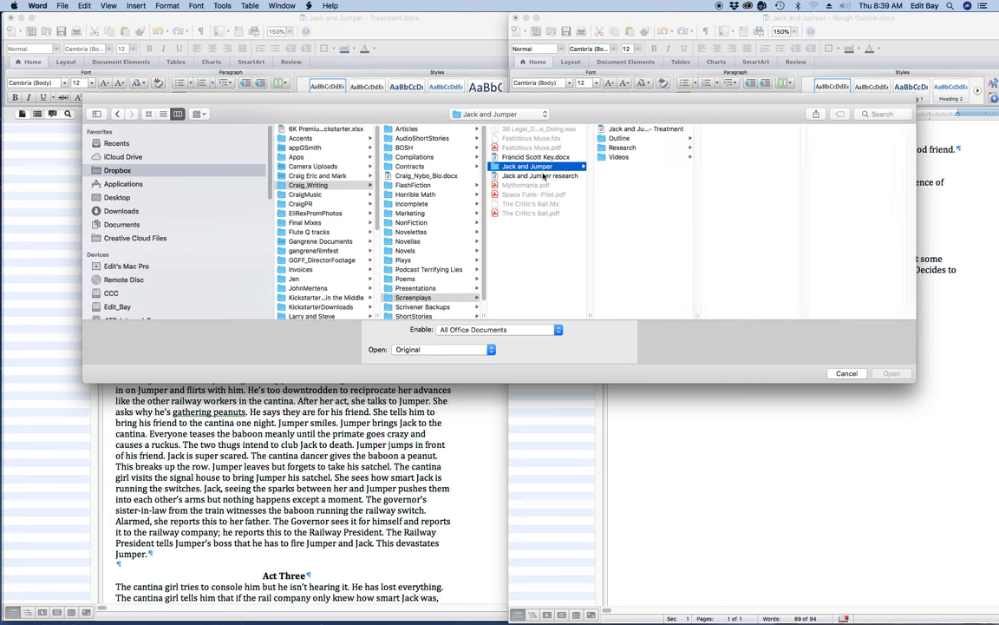
left_click(622, 147)
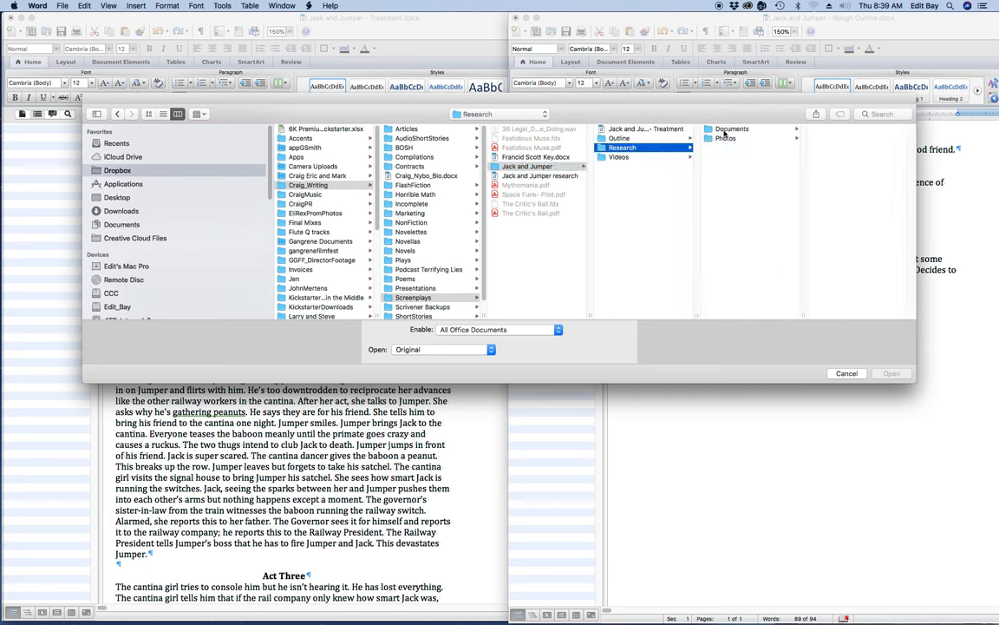
left_click(751, 128)
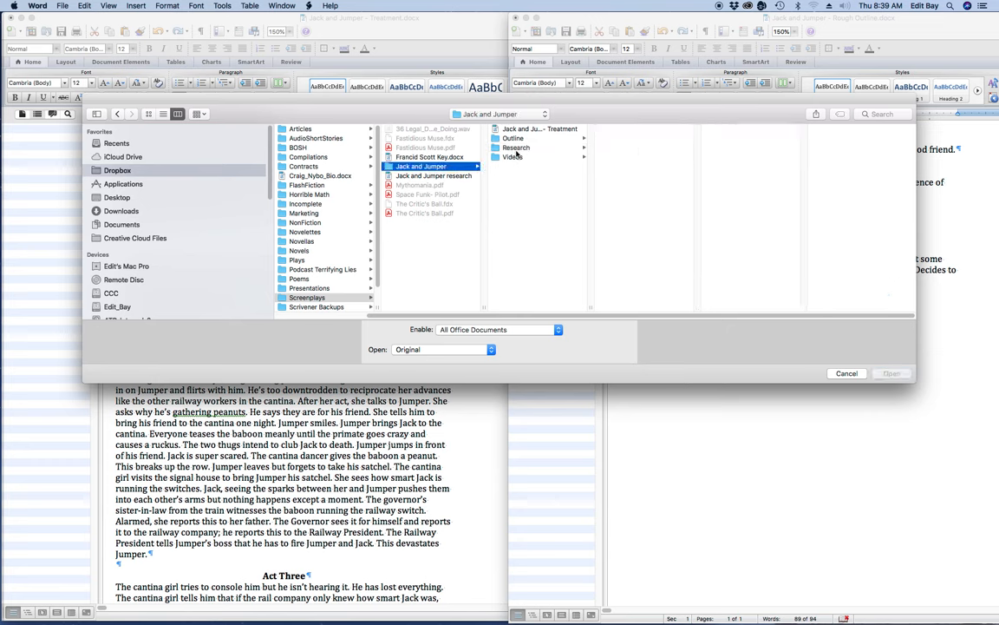
left_click(515, 148)
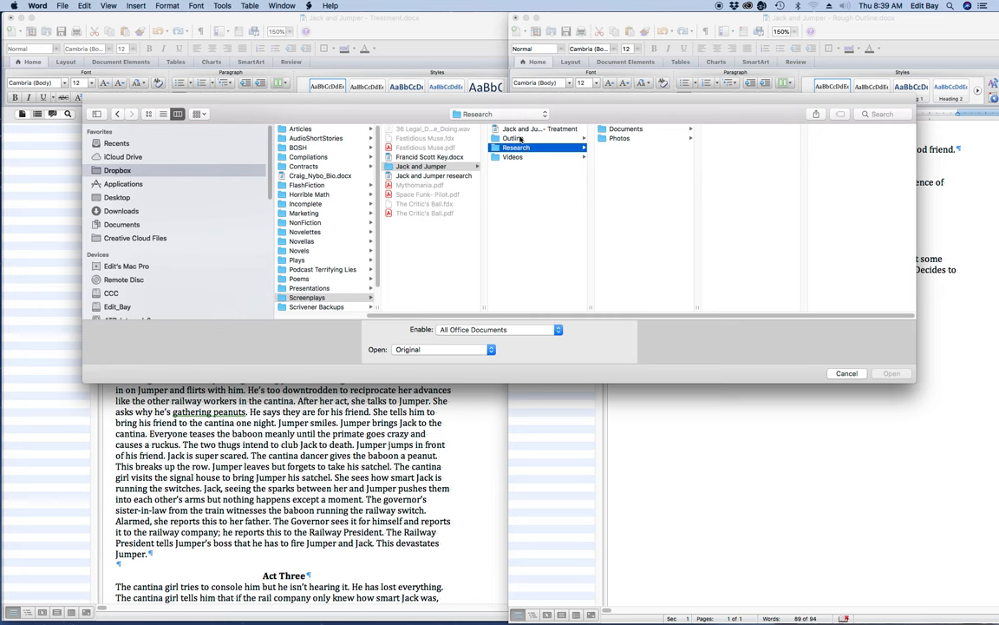
Open the Jack and Jumper scene ideas document from the Outline folder.
left_click(512, 138)
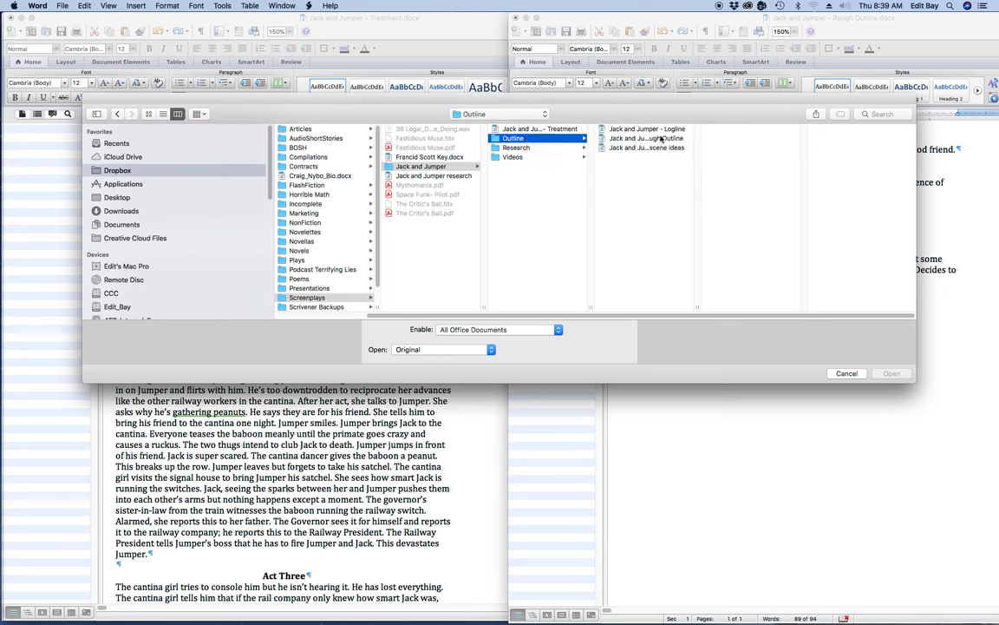
left_click(647, 148)
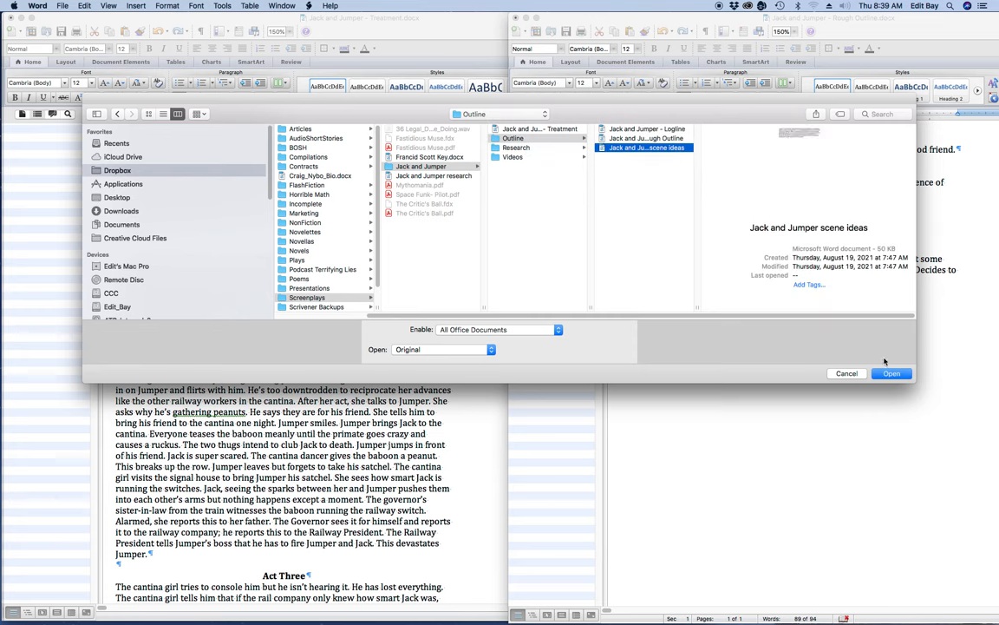
left_click(846, 373)
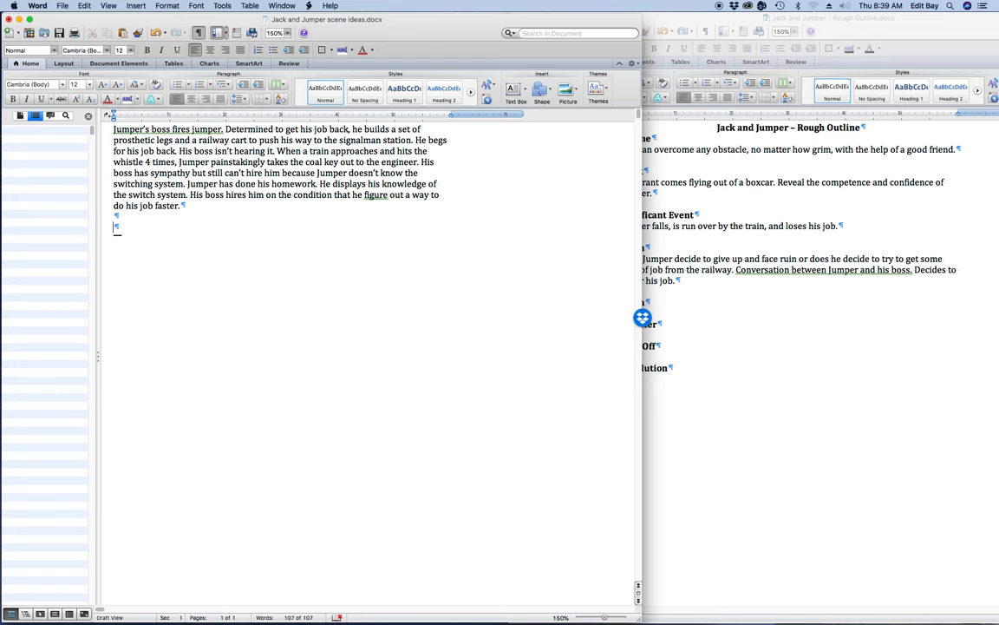
Write the scene idea where Jumper buys a satchel full of peanuts from the Oxcart Man.
type("W")
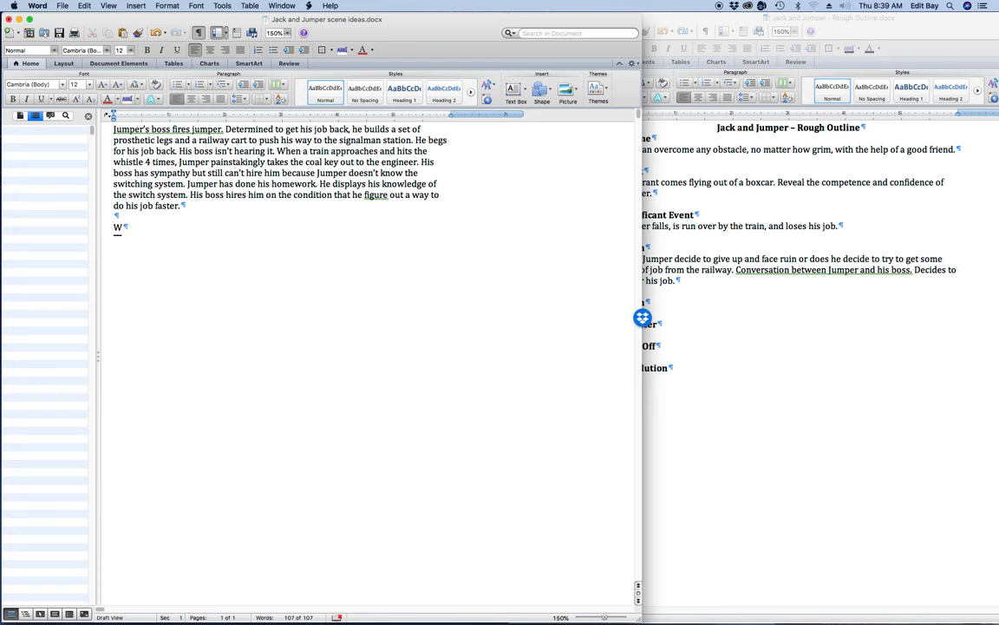
type("hen Jumpe")
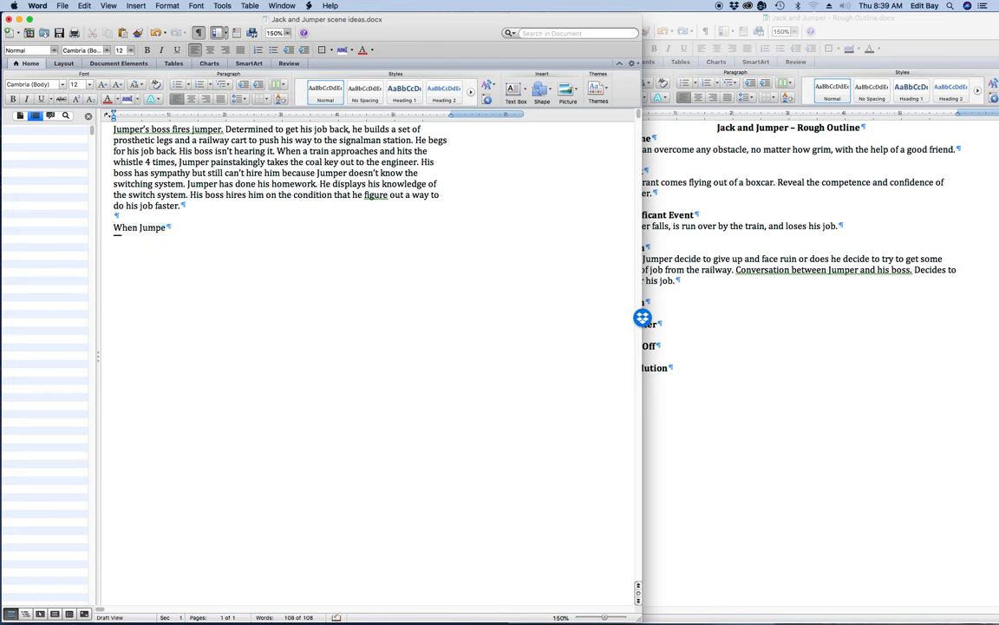
type("purchases Jack, the man")
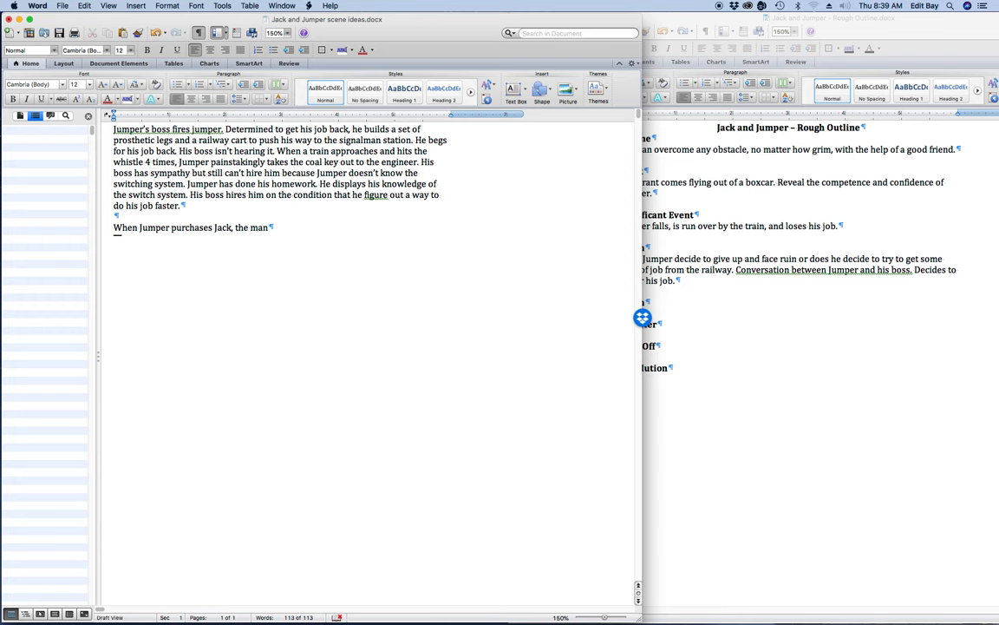
key("backspace")
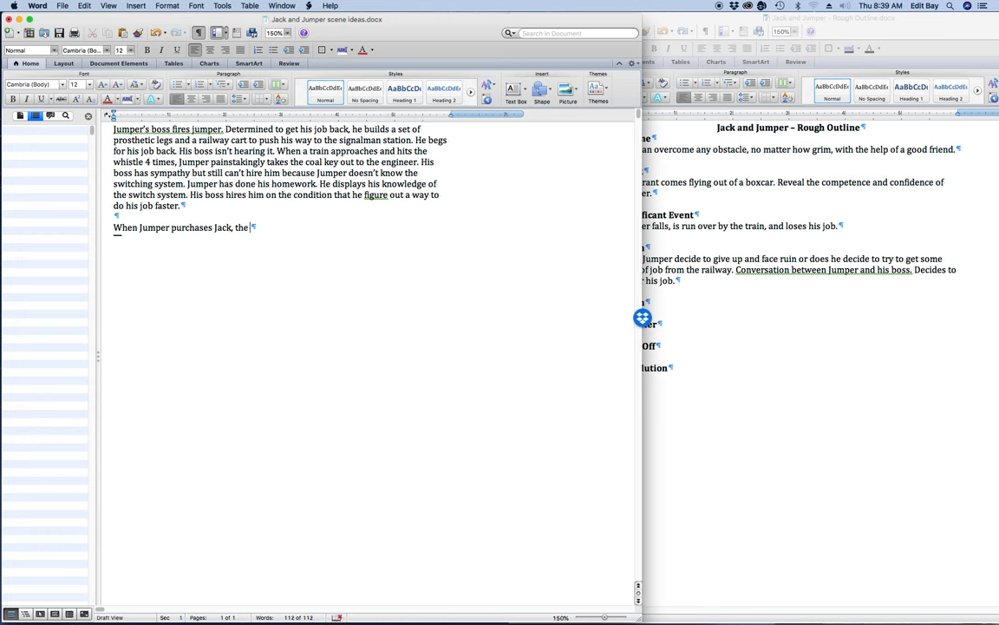
type("Oxcart Man gives him a satchel")
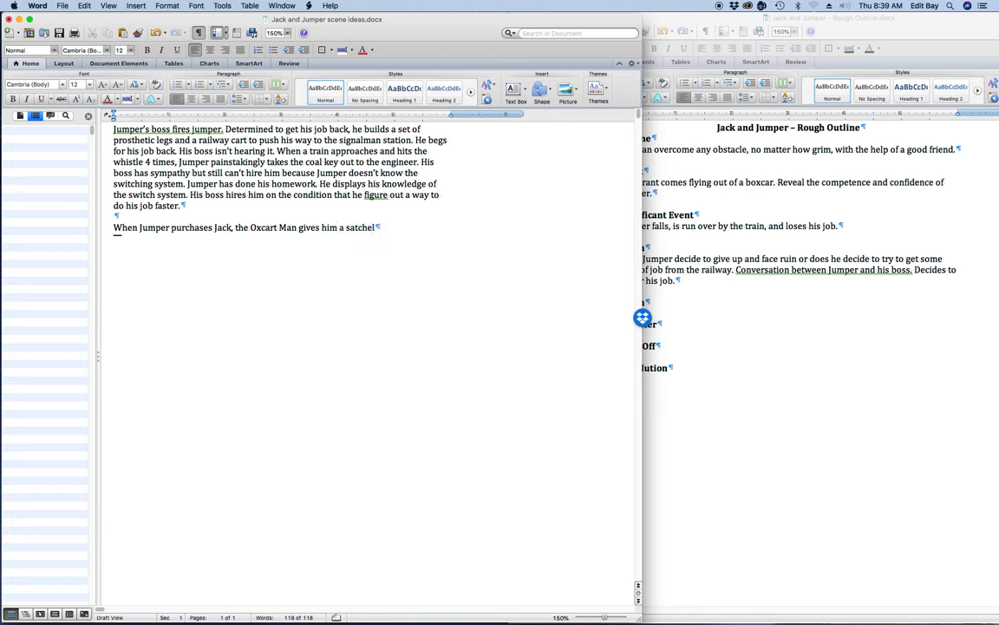
type("full")
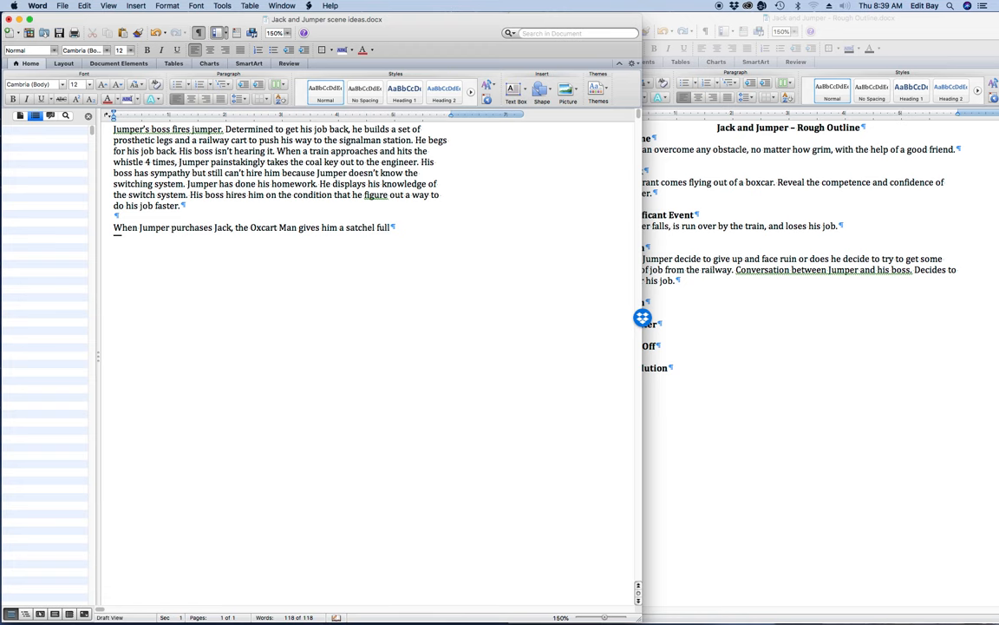
type("of peanuts.")
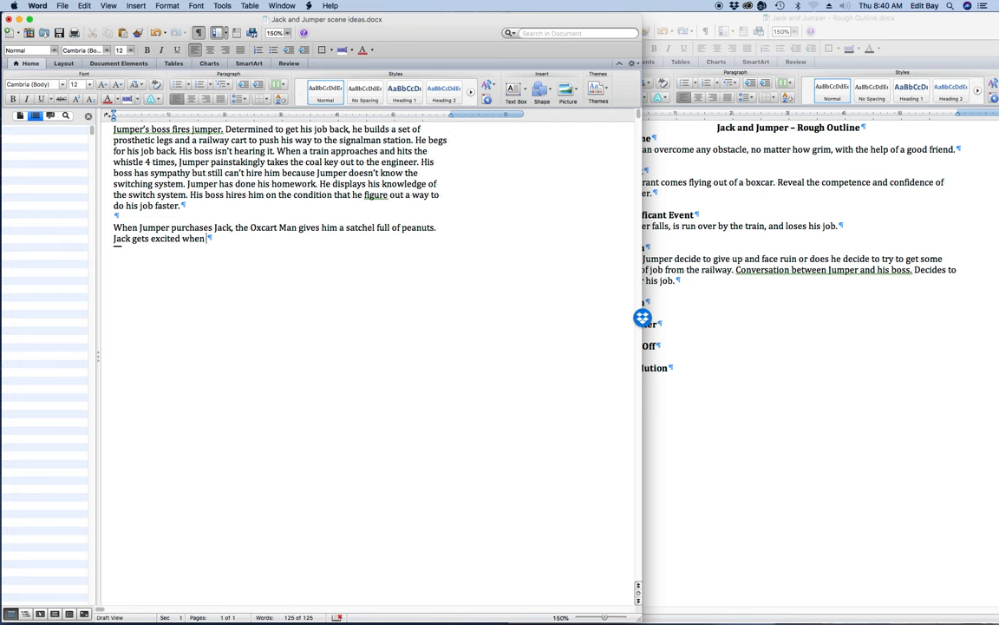
Finish it: when his master reaches into the satchel, Jack knows he's going to get a treat.
type("his master")
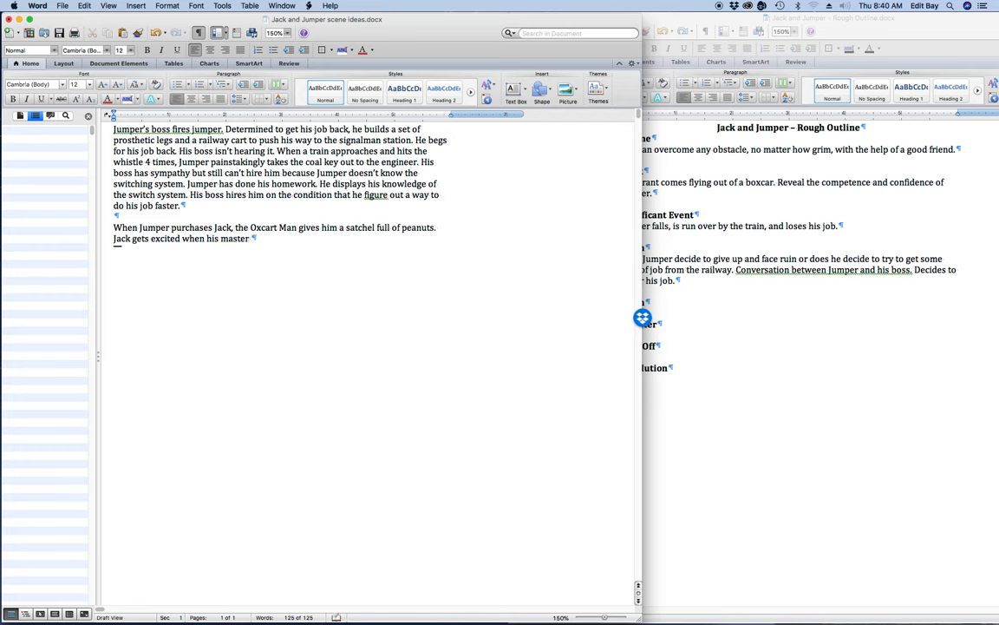
type("reaches into the")
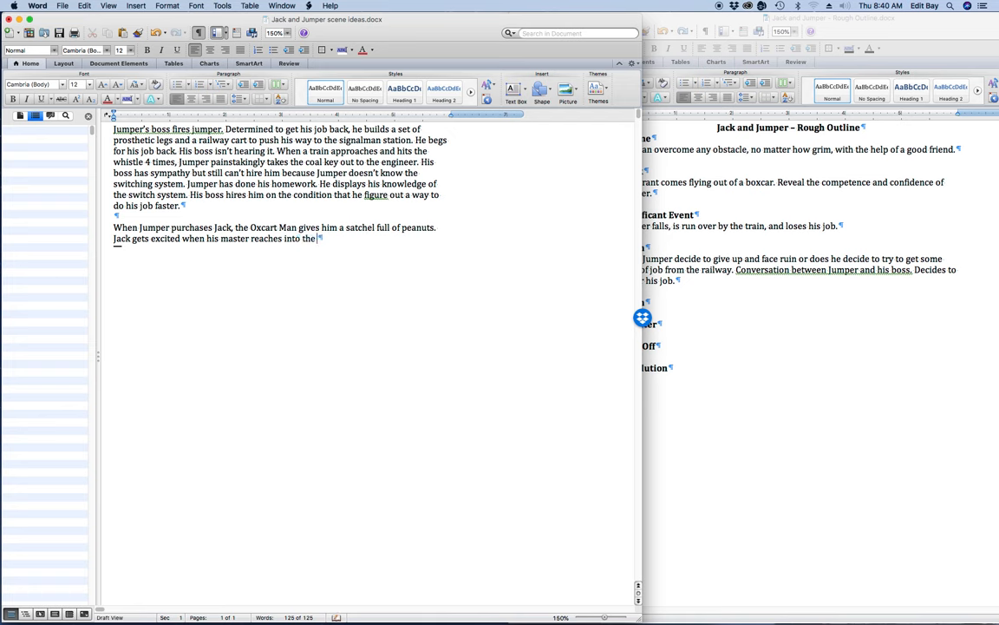
type("satchel")
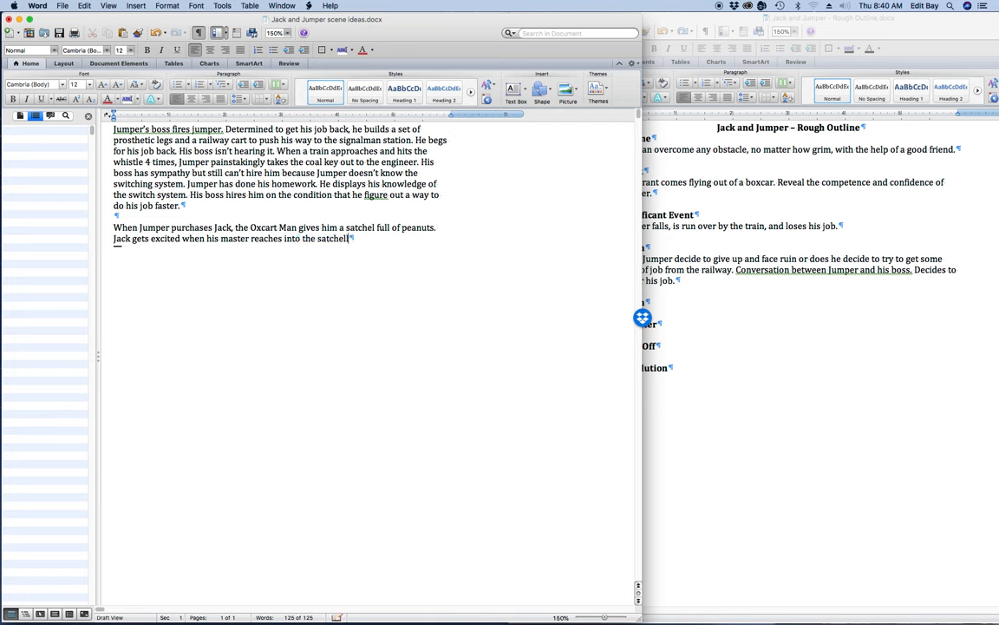
type("because he")
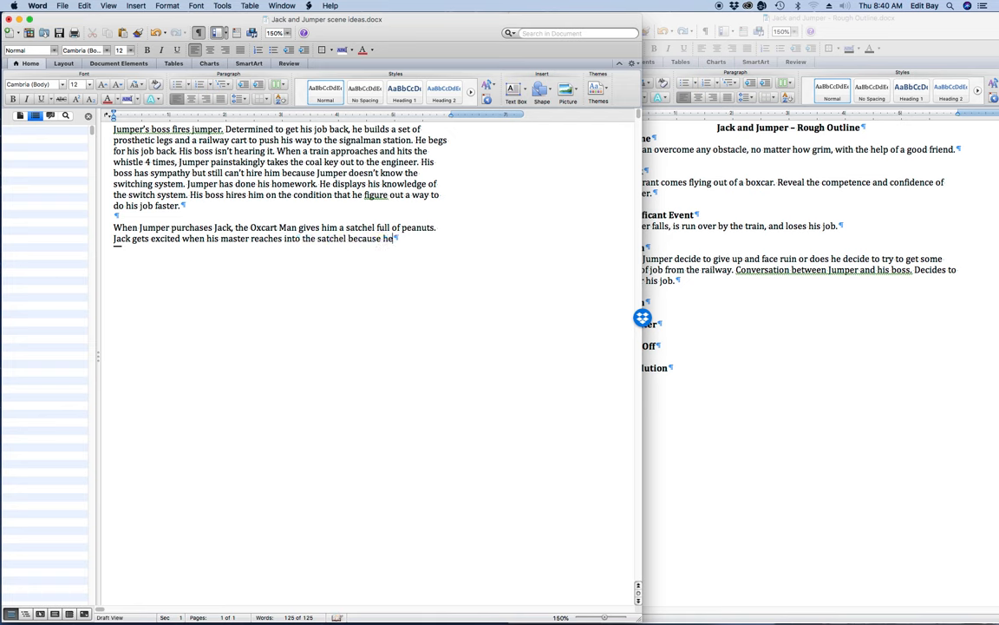
type("knows he's")
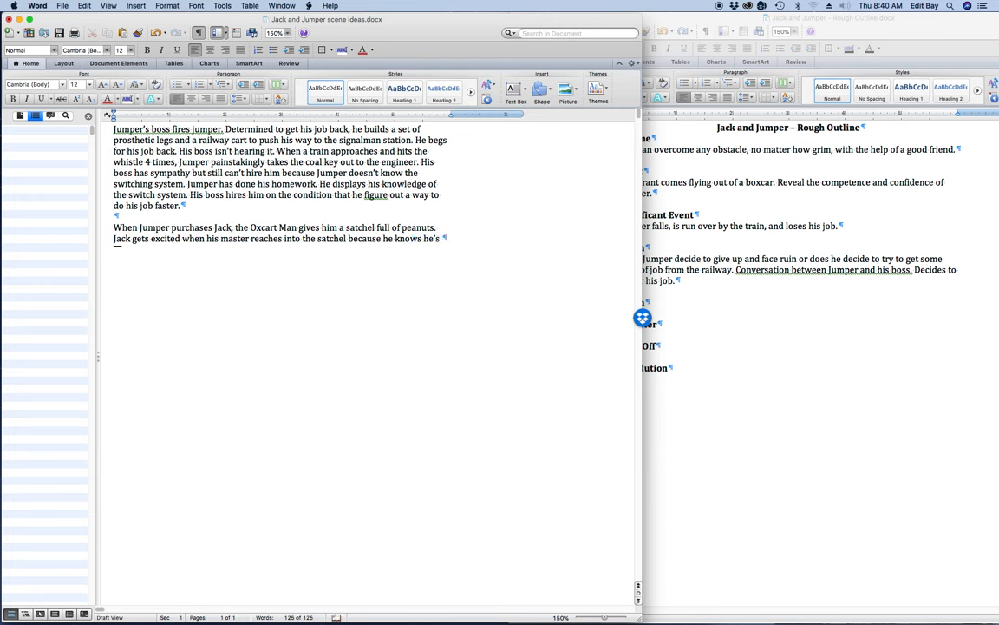
type("going to get a t")
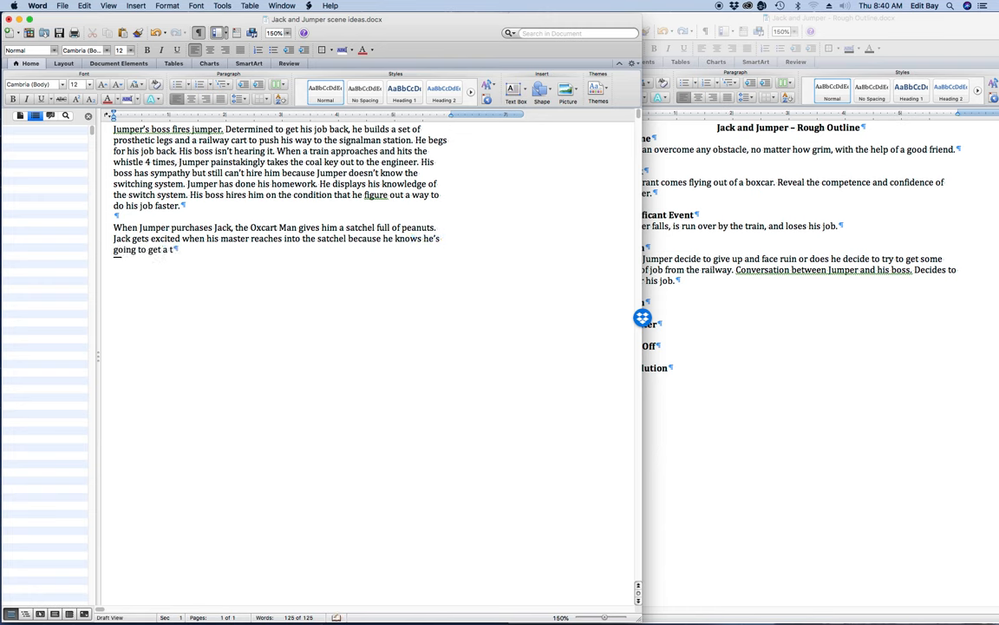
type("reat.")
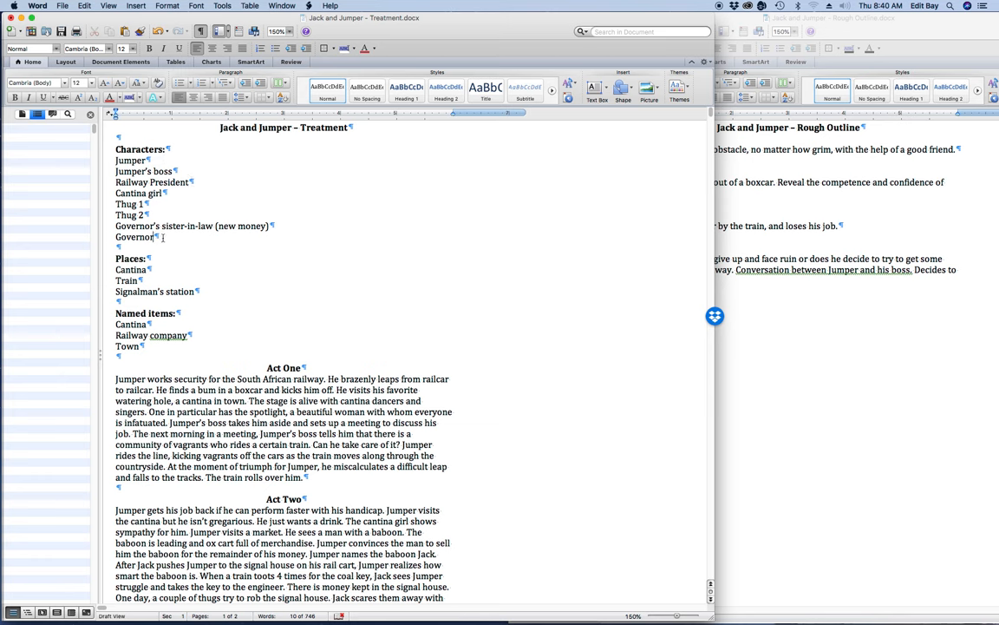
Add "Oxcart Man" under Characters in the Treatment.
type("Oxcart M")
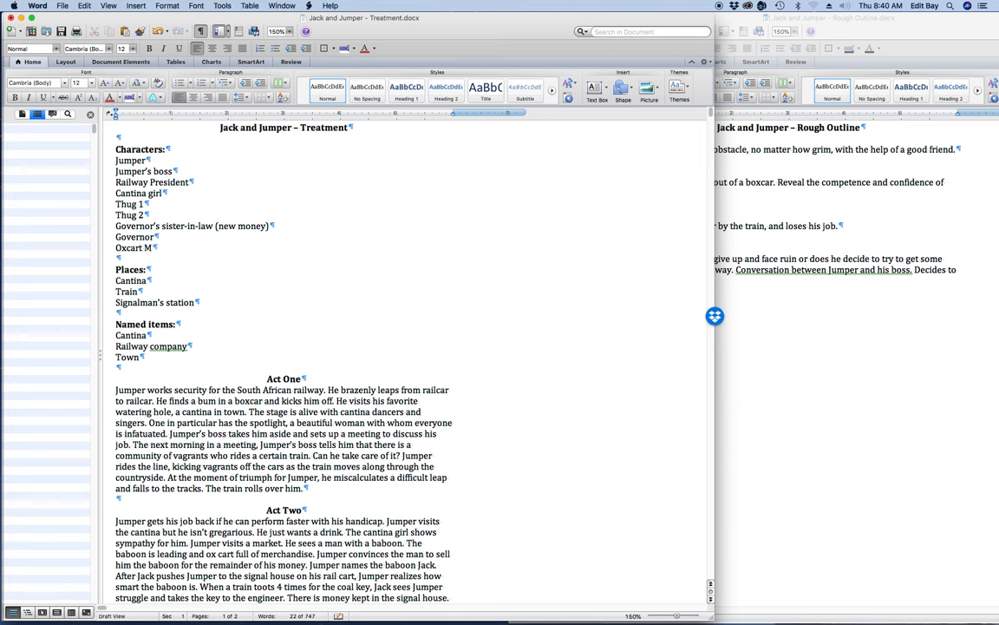
type("an")
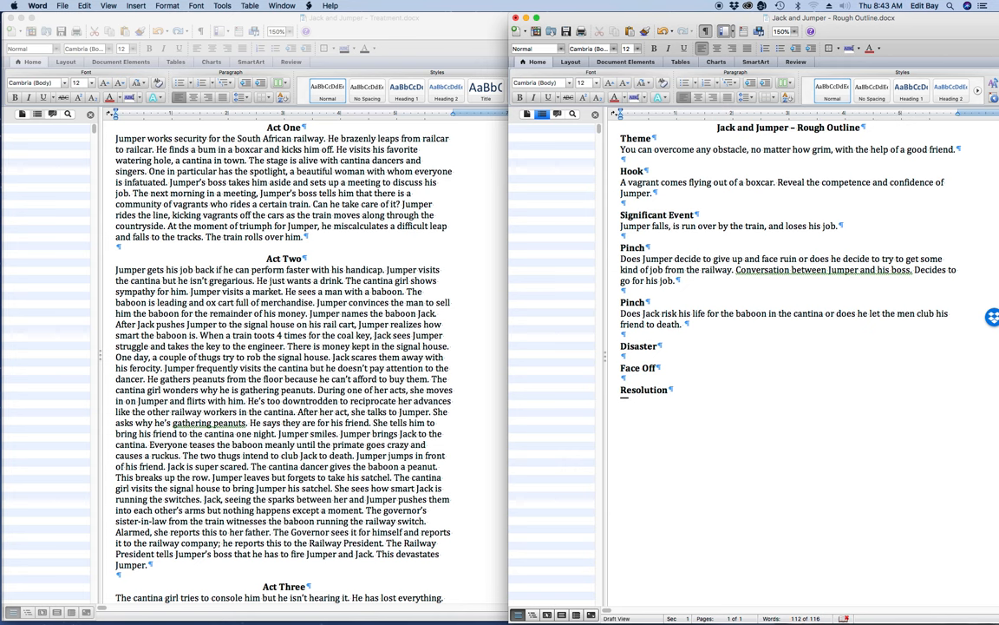
Answer the second Pinch with "He jumps to Jack's aid.".
type("He jumps to")
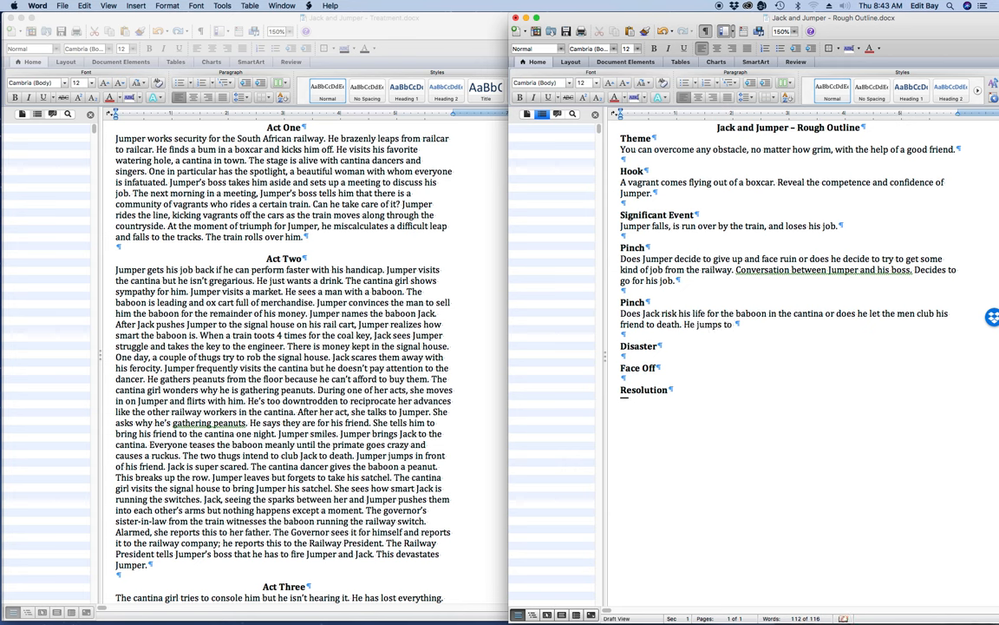
type("Jack's a")
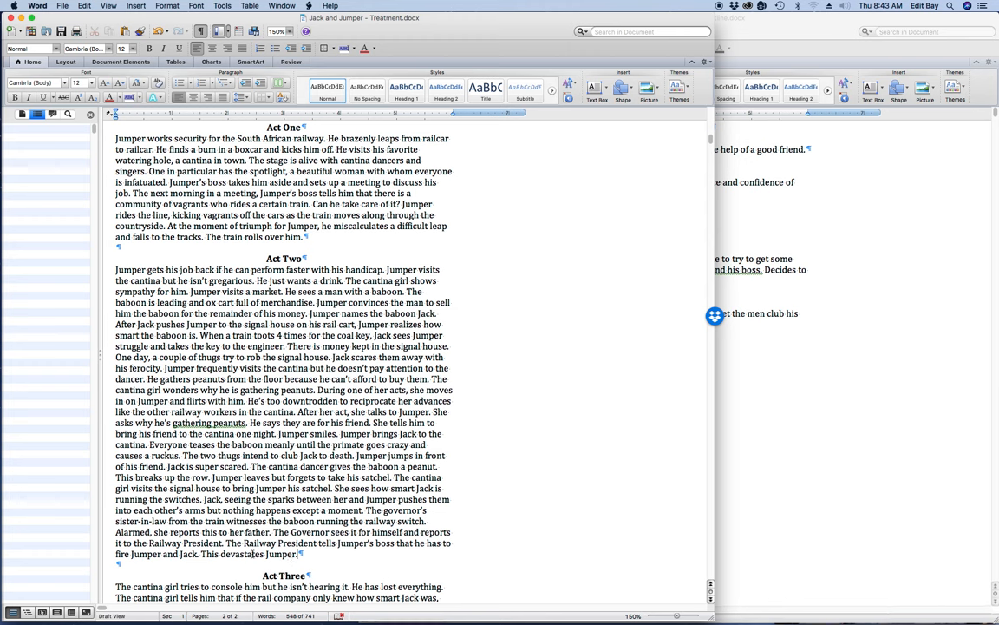
Replace "This" with "Getting fired" in the last Act Two sentence of the Treatment.
double_click(208, 554)
type("Getting fired")
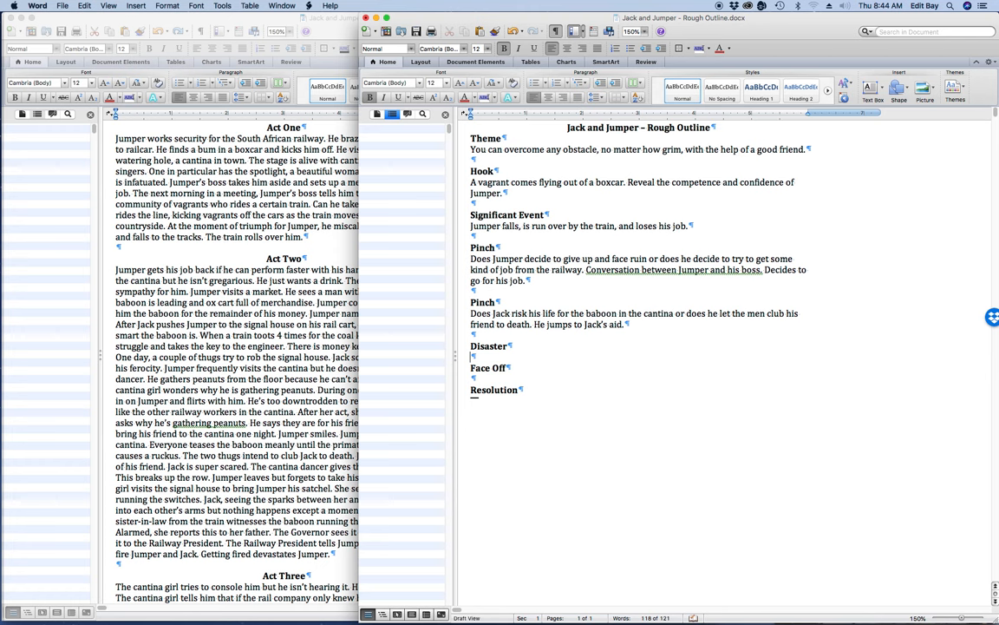
Write "Jumper and Jack get fired." as the Disaster answer.
type("Jumper and Jack get")
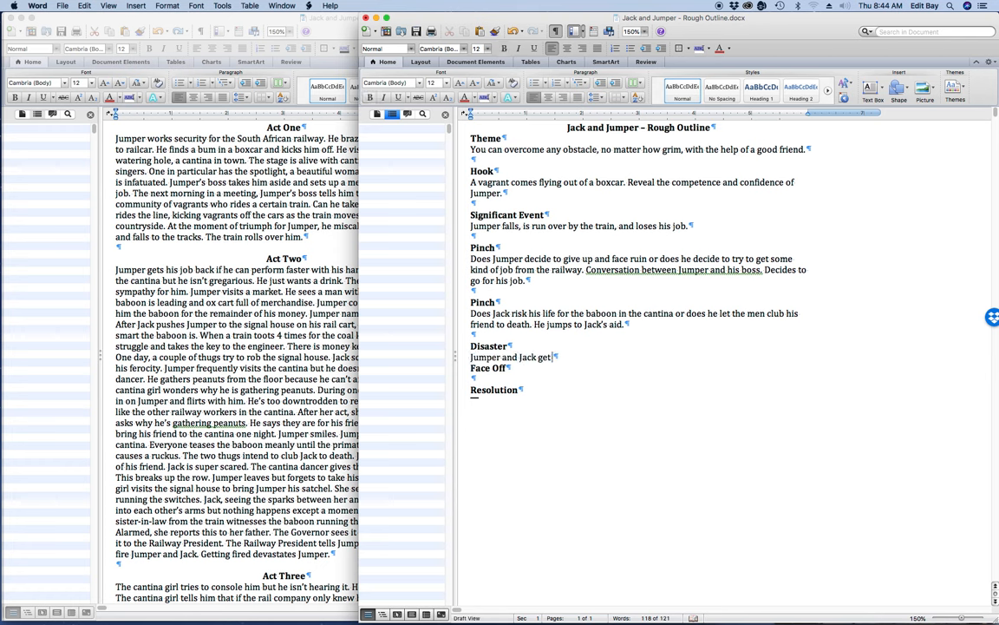
type("fired.")
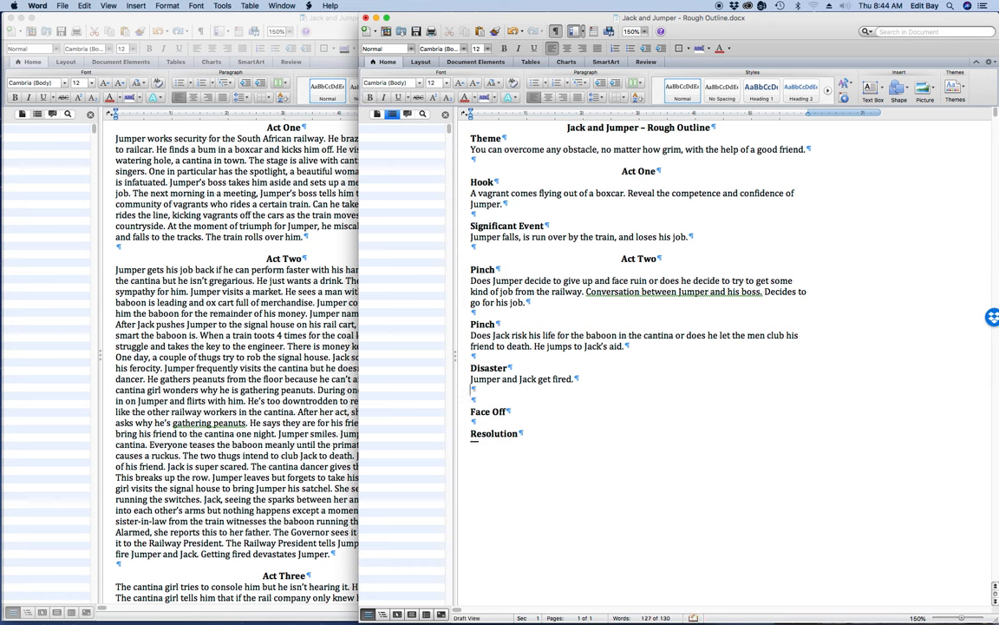
Add "Act Three" after Disaster and select it to format as a centred bold heading.
type("Act Three")
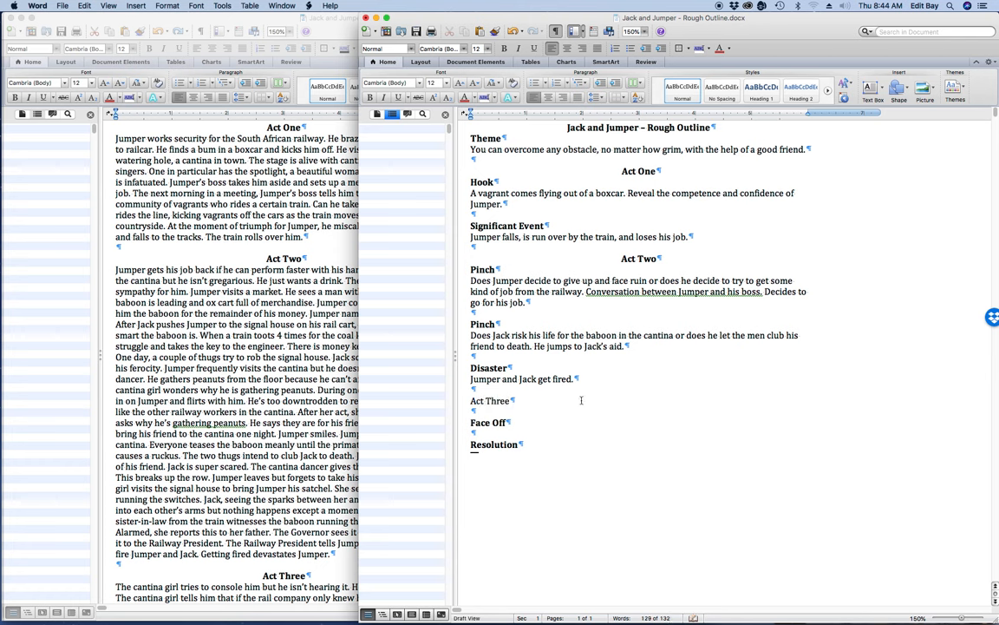
double_click(490, 400)
type("Does Jack give up or does he")
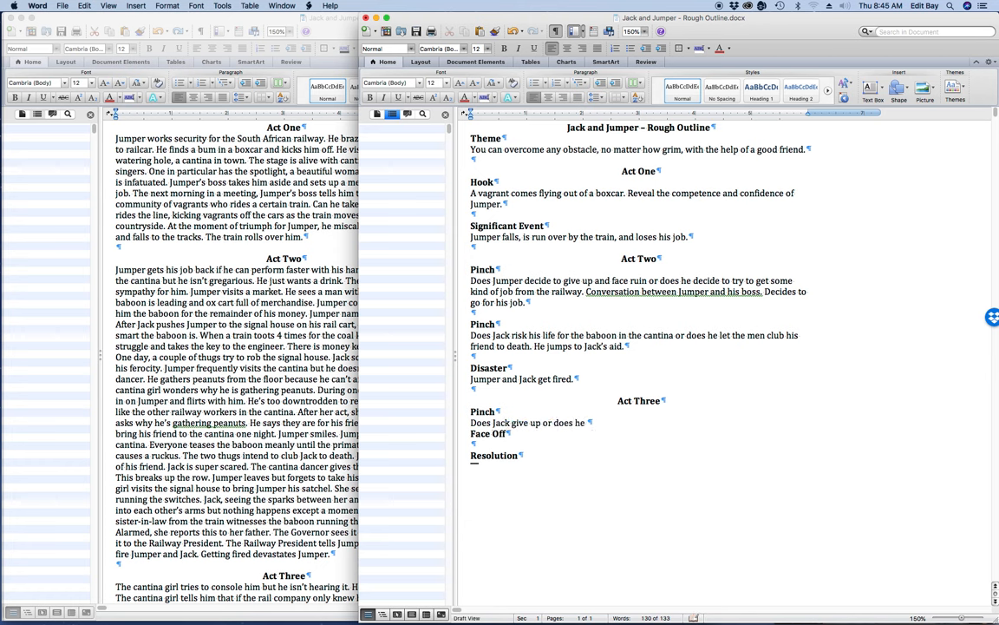
Finish the Act Three Pinch: does Jack go after his job? Convinced by the cantina girl, he does.
type("go after his job?")
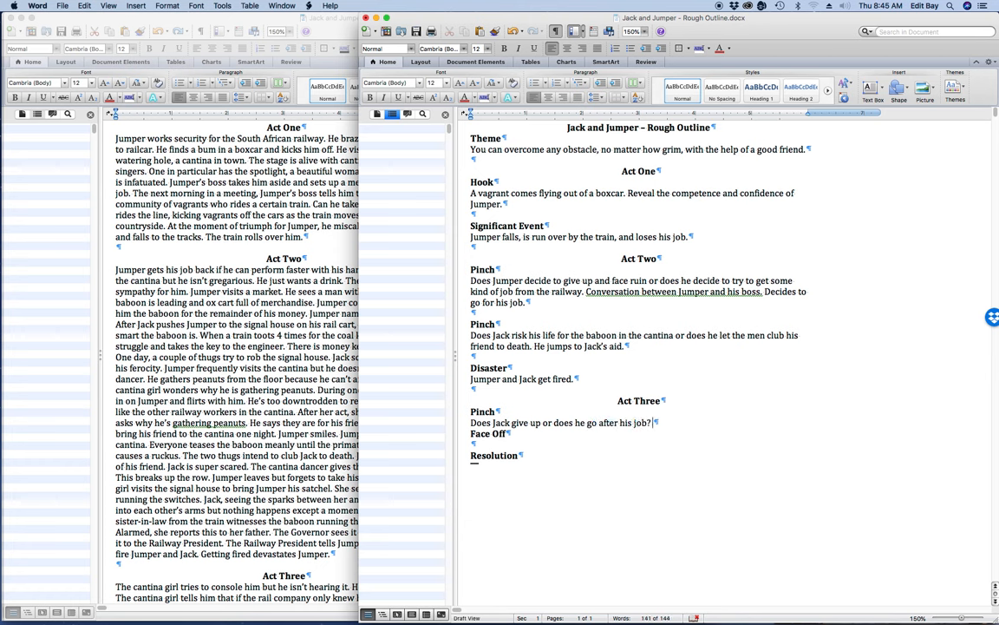
type("Convinced")
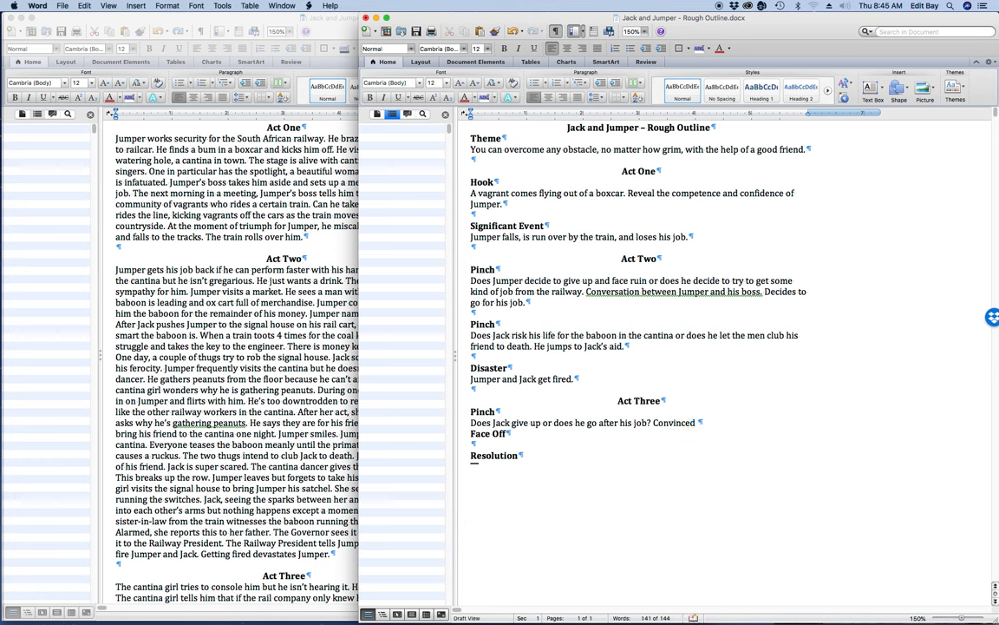
type("by the cantina girl, he goes after his job.")
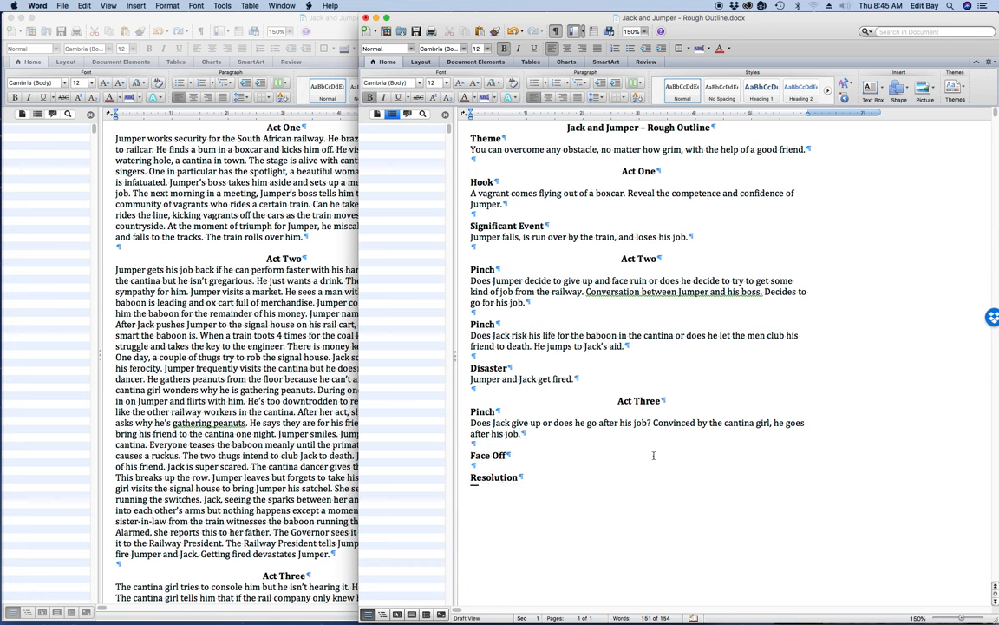
Write the Face Off answer: railway company tests Jack, he thwarts the two thugs and passes.
type("Ra")
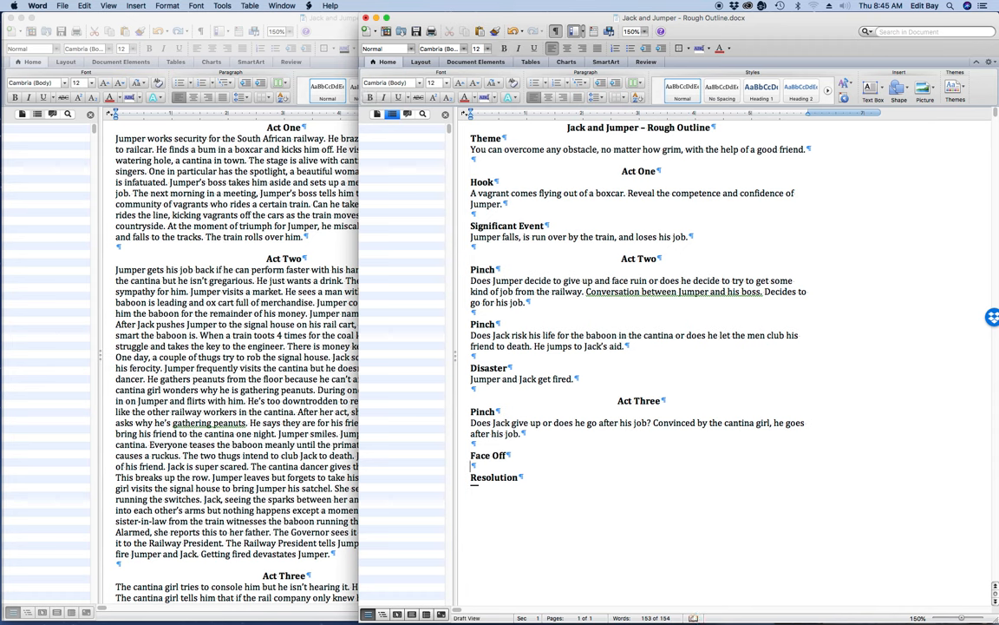
type("Railway company test")
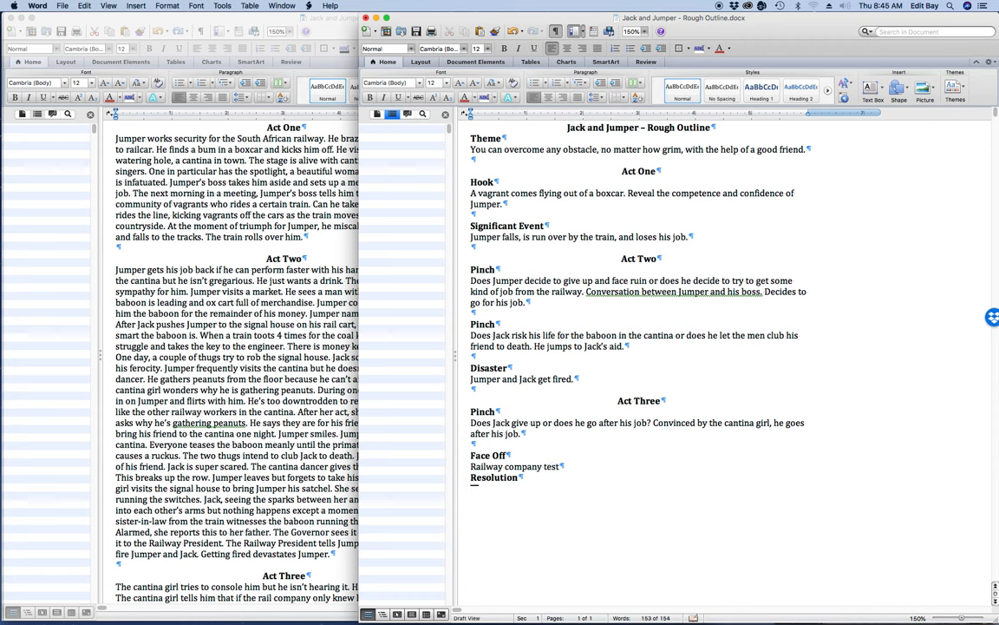
type("Jack's capability. Jack t")
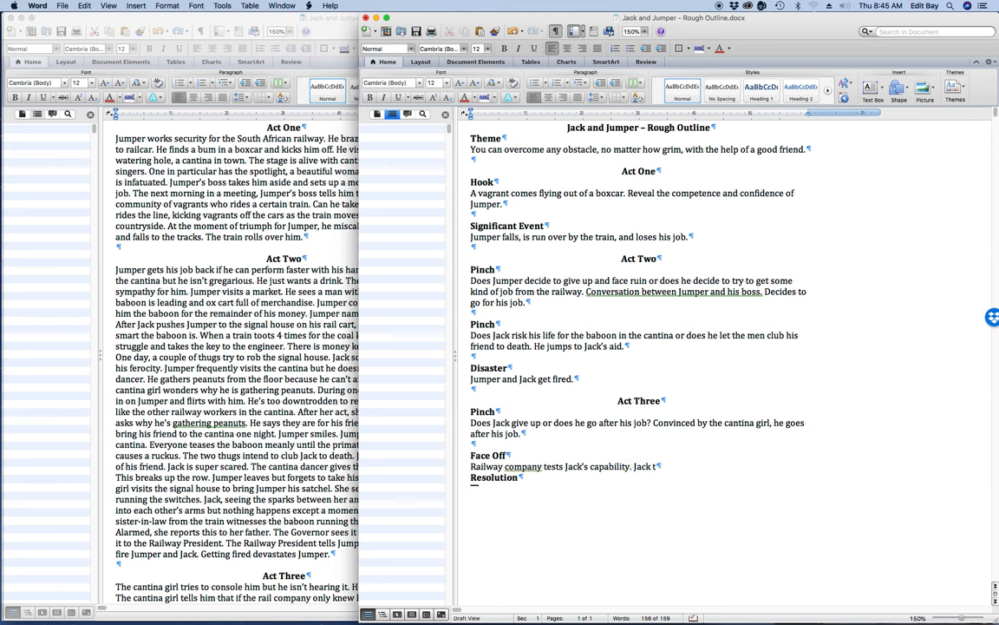
type("hwarts the two")
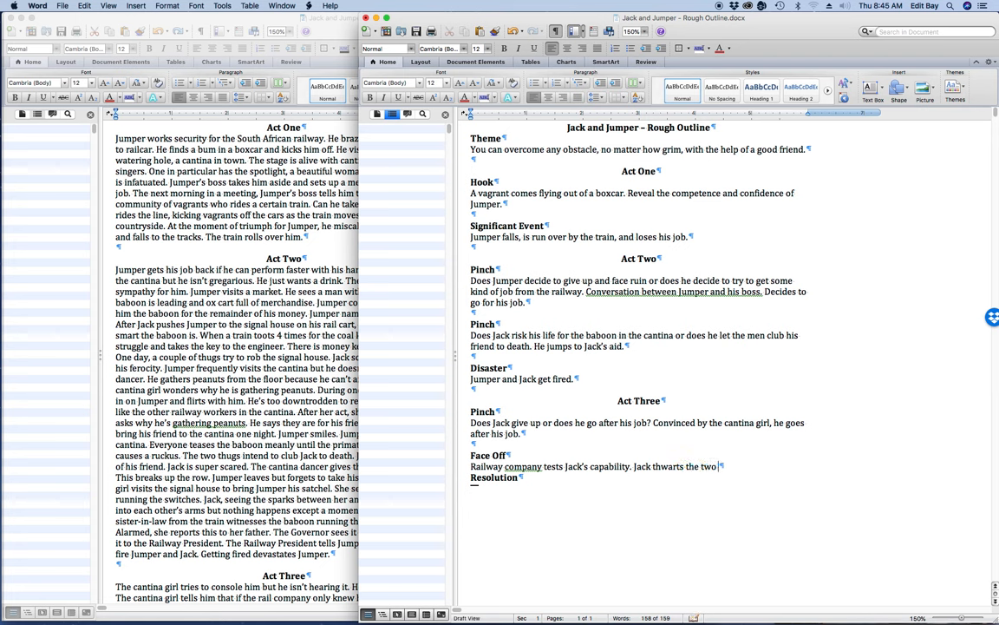
type("thugs")
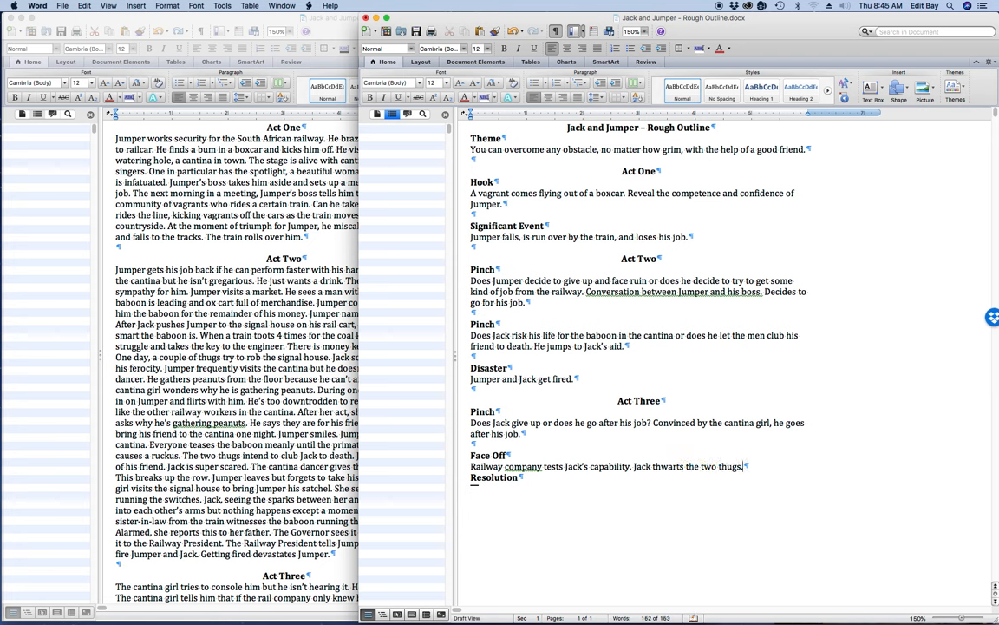
type(".")
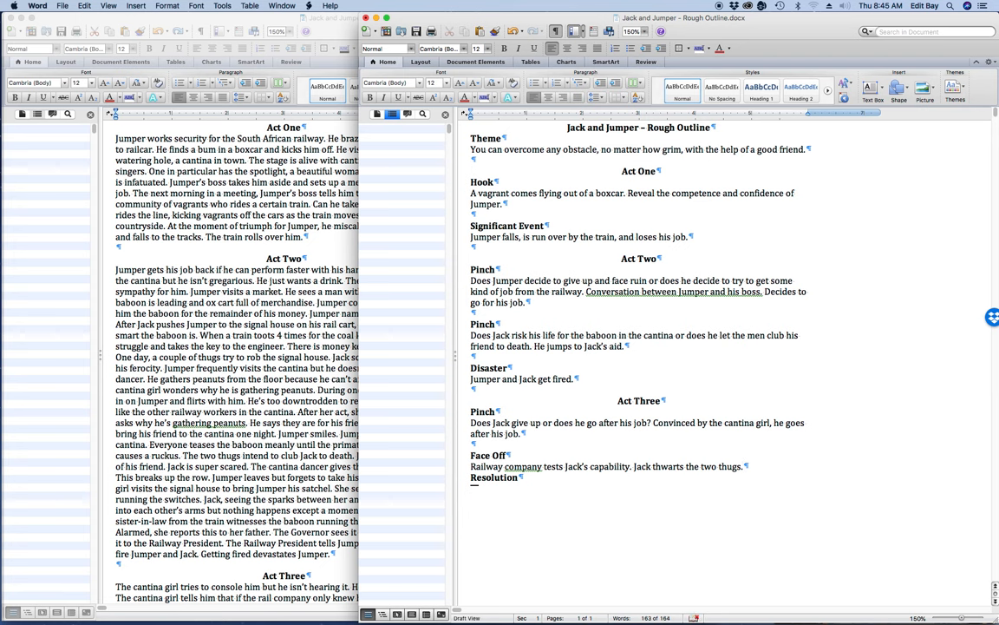
type("Jack passes the test.")
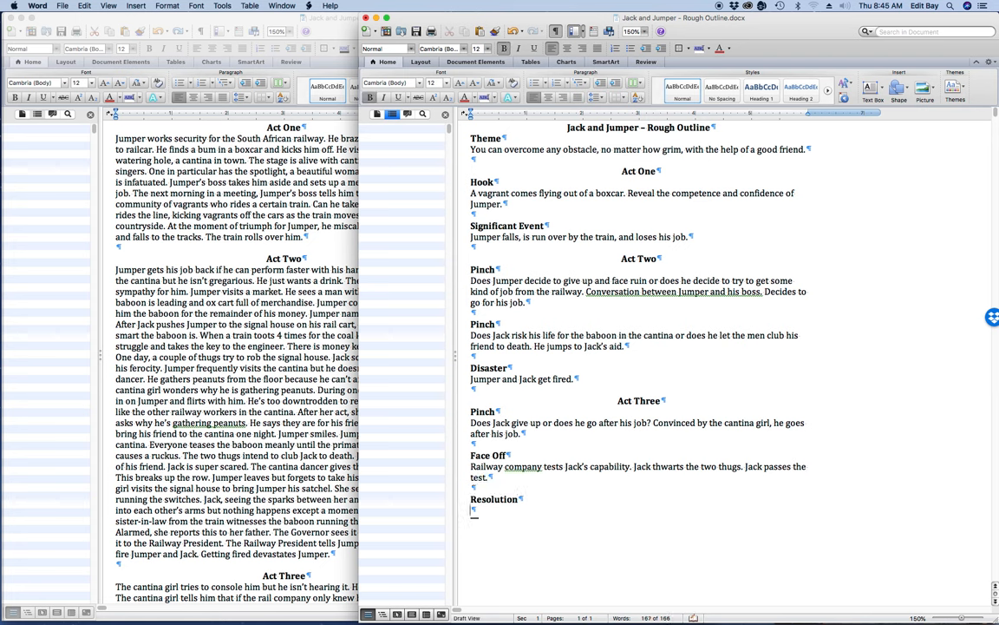
Write the Resolution answer: Jumper gets his job back, railroad officially hires Jack, Jumper gets the girl.
type("Jack and")
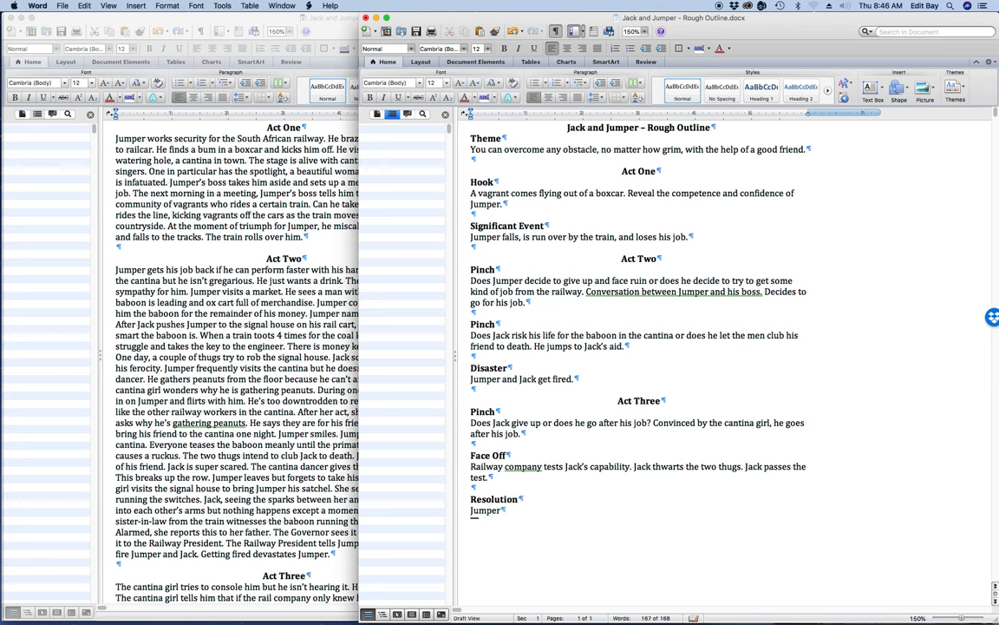
type("gets his job back. J")
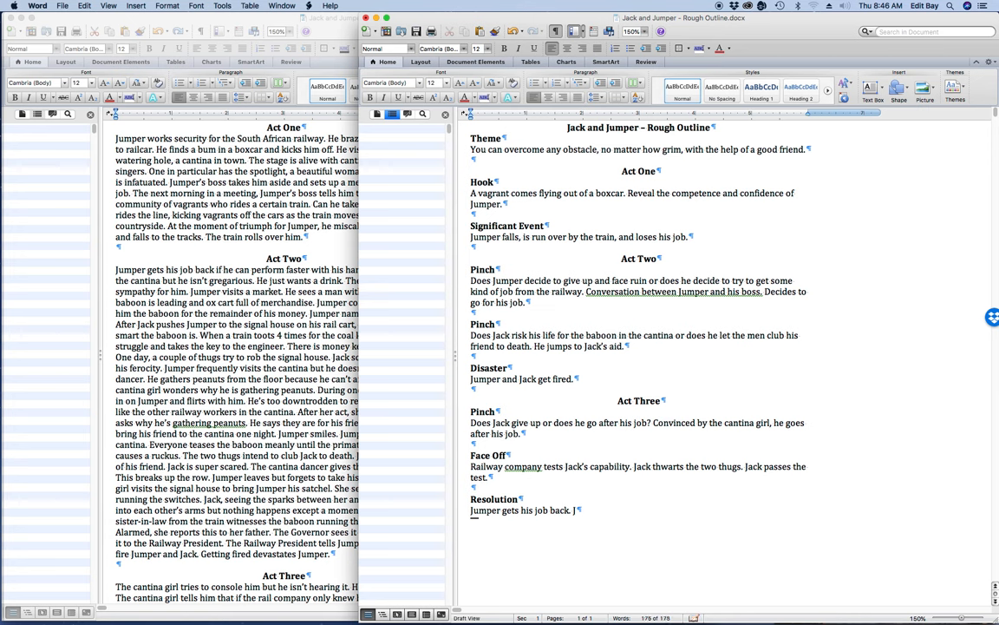
type("The railroad company")
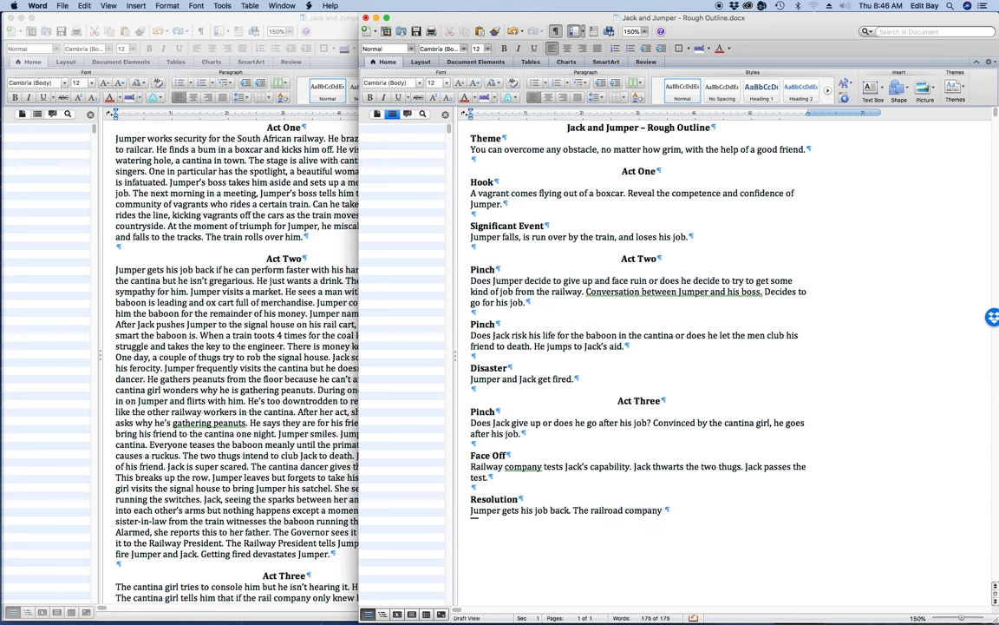
type("officially h")
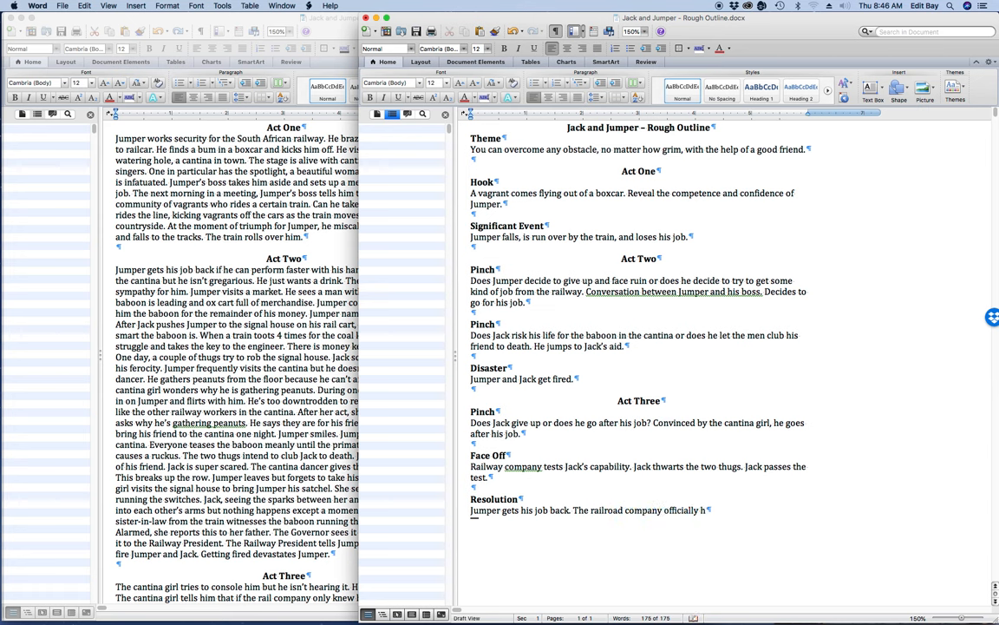
type("ires")
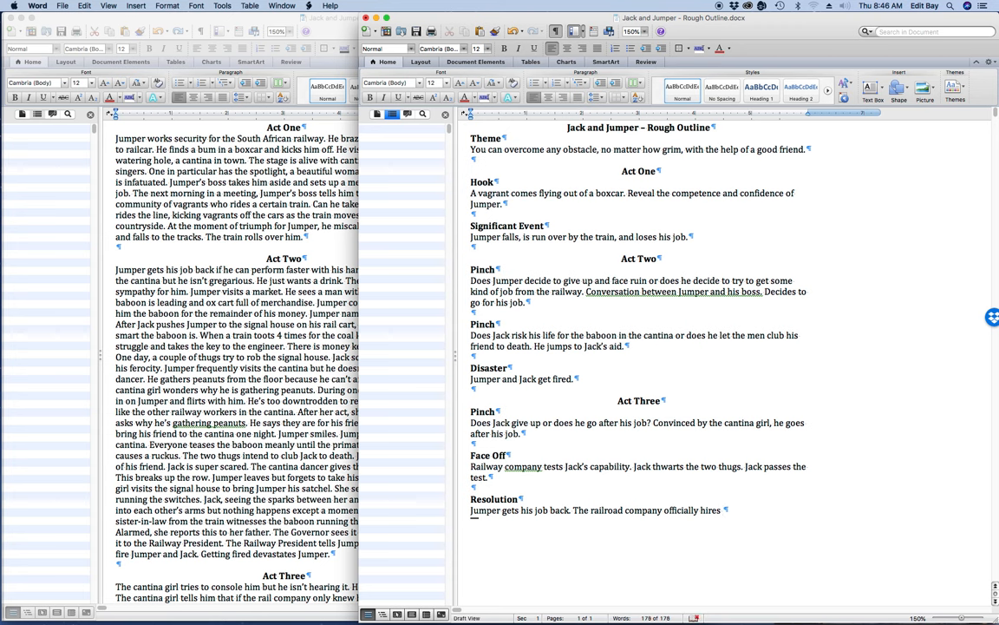
type("Jack")
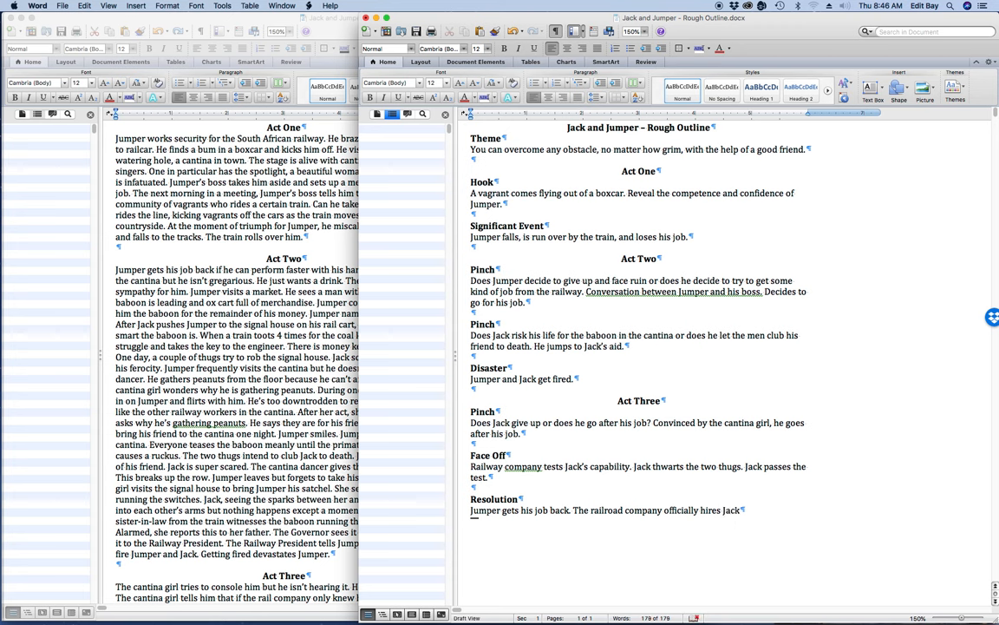
type("Jumper")
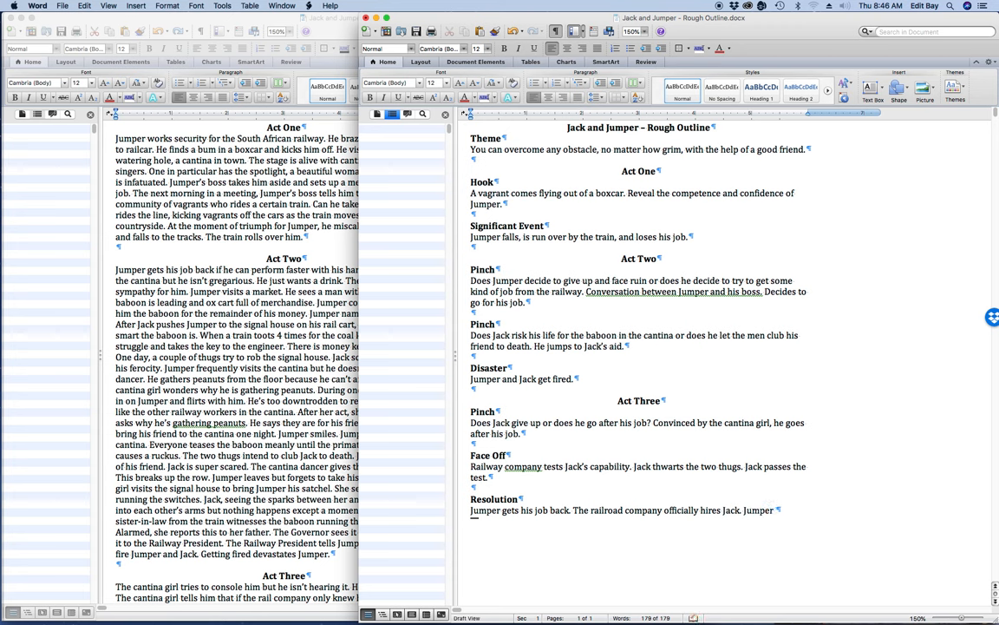
type("gets the girl")
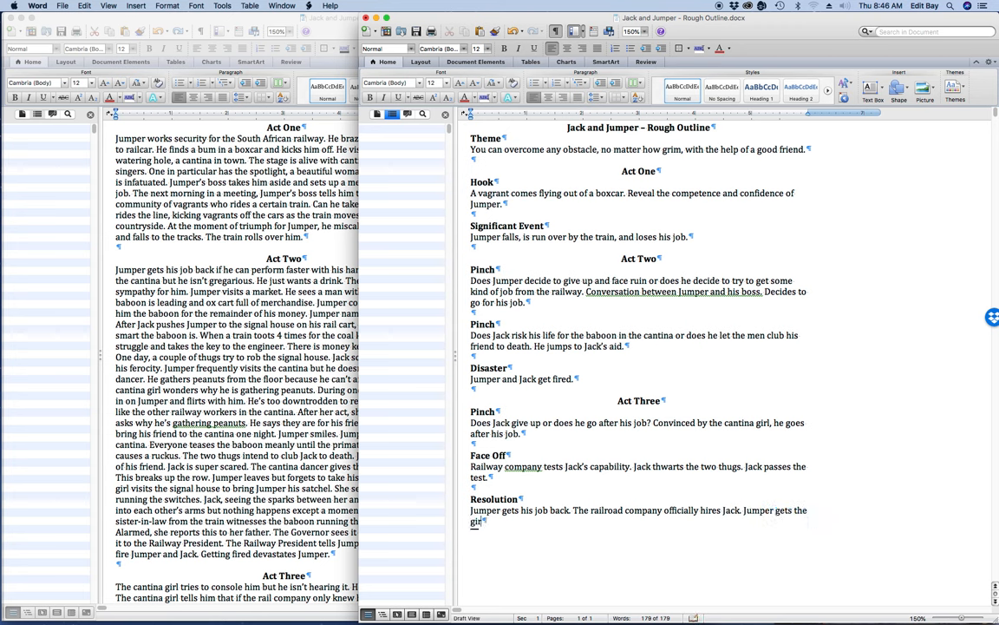